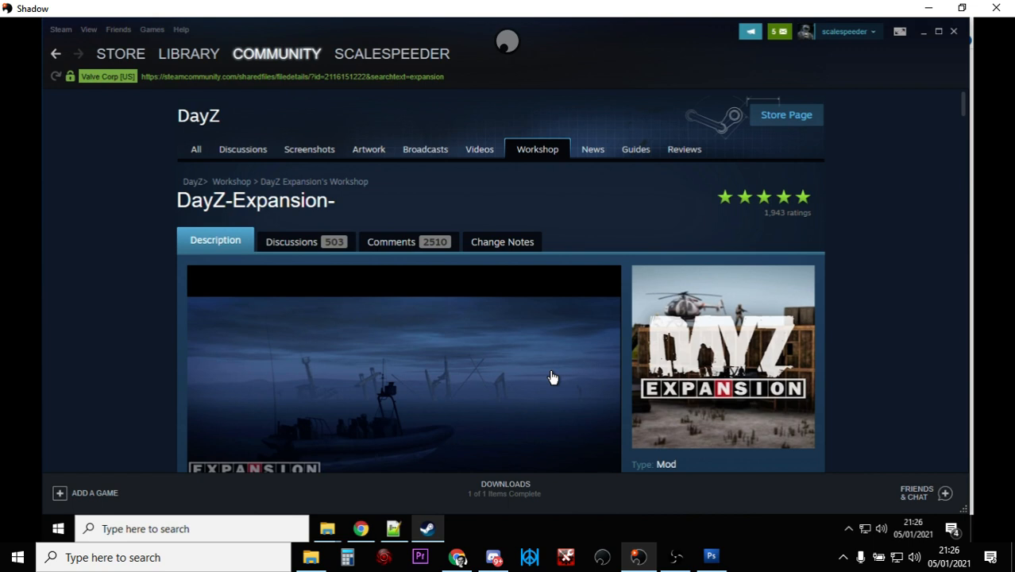
{"action": "mouse_move", "coordinate": [327, 527]}
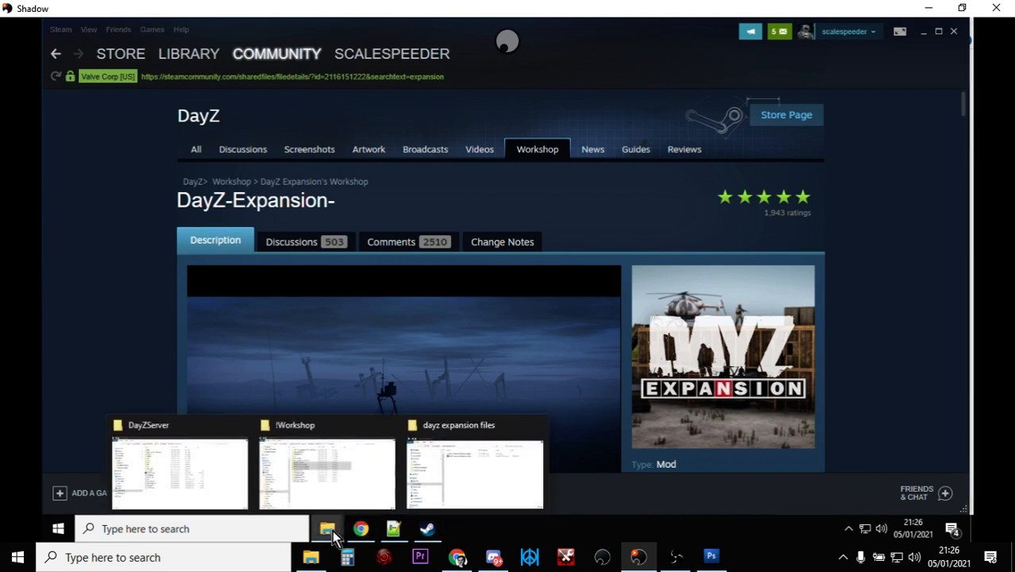
Glance at the DayZ-Expansion workshop page, then switch back to the !Workshop Explorer window
{"action": "left_click", "coordinate": [178, 473]}
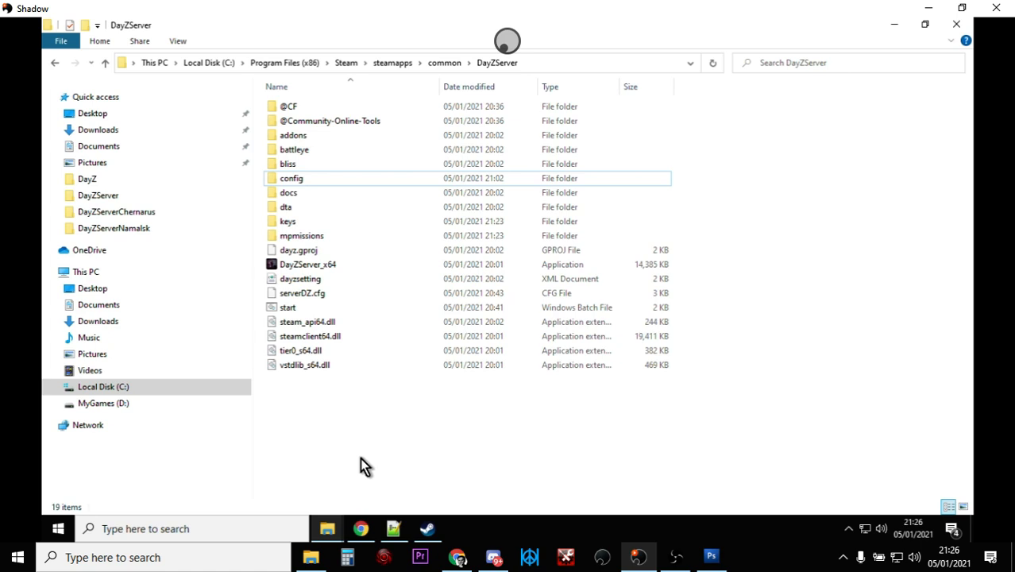
{"action": "mouse_move", "coordinate": [472, 456]}
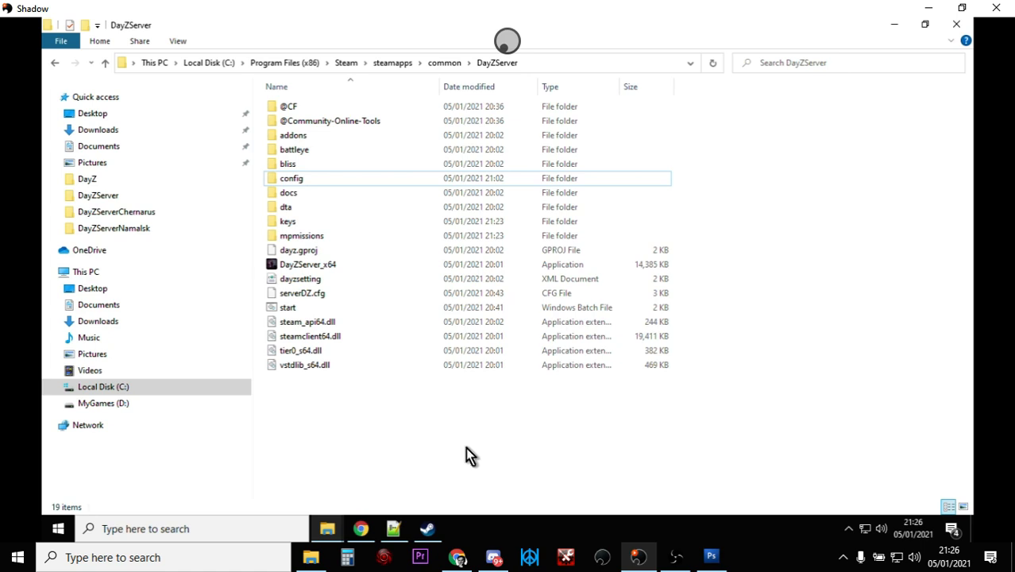
{"action": "left_click", "coordinate": [425, 527]}
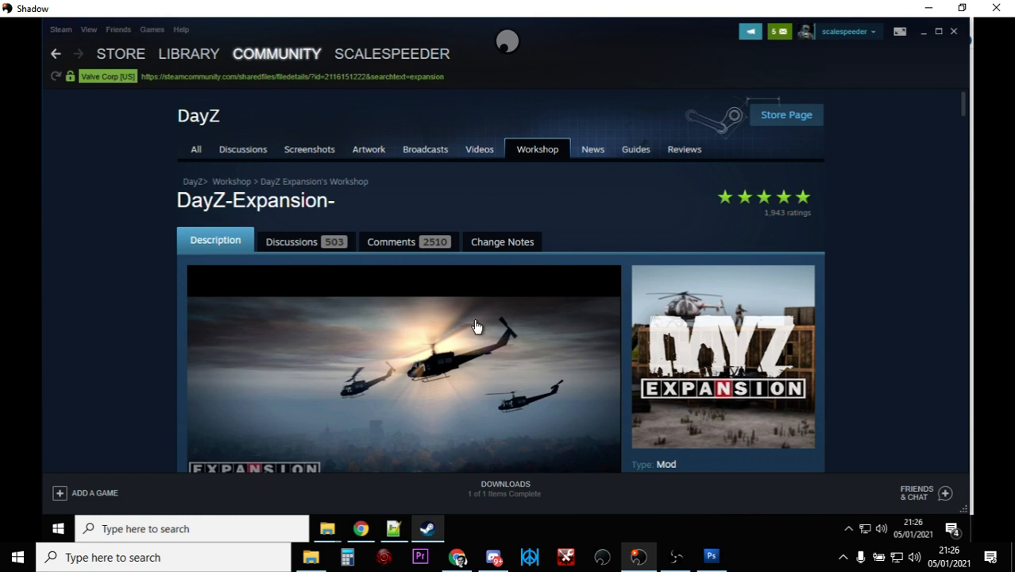
{"action": "left_click", "coordinate": [277, 54]}
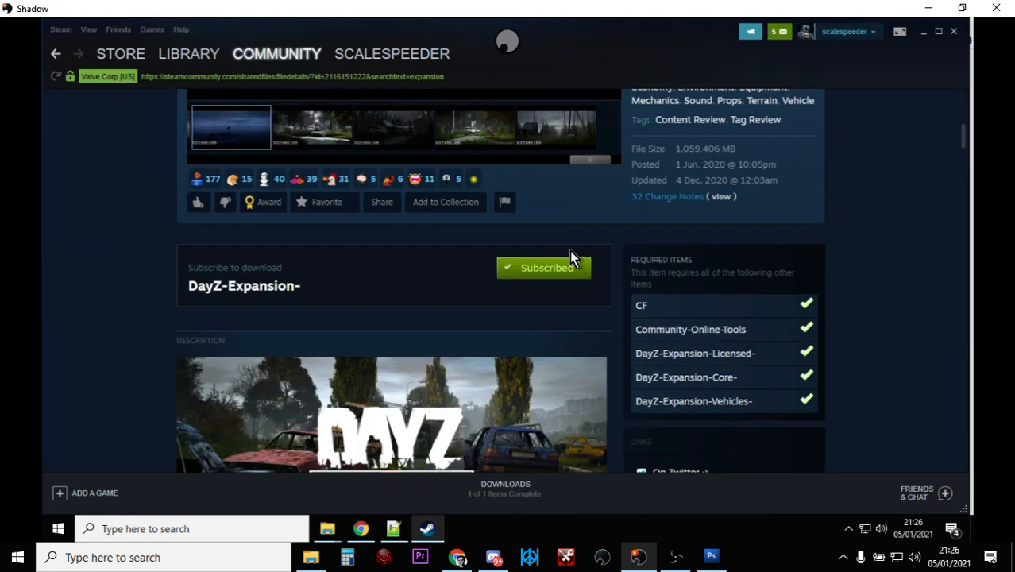
{"action": "mouse_move", "coordinate": [713, 362]}
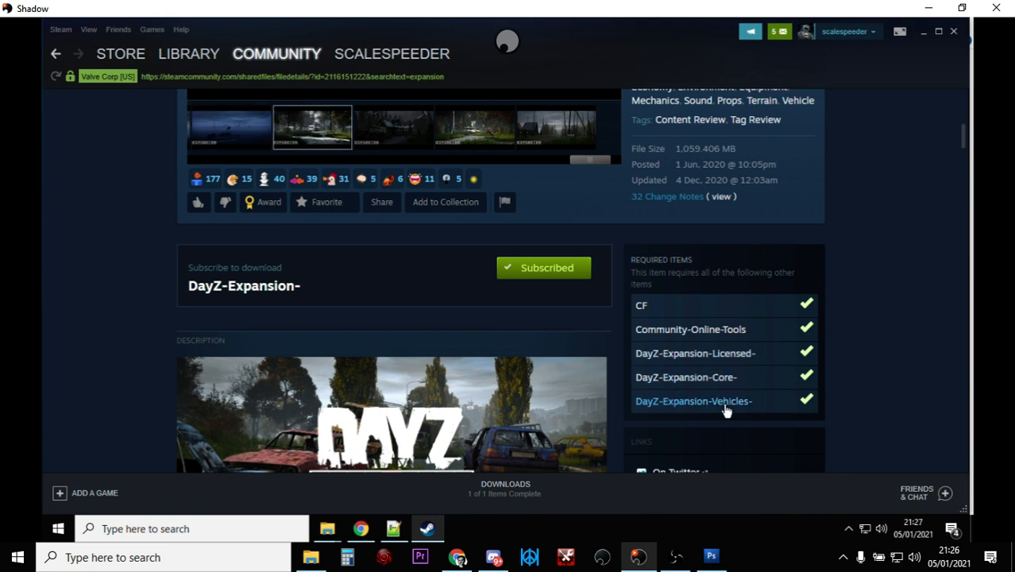
{"action": "mouse_move", "coordinate": [672, 308]}
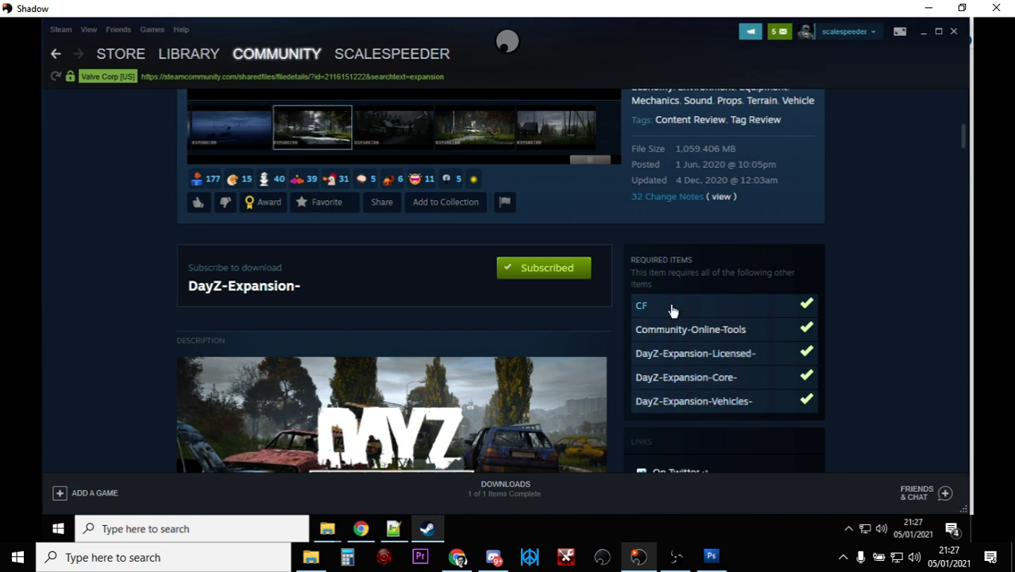
{"action": "mouse_move", "coordinate": [685, 328]}
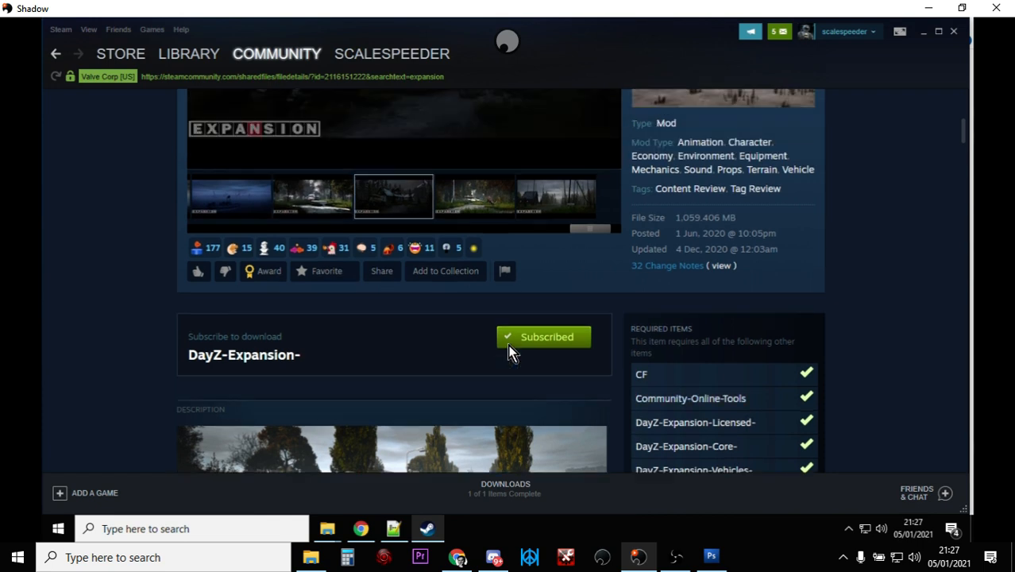
{"action": "scroll", "scroll_direction": "up", "scroll_amount": 3}
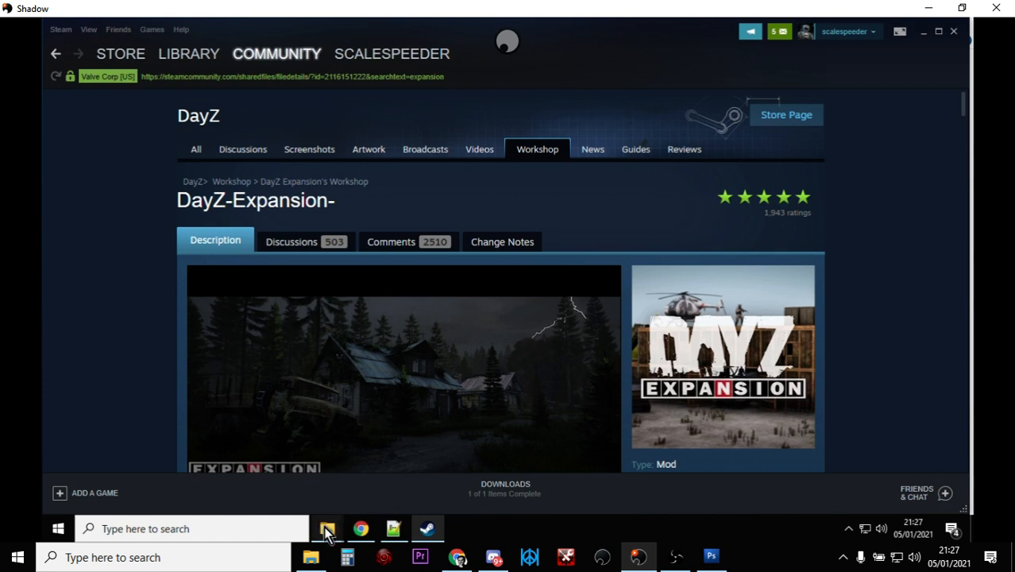
{"action": "left_click", "coordinate": [327, 527]}
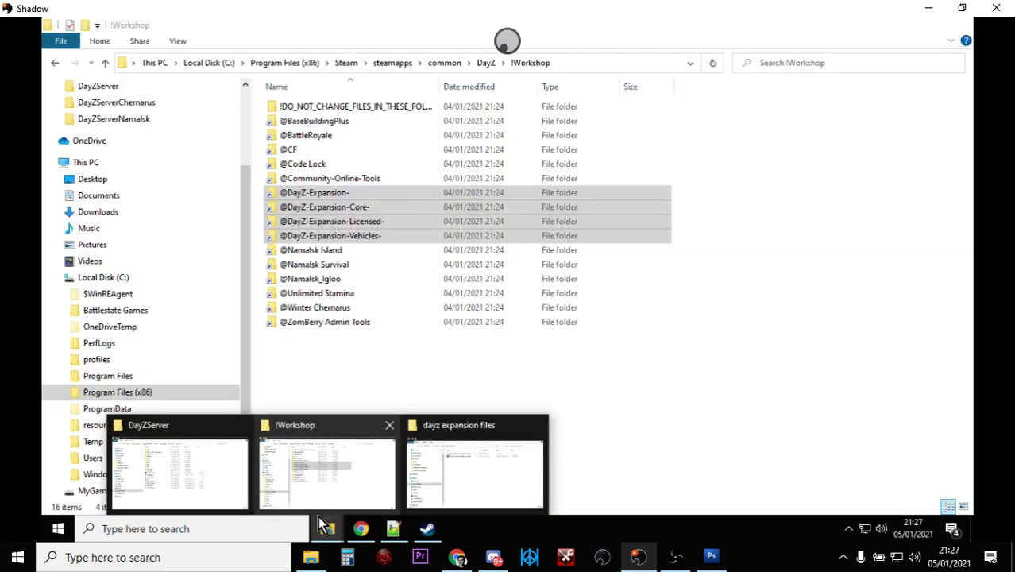
{"action": "left_click", "coordinate": [326, 473]}
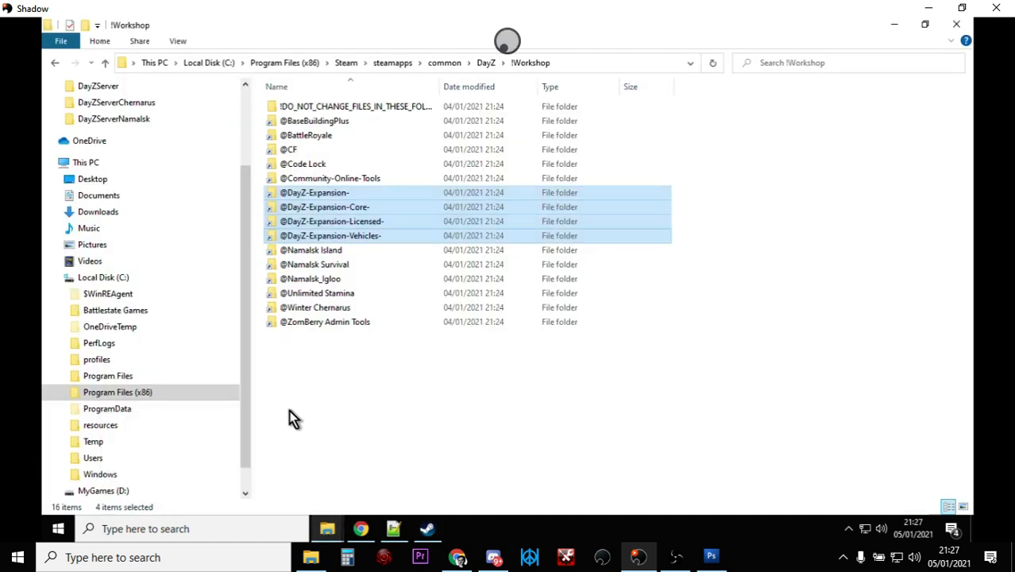
{"action": "mouse_move", "coordinate": [251, 365]}
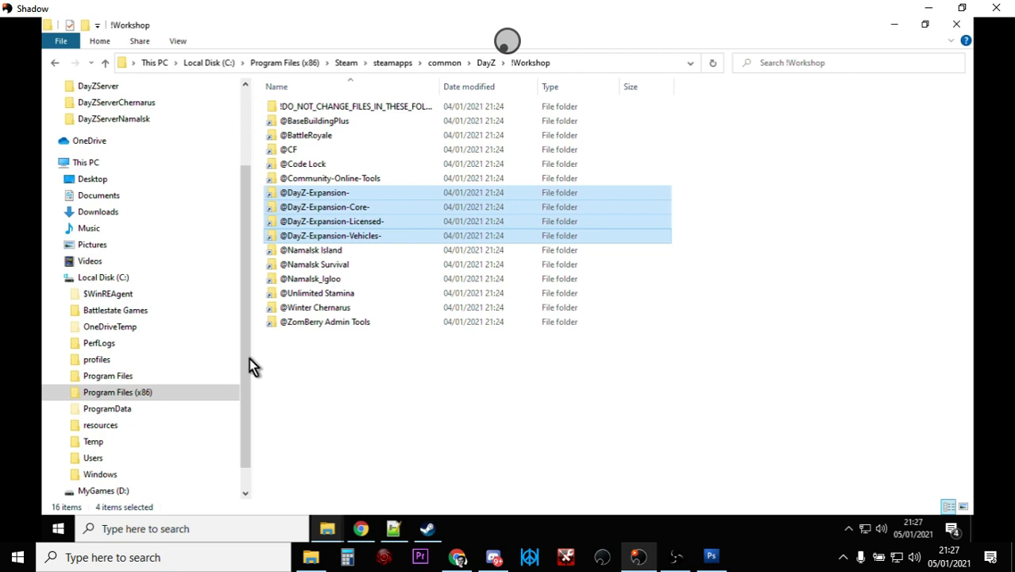
From This PC, open Local Disk (C:) > Program Files (x86) > Steam
{"action": "left_click", "coordinate": [103, 277]}
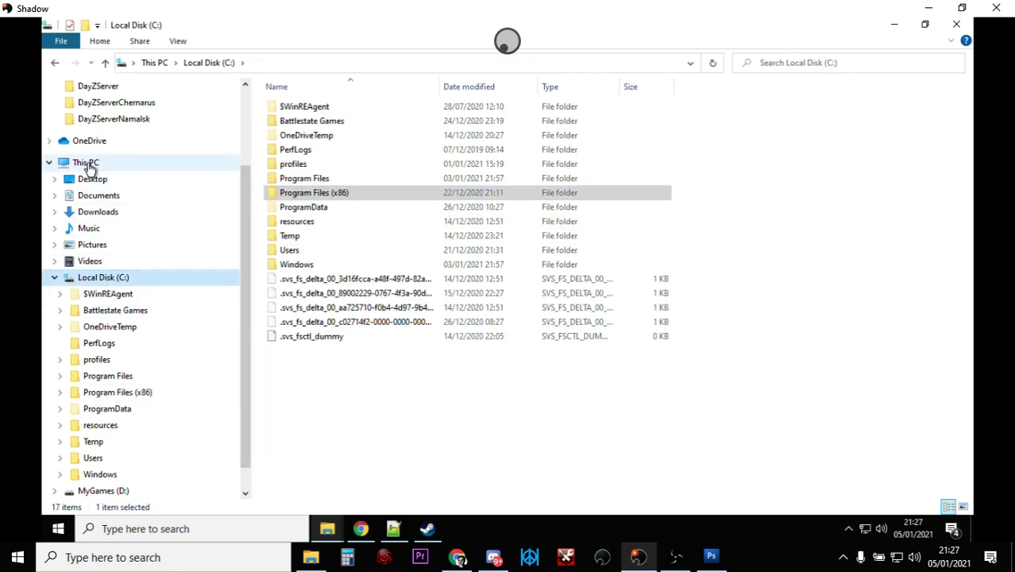
{"action": "left_click", "coordinate": [86, 162]}
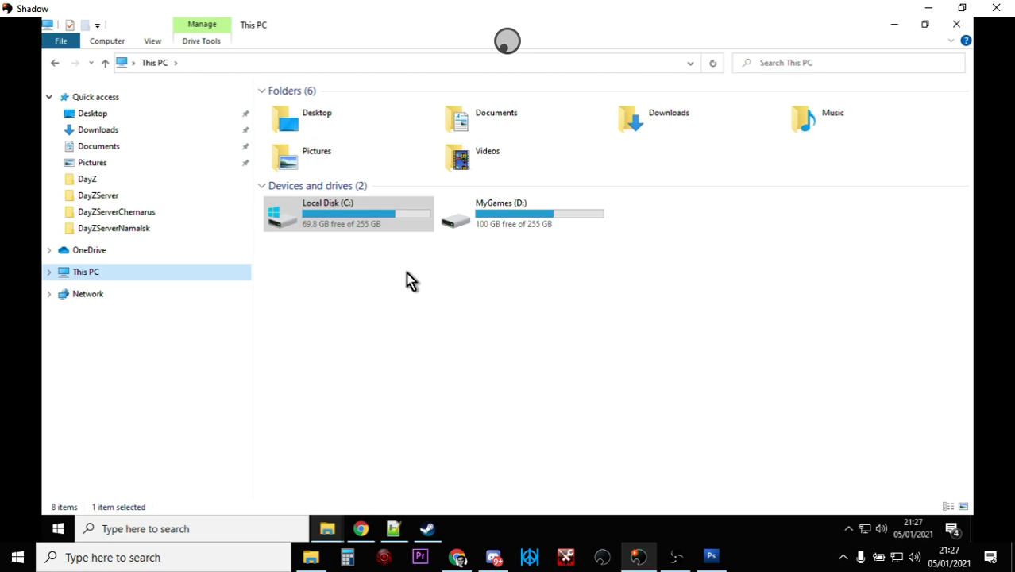
{"action": "double_click", "coordinate": [326, 213]}
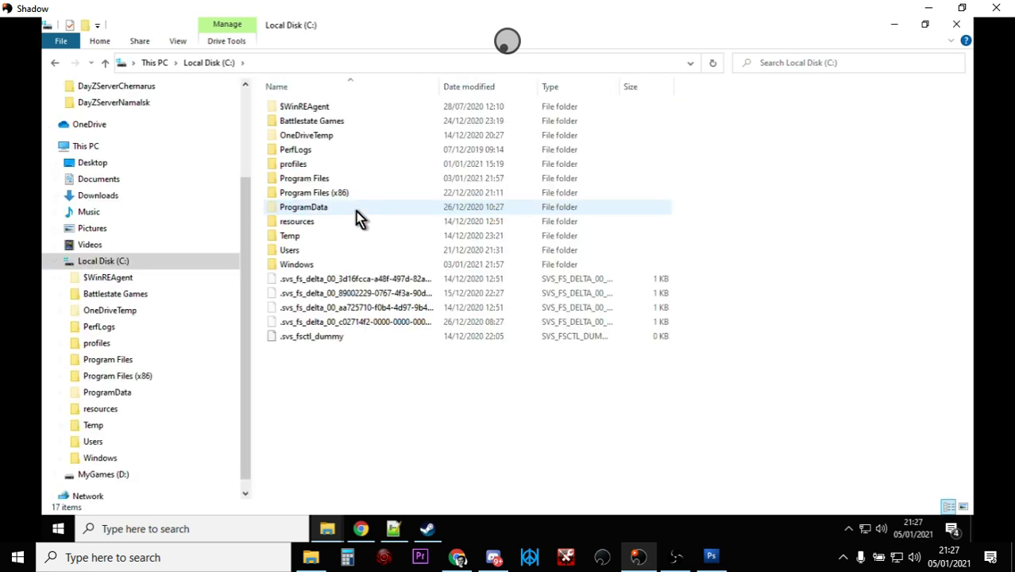
{"action": "mouse_move", "coordinate": [318, 192]}
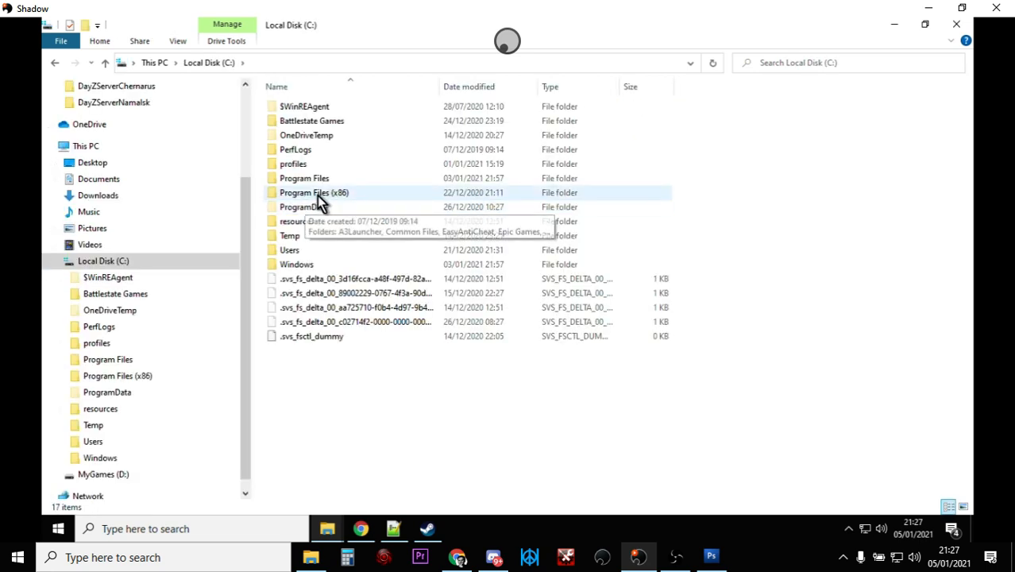
{"action": "mouse_move", "coordinate": [327, 198]}
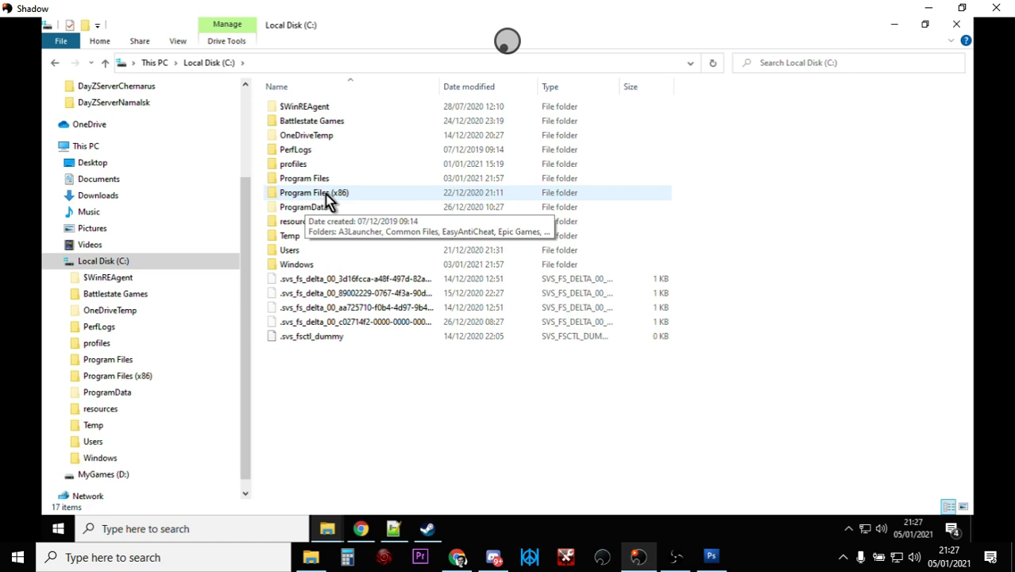
{"action": "double_click", "coordinate": [314, 192]}
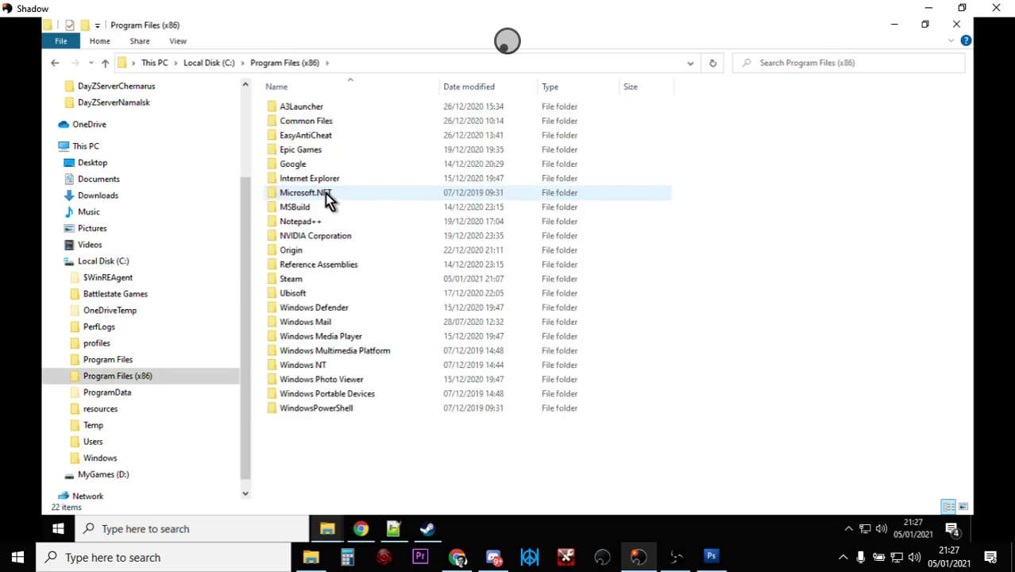
{"action": "left_click", "coordinate": [292, 277]}
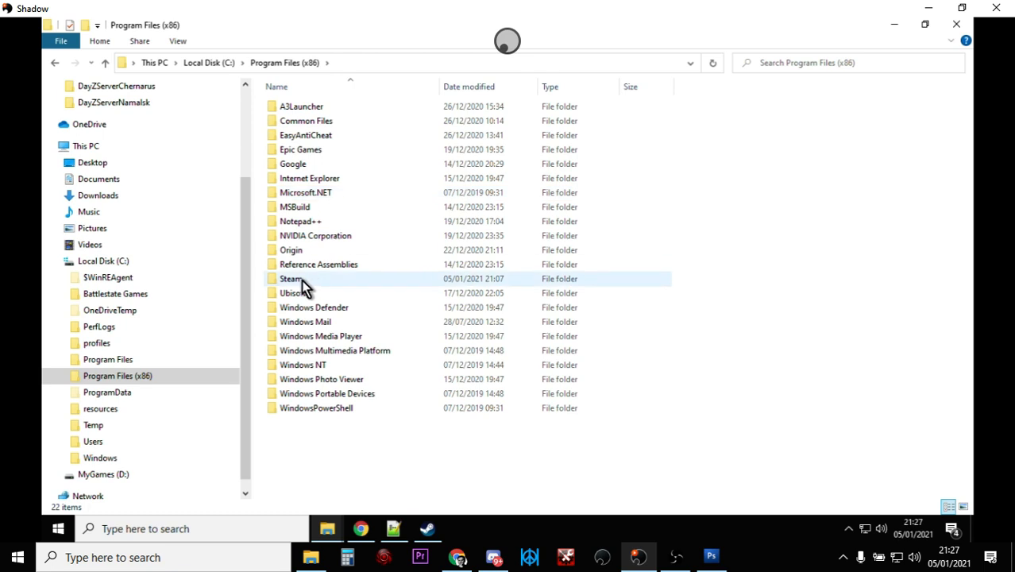
{"action": "double_click", "coordinate": [293, 280]}
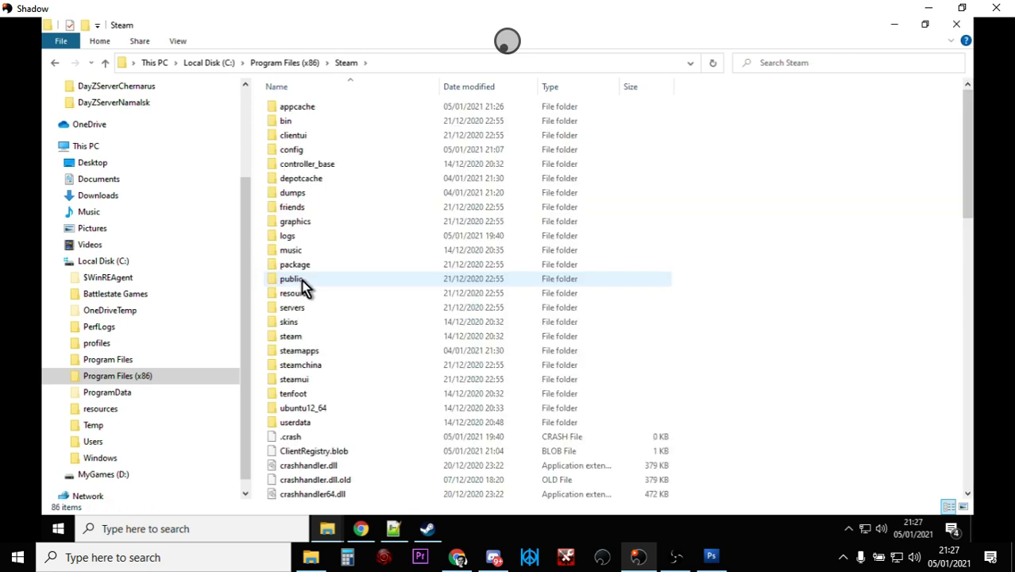
Continue into steamapps > common > DayZ to reach the game install folder
{"action": "double_click", "coordinate": [298, 351]}
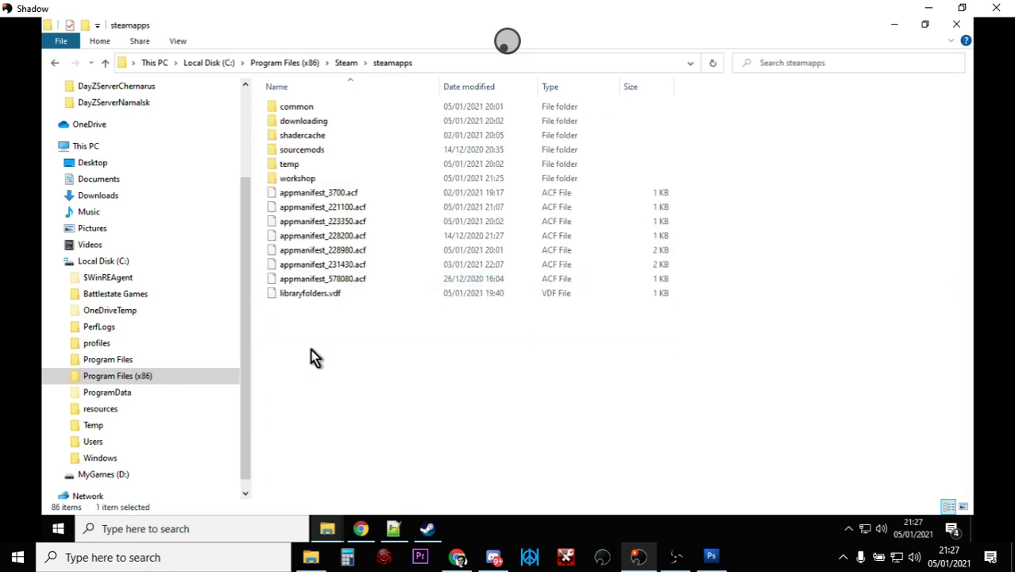
{"action": "left_click", "coordinate": [334, 389]}
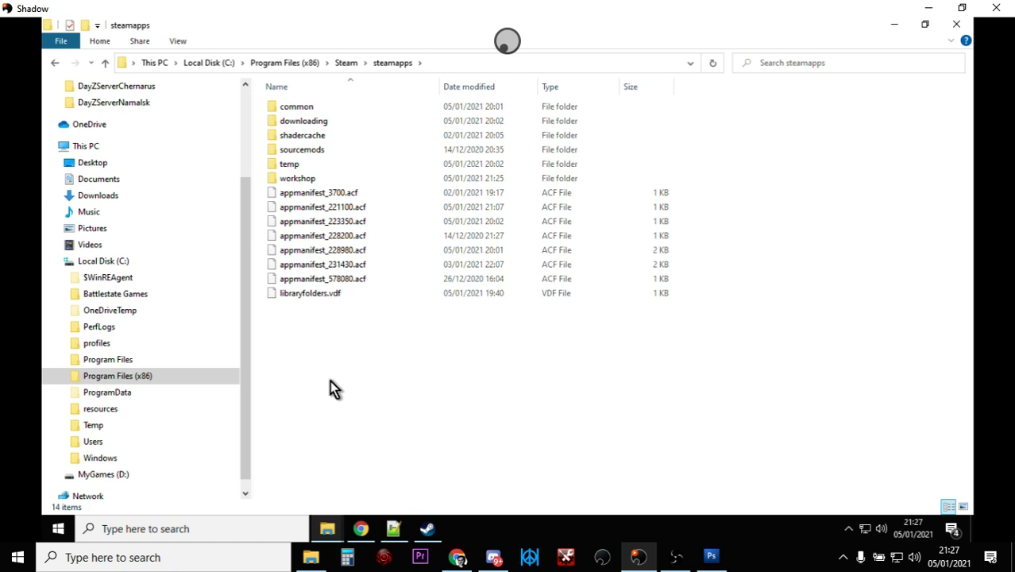
{"action": "left_click", "coordinate": [295, 105]}
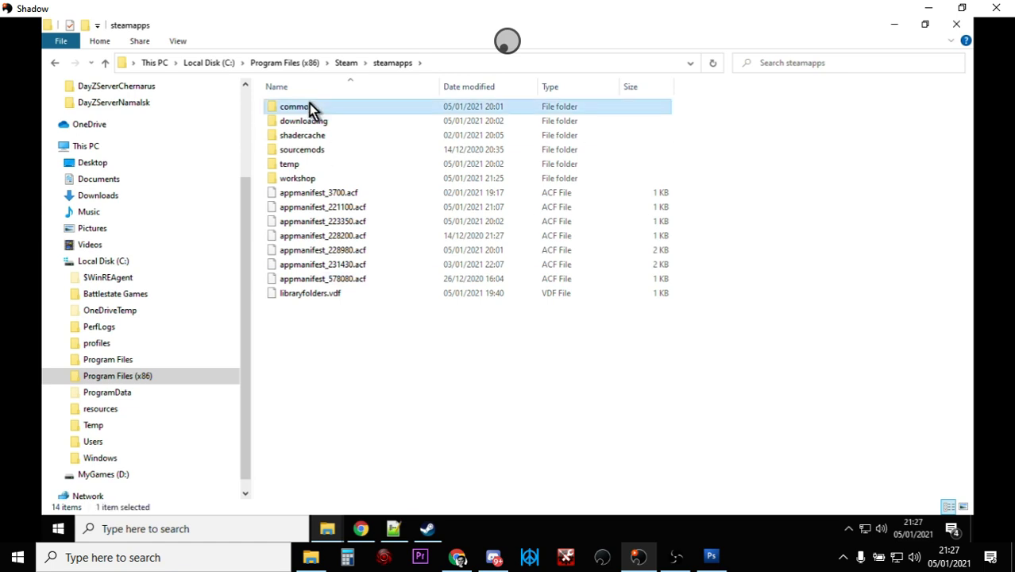
{"action": "double_click", "coordinate": [295, 104]}
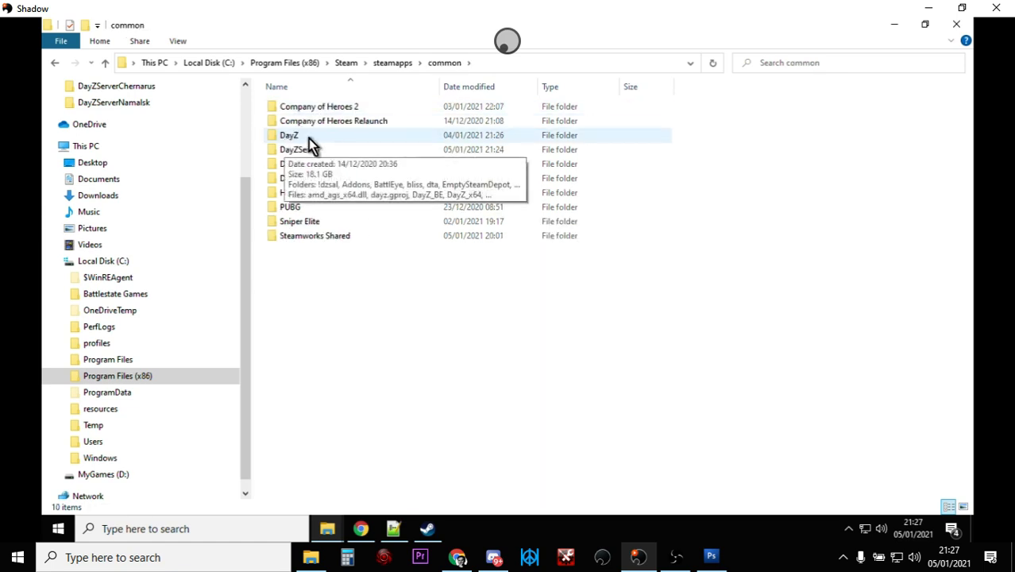
{"action": "double_click", "coordinate": [289, 133]}
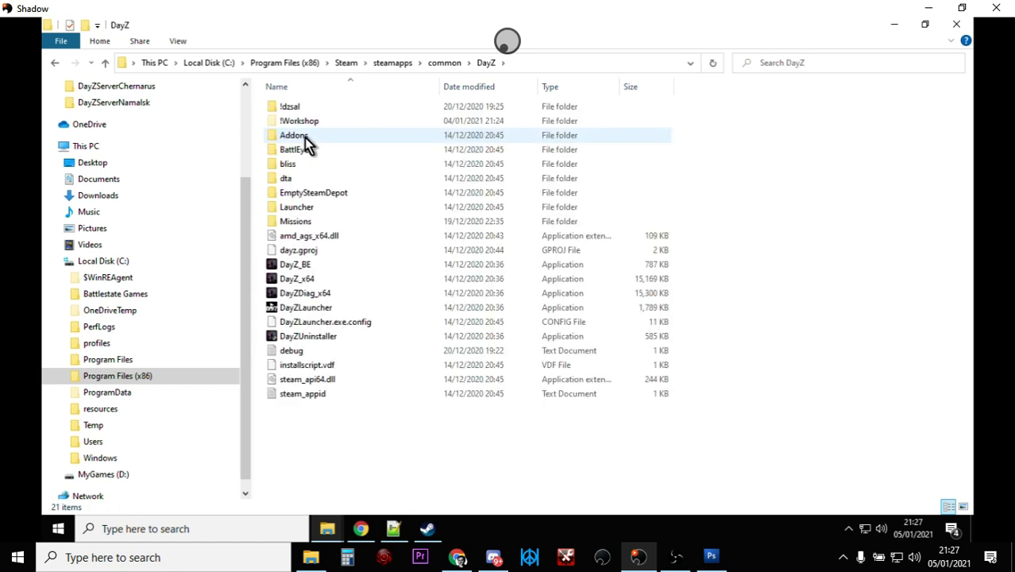
{"action": "mouse_move", "coordinate": [310, 127]}
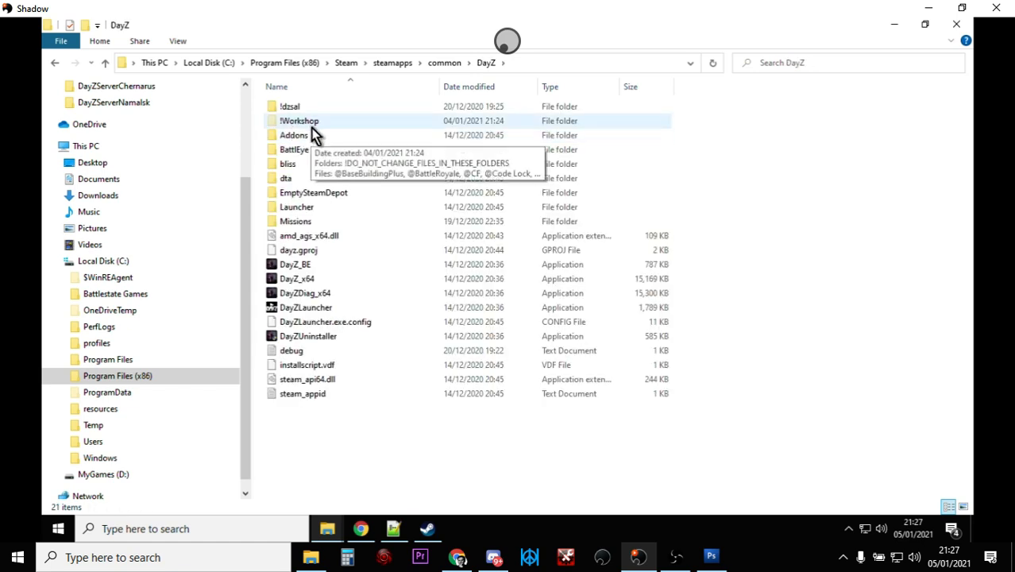
In !Workshop, select the DayZ-Expansion mod folders and bring up their context menu to copy them
{"action": "double_click", "coordinate": [299, 121]}
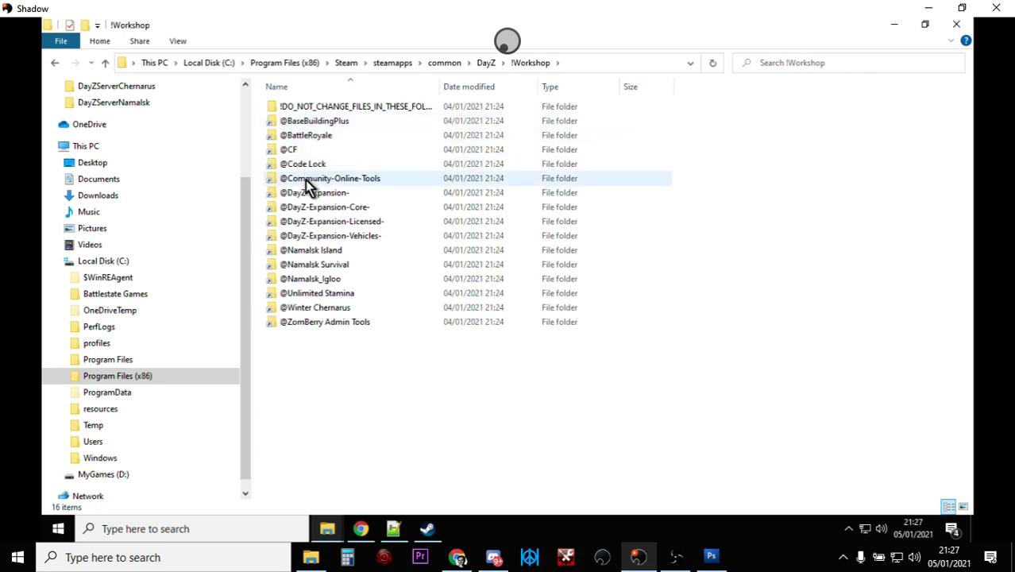
{"action": "mouse_move", "coordinate": [308, 197]}
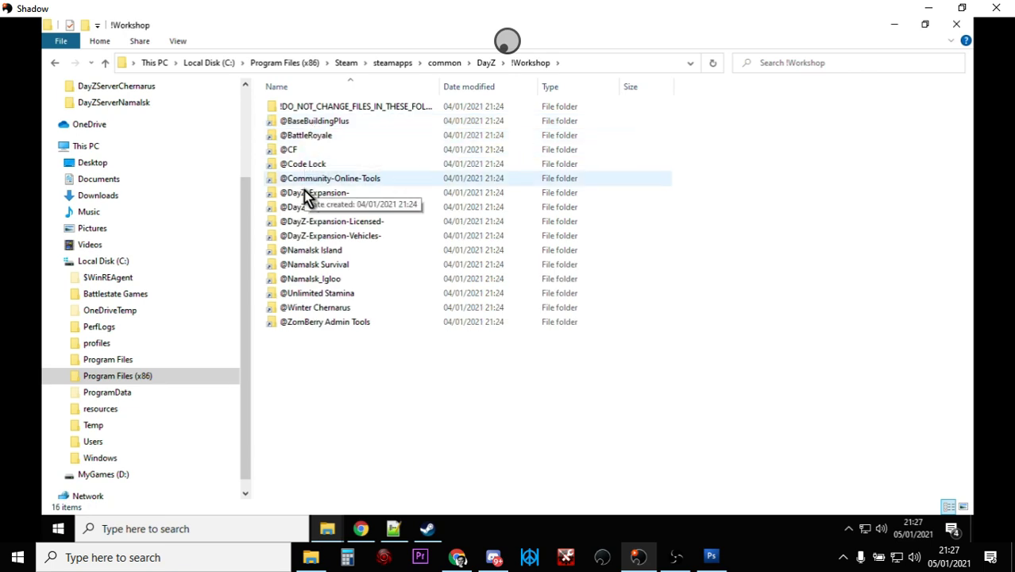
{"action": "left_click", "coordinate": [324, 206]}
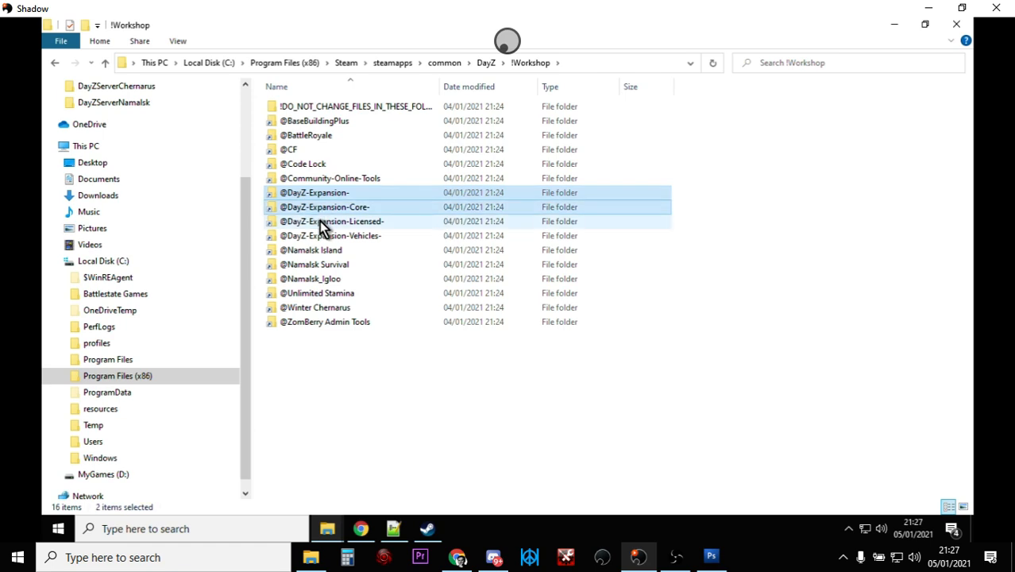
{"action": "right_click", "coordinate": [330, 235]}
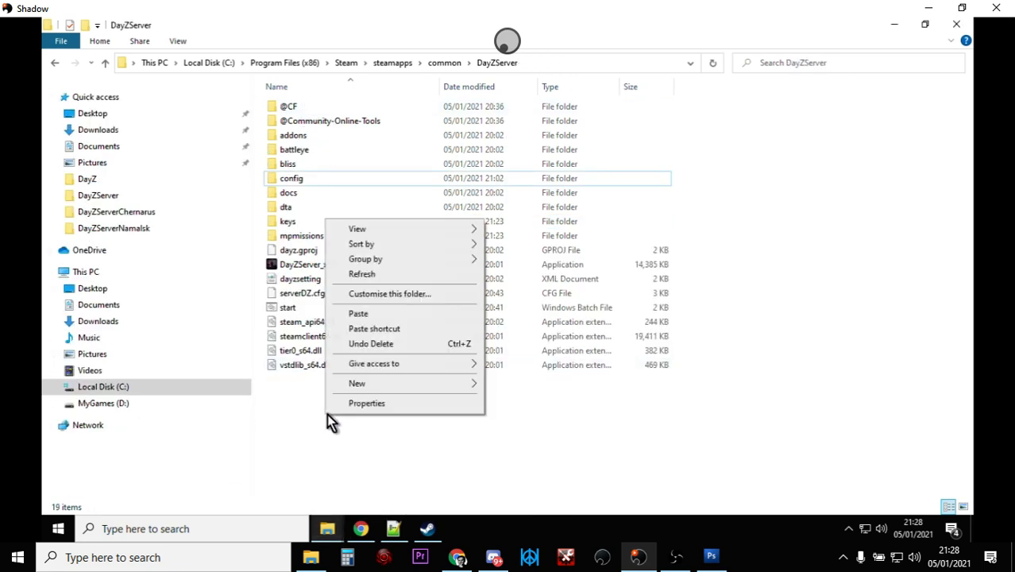
{"action": "left_click", "coordinate": [357, 313]}
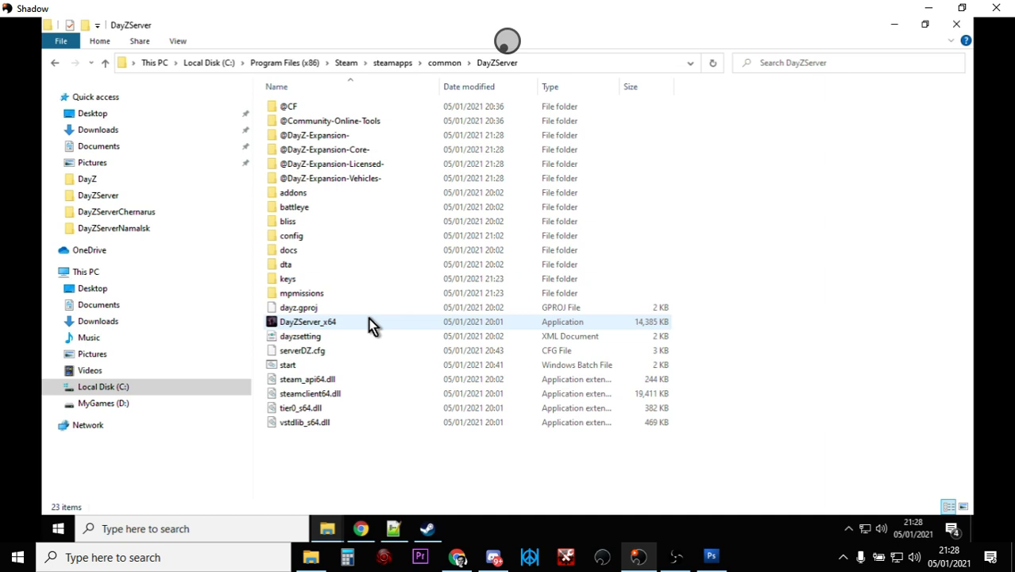
{"action": "mouse_move", "coordinate": [368, 259]}
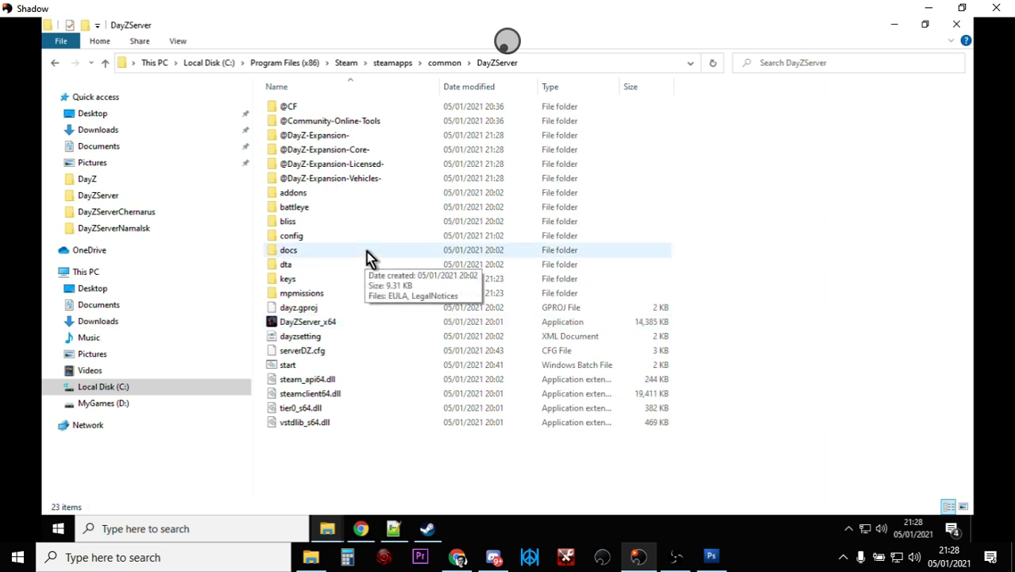
{"action": "mouse_move", "coordinate": [317, 150]}
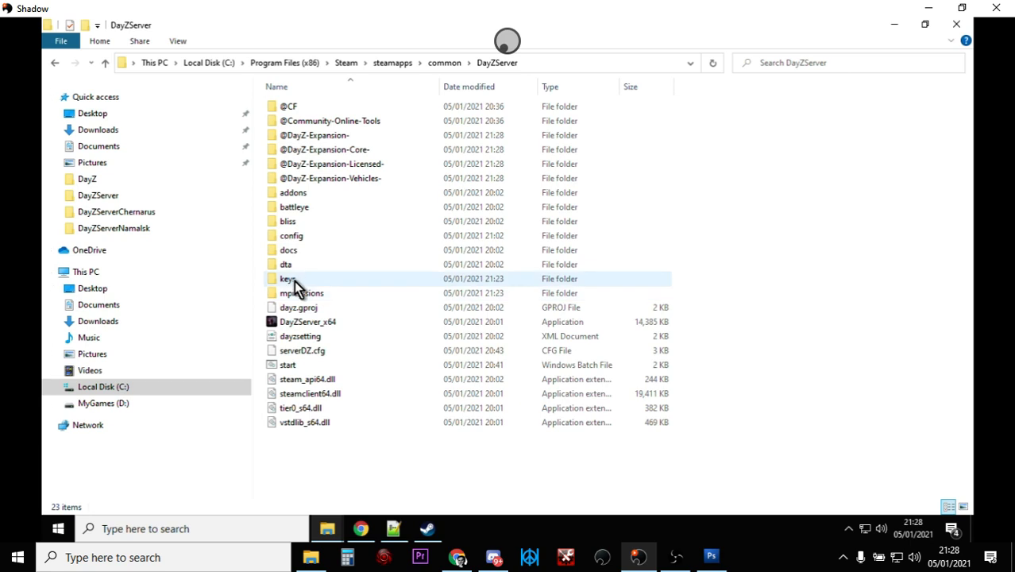
{"action": "mouse_move", "coordinate": [288, 277]}
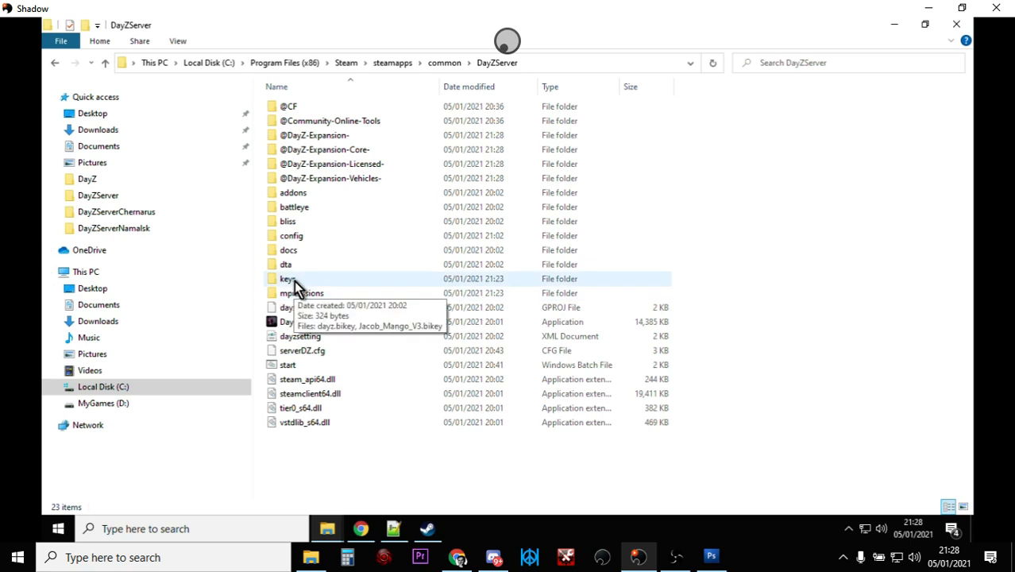
{"action": "mouse_move", "coordinate": [342, 178]}
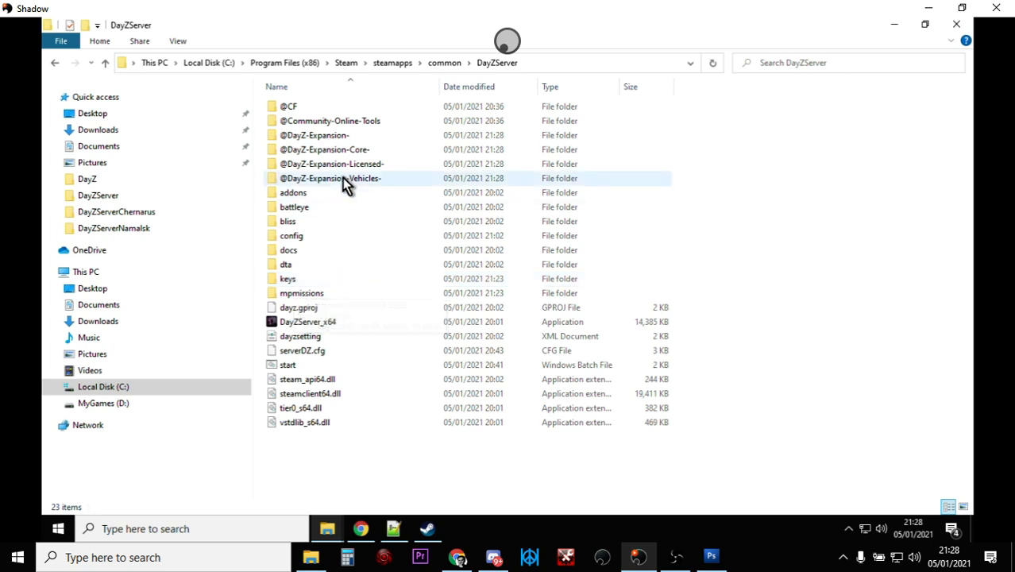
{"action": "double_click", "coordinate": [315, 134]}
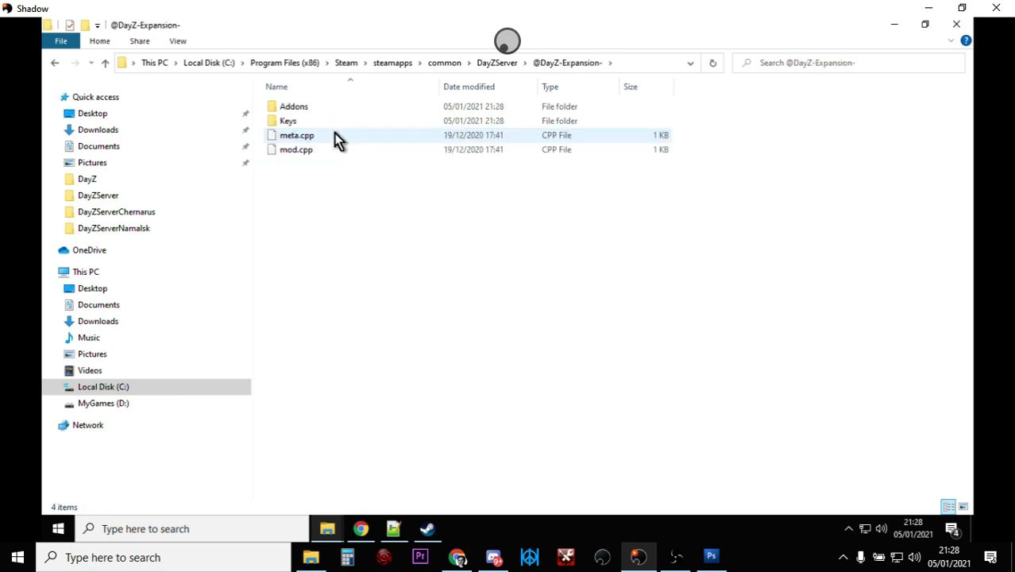
{"action": "double_click", "coordinate": [288, 120]}
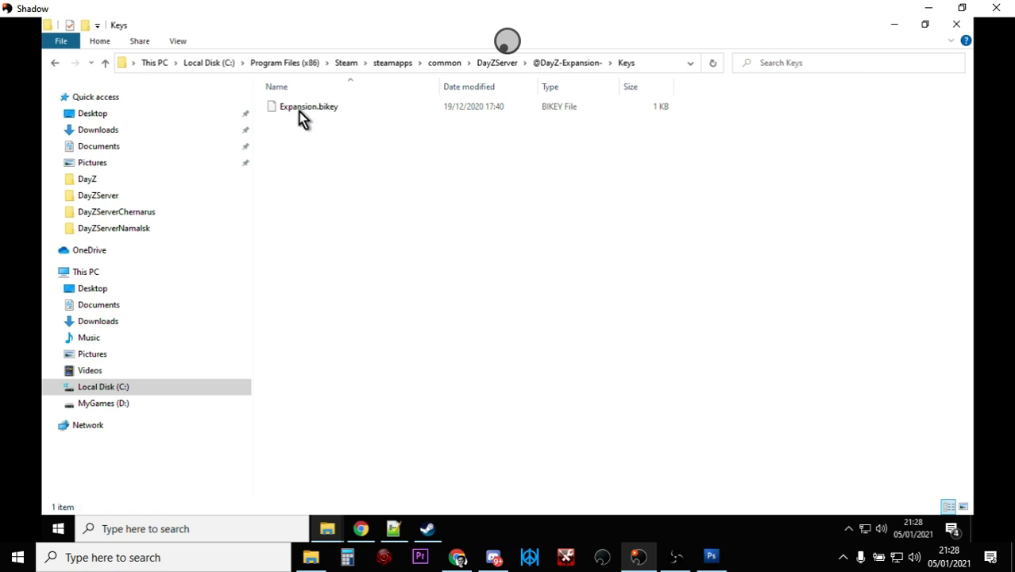
{"action": "right_click", "coordinate": [308, 107]}
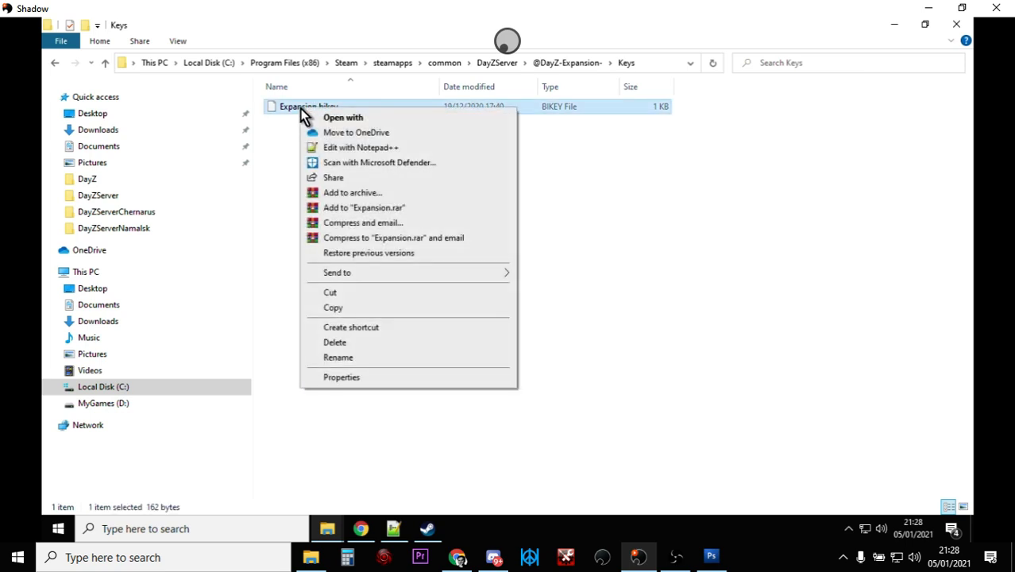
{"action": "left_click", "coordinate": [205, 108]}
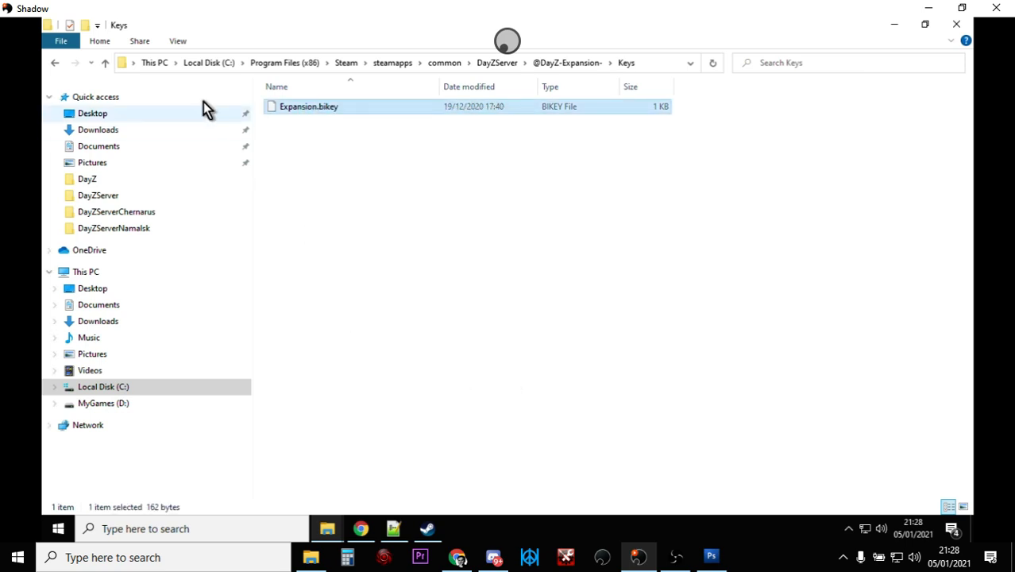
Go back to DayZServer and paste Expansion.bikey into its keys folder
{"action": "left_click", "coordinate": [105, 64]}
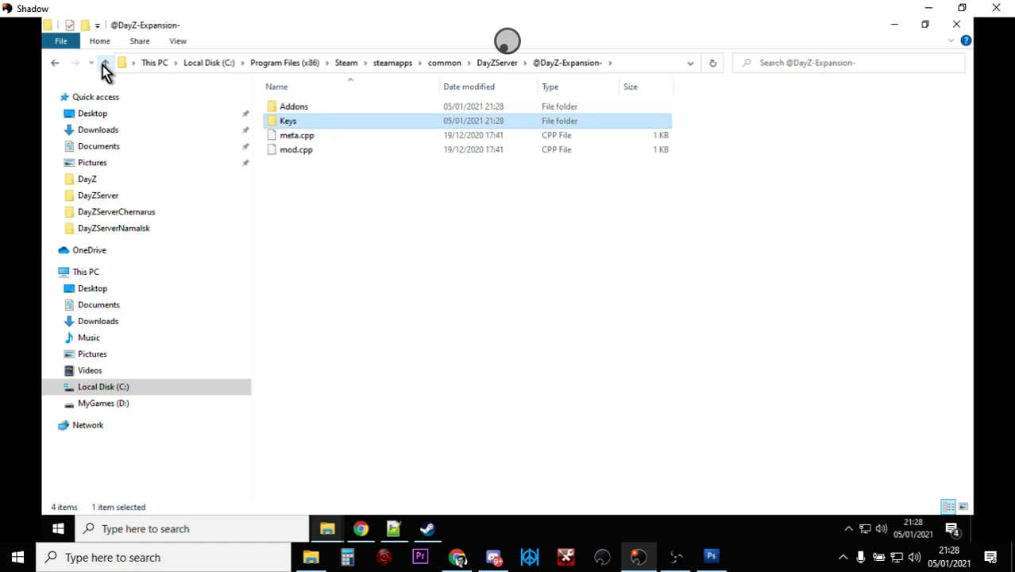
{"action": "left_click", "coordinate": [107, 63]}
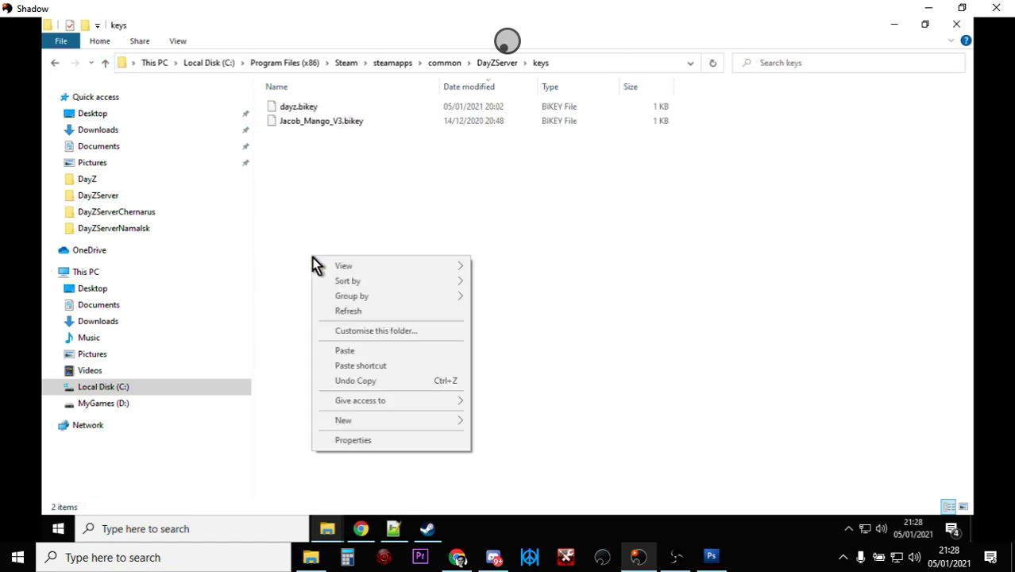
{"action": "left_click", "coordinate": [345, 351]}
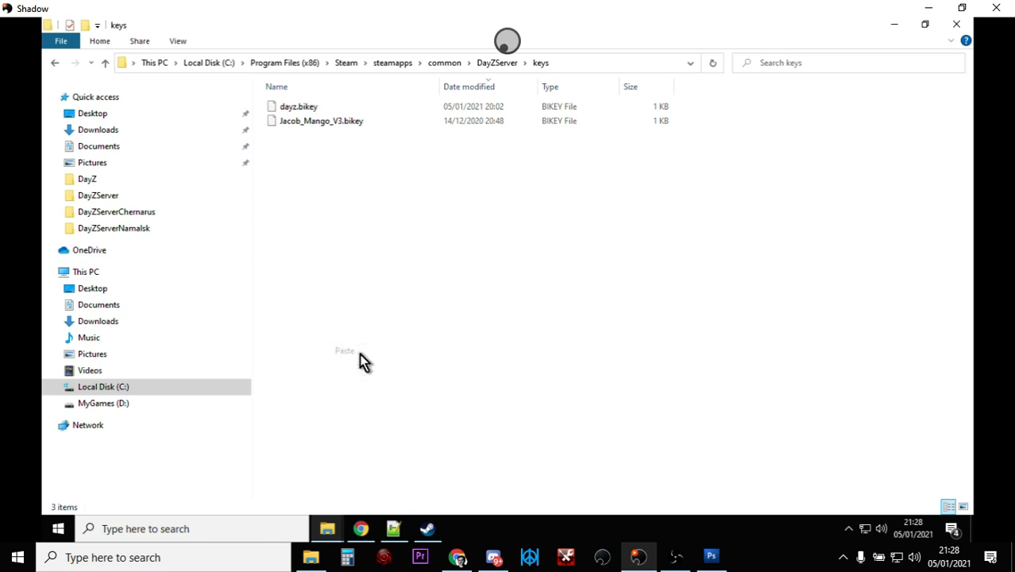
Return to the DayZServer folder and bring up the context menu for start.bat
{"action": "left_click", "coordinate": [345, 351]}
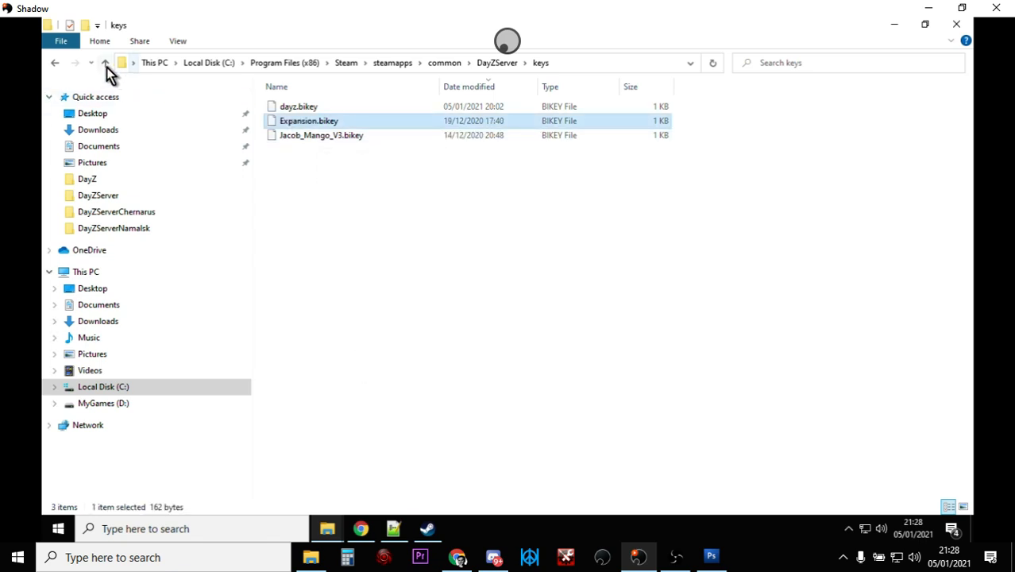
{"action": "left_click", "coordinate": [105, 63]}
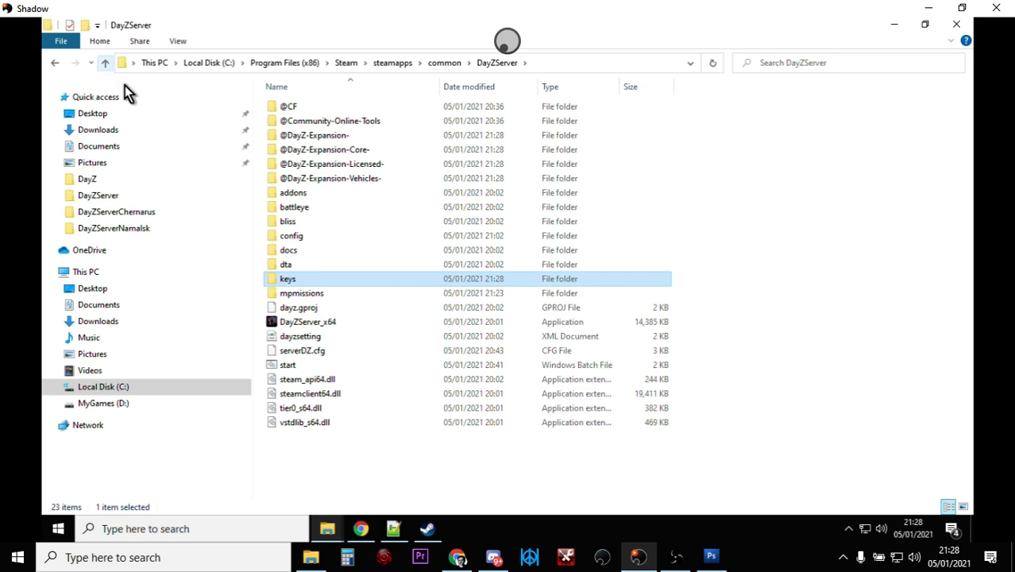
{"action": "mouse_move", "coordinate": [321, 351]}
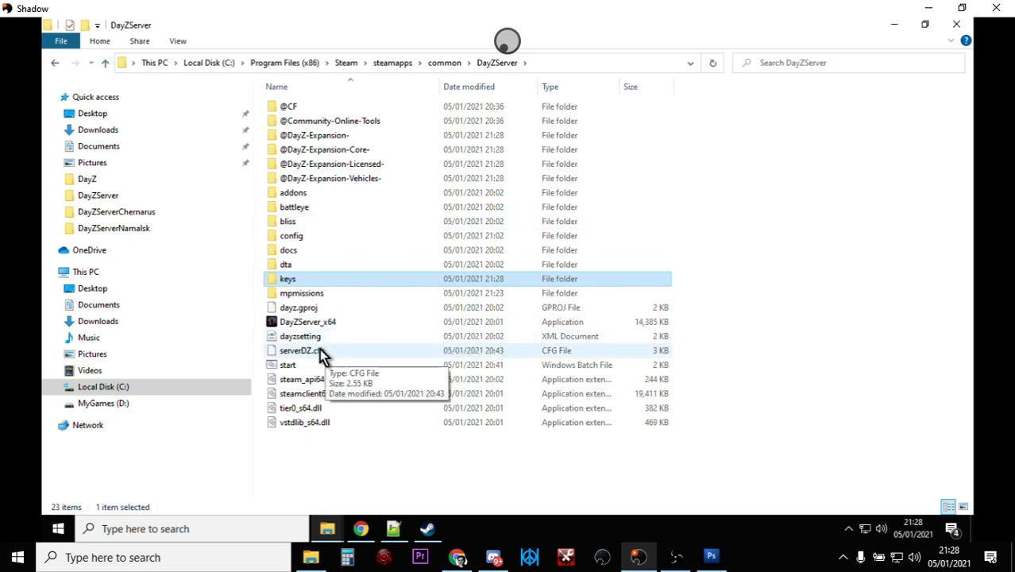
{"action": "left_click", "coordinate": [299, 351]}
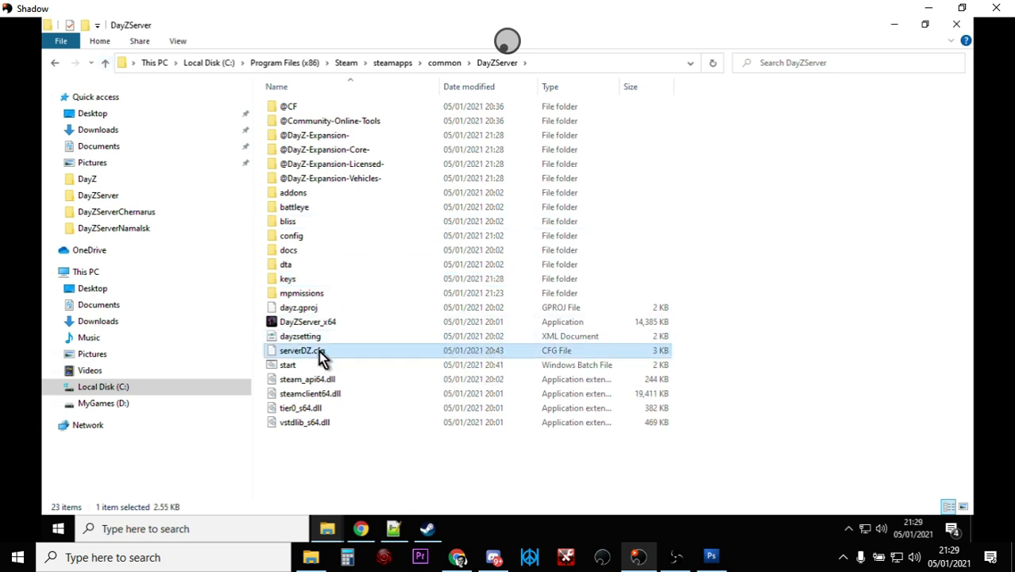
{"action": "left_click", "coordinate": [288, 364]}
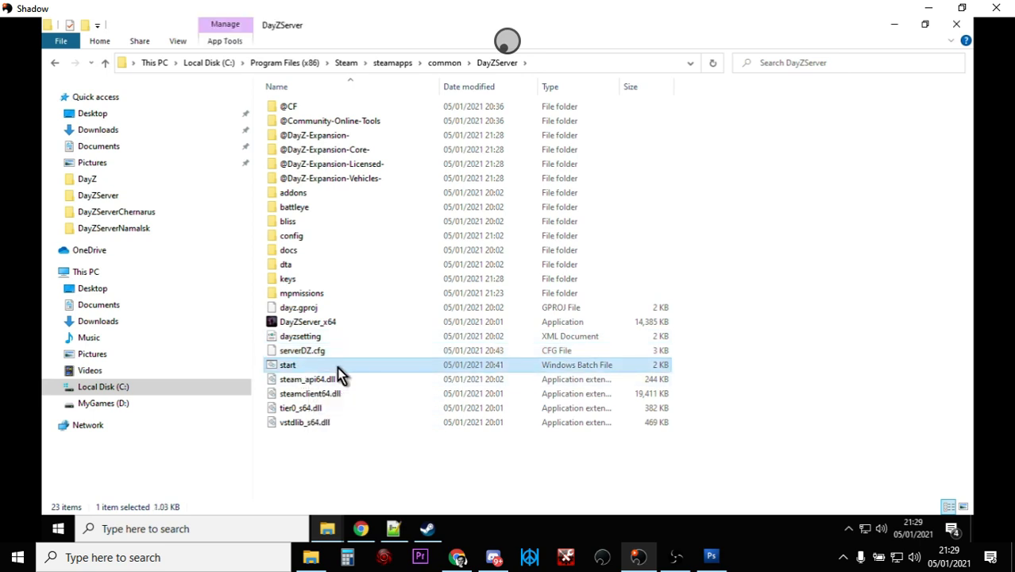
{"action": "mouse_move", "coordinate": [305, 368]}
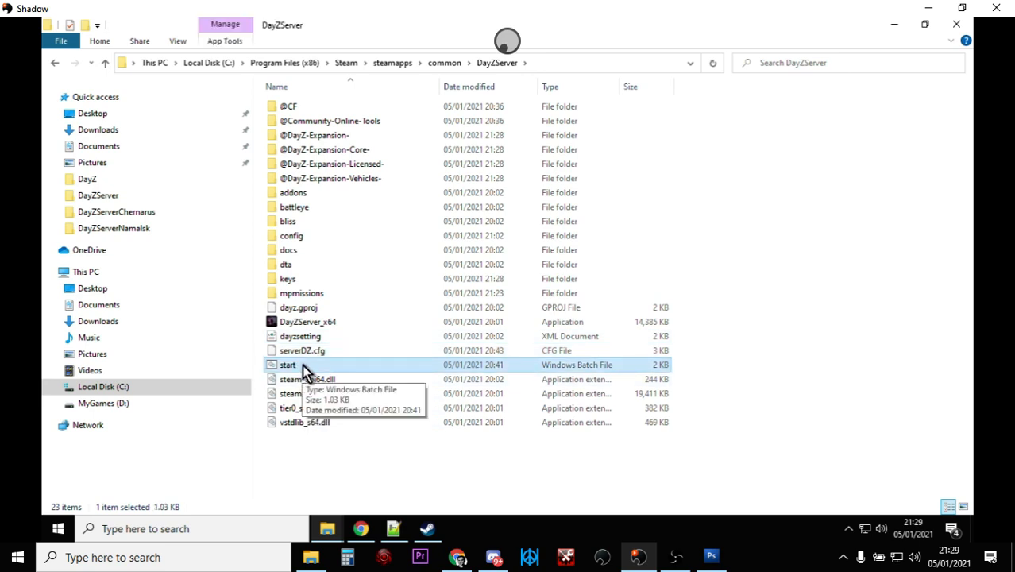
{"action": "right_click", "coordinate": [287, 364]}
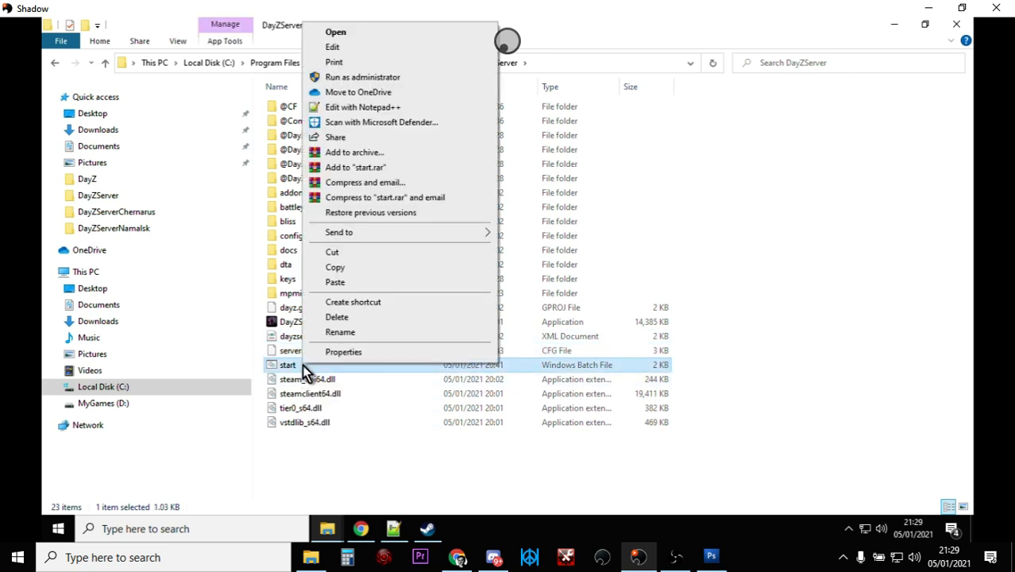
{"action": "mouse_move", "coordinate": [362, 108]}
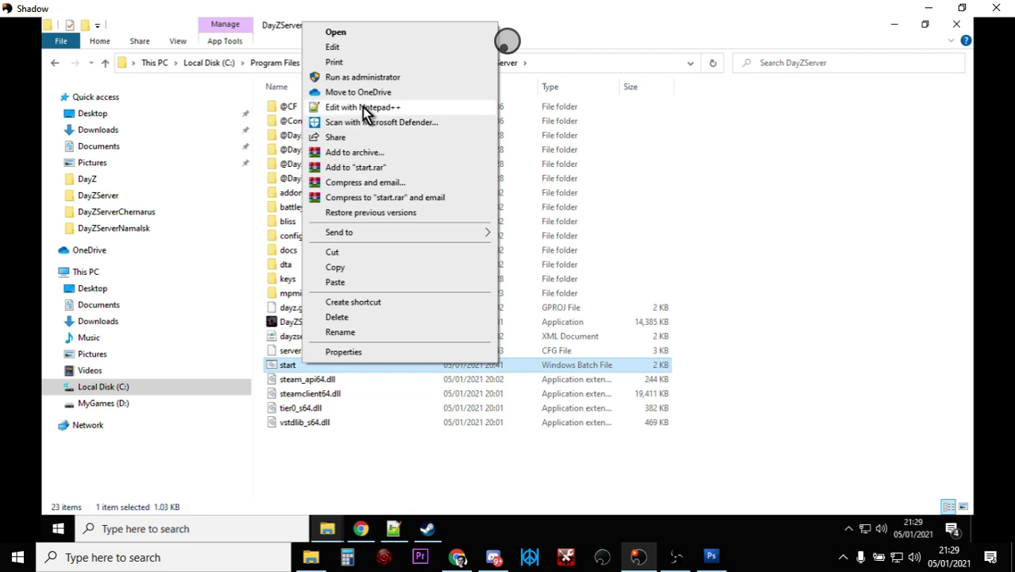
Open start.bat in Notepad++ to check its -mod= launch parameter
{"action": "left_click", "coordinate": [362, 107]}
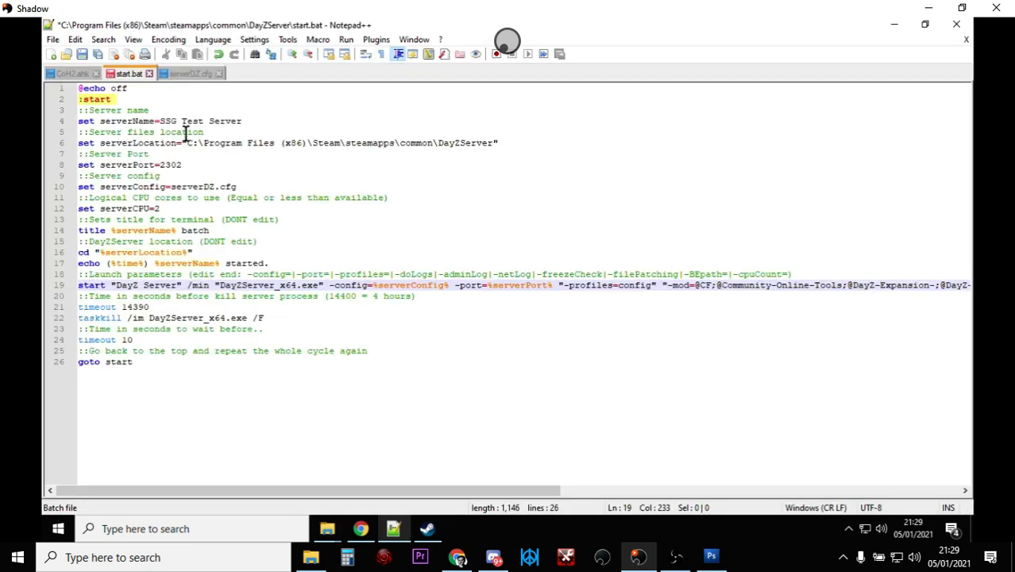
{"action": "mouse_move", "coordinate": [203, 289]}
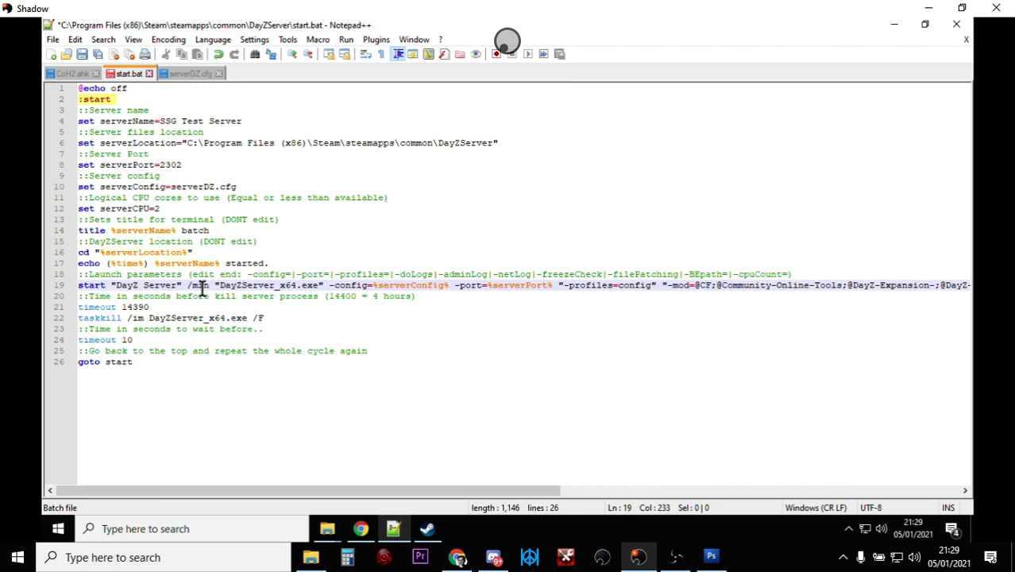
{"action": "mouse_move", "coordinate": [368, 489]}
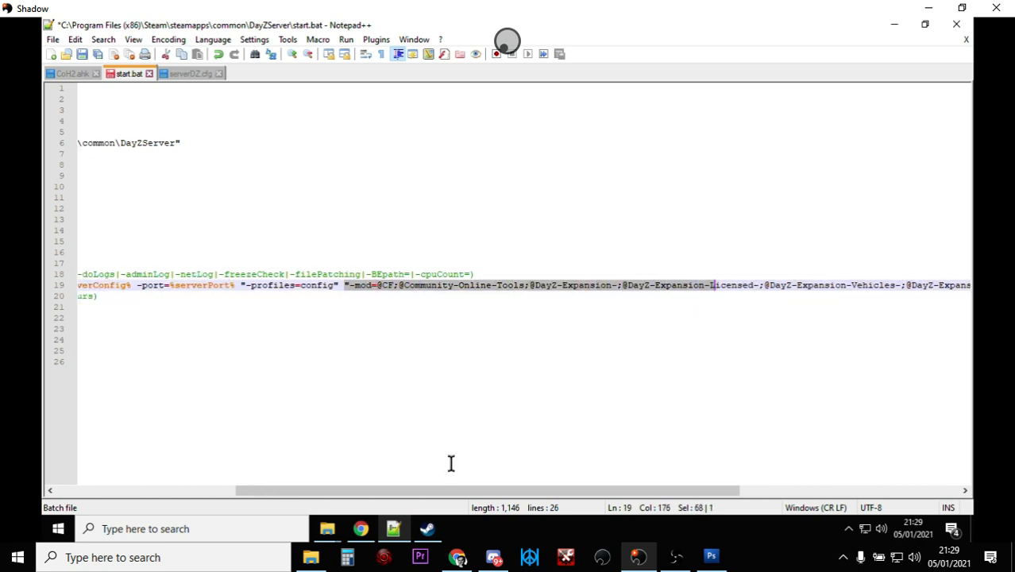
Switch to the DayZ-Expansion Steam workshop page and scroll through its description
{"action": "left_click", "coordinate": [359, 527]}
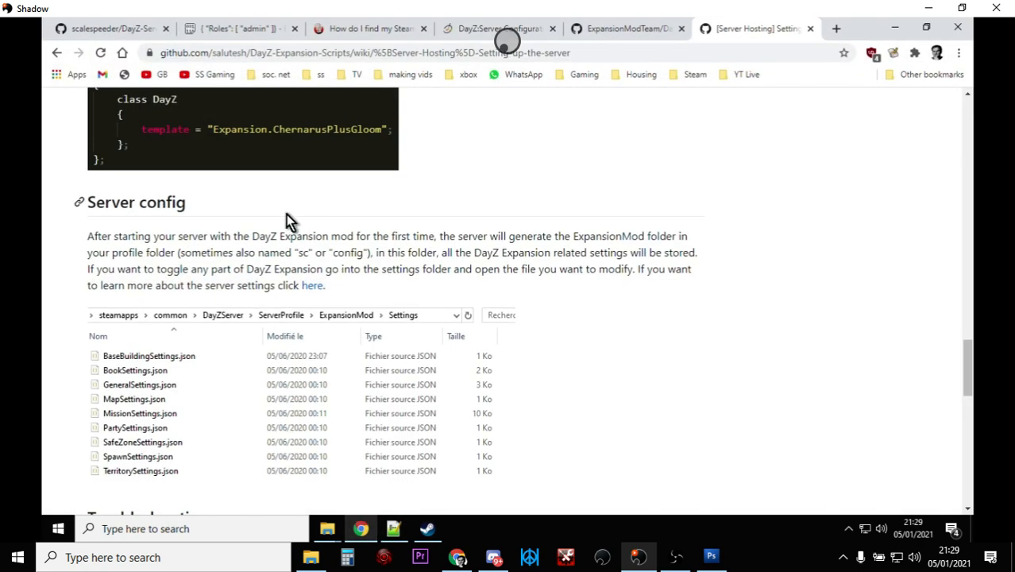
{"action": "left_click", "coordinate": [427, 527]}
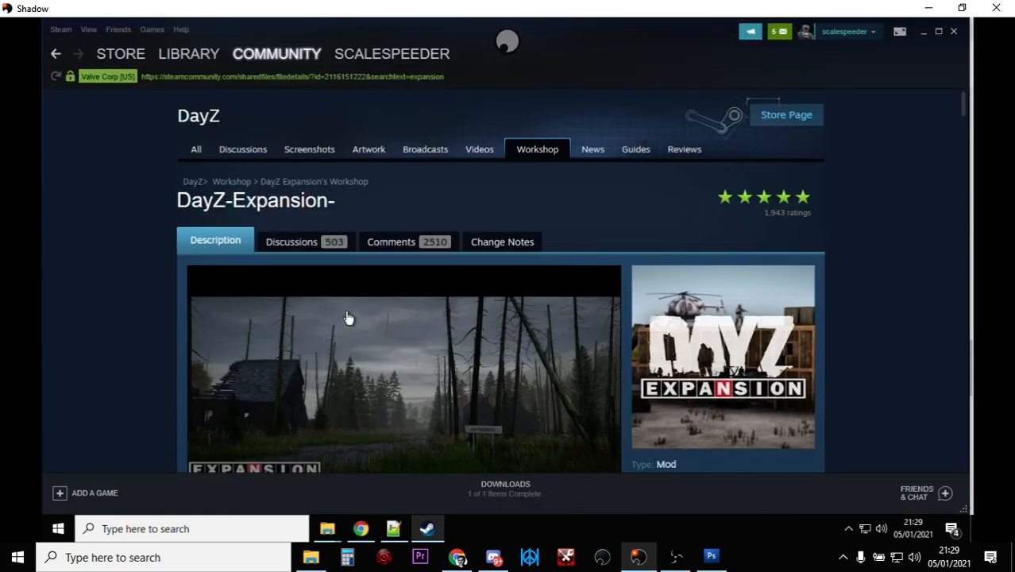
{"action": "scroll", "scroll_direction": "down", "scroll_amount": 3}
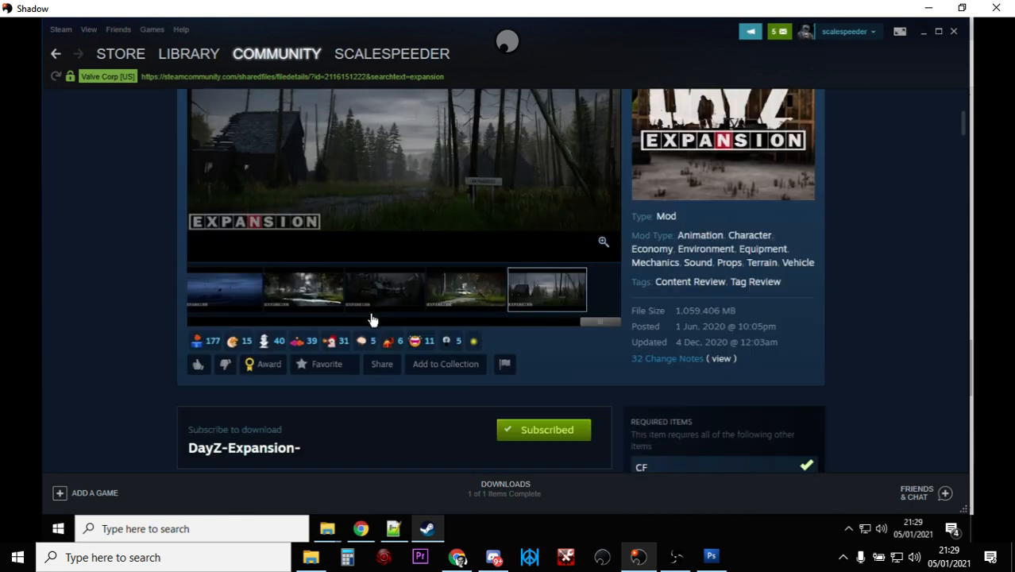
{"action": "scroll", "scroll_direction": "down", "scroll_amount": 3}
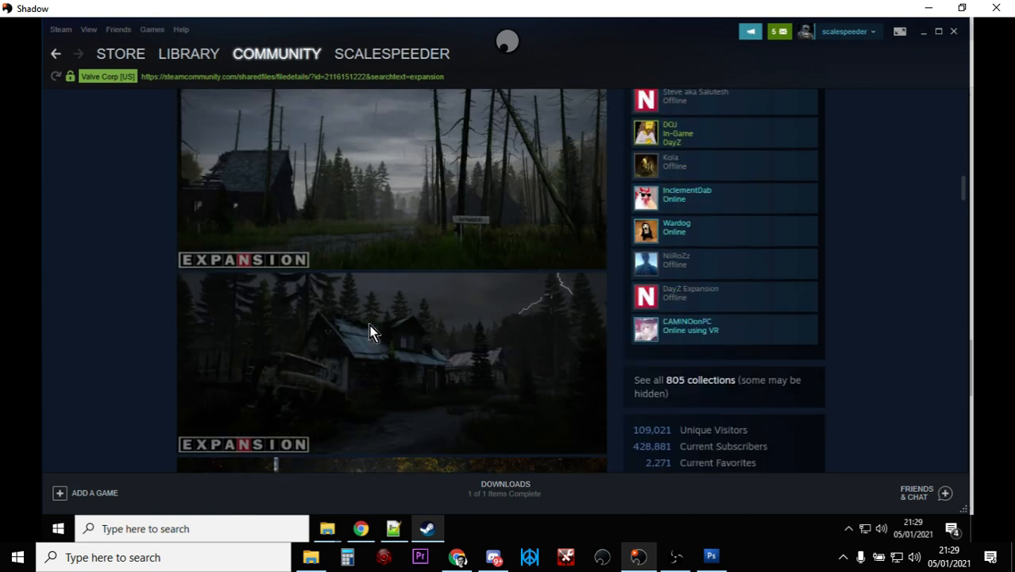
{"action": "scroll", "scroll_direction": "down", "scroll_amount": 3}
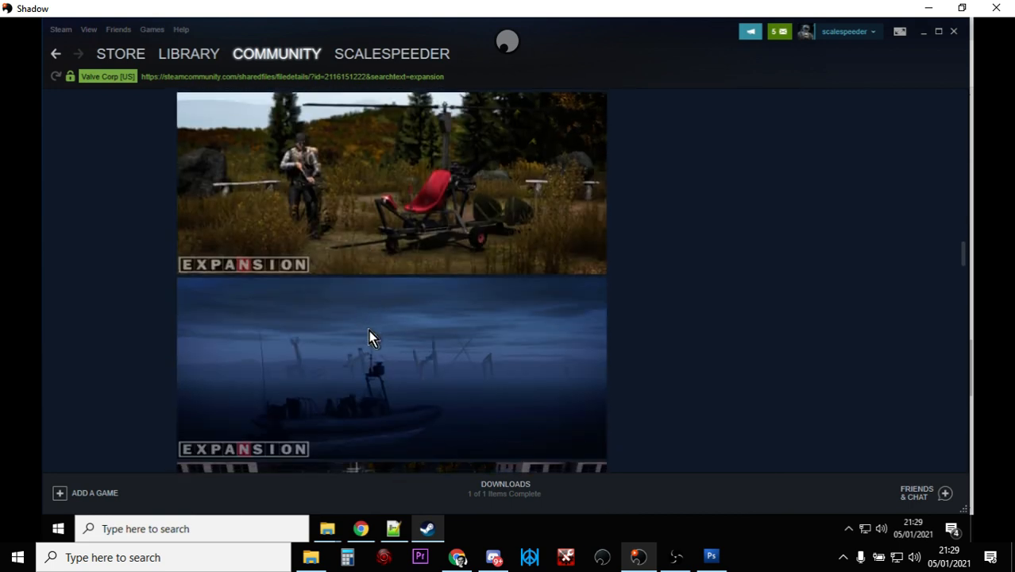
{"action": "scroll", "scroll_direction": "down", "scroll_amount": 3}
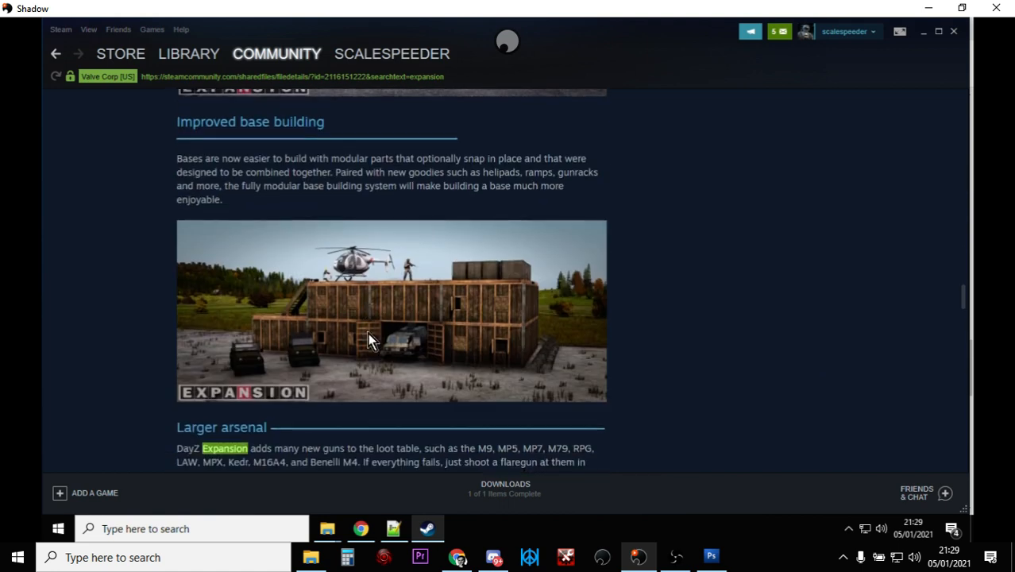
{"action": "scroll", "scroll_direction": "down", "scroll_amount": 3}
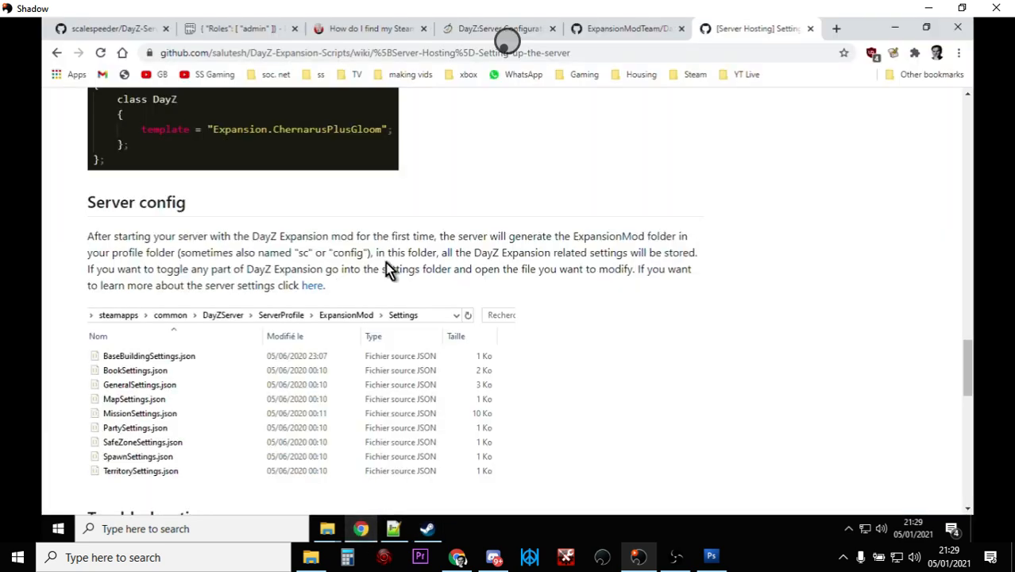
Scroll back up toward the wiki home listing the Server Hosting guides
{"action": "scroll", "scroll_direction": "up", "scroll_amount": 3}
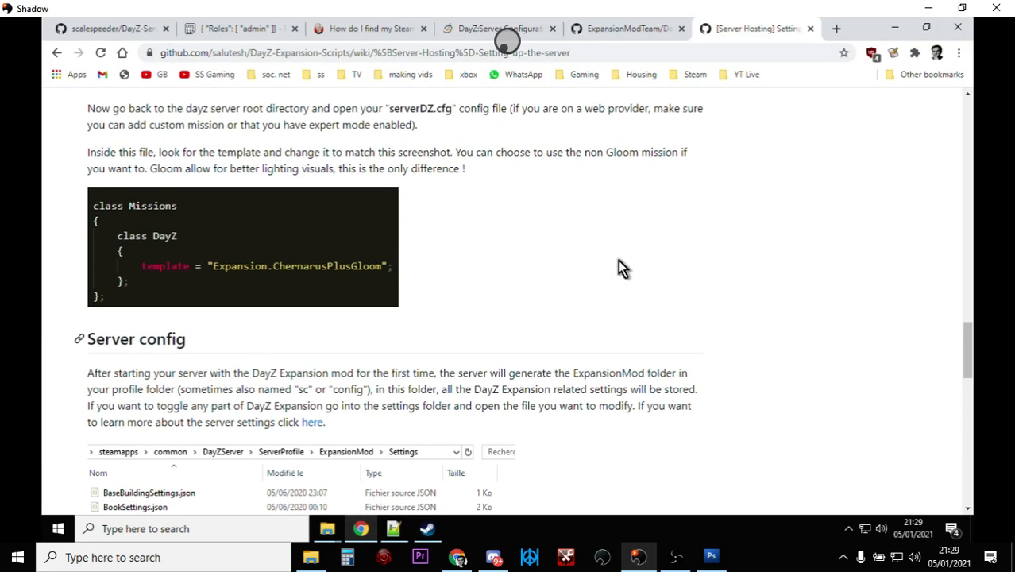
{"action": "scroll", "scroll_direction": "up", "scroll_amount": 3}
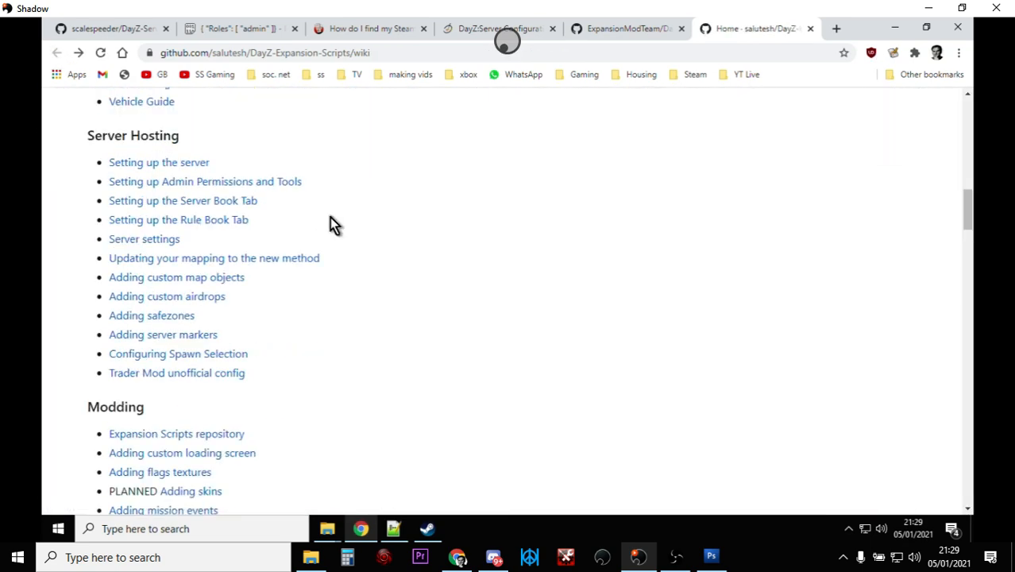
{"action": "scroll", "scroll_direction": "up", "scroll_amount": 3}
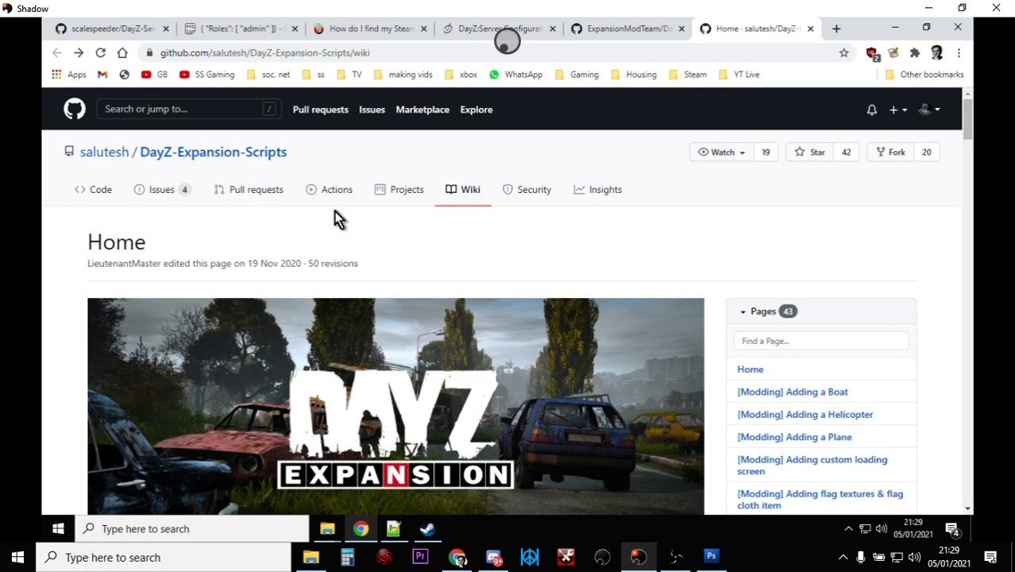
{"action": "scroll", "scroll_direction": "down", "scroll_amount": 3}
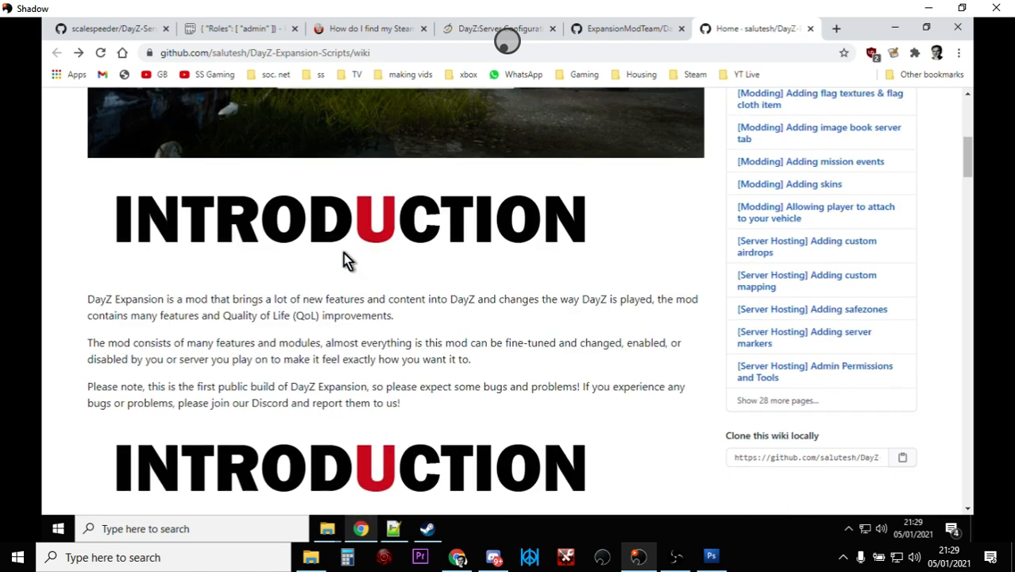
{"action": "scroll", "scroll_direction": "up", "scroll_amount": 3}
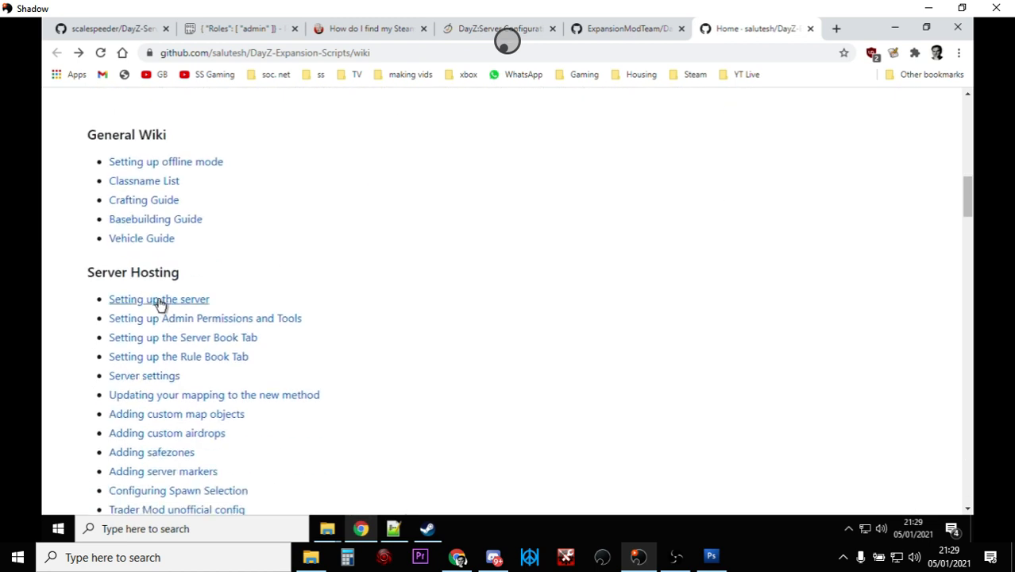
{"action": "mouse_move", "coordinate": [159, 298]}
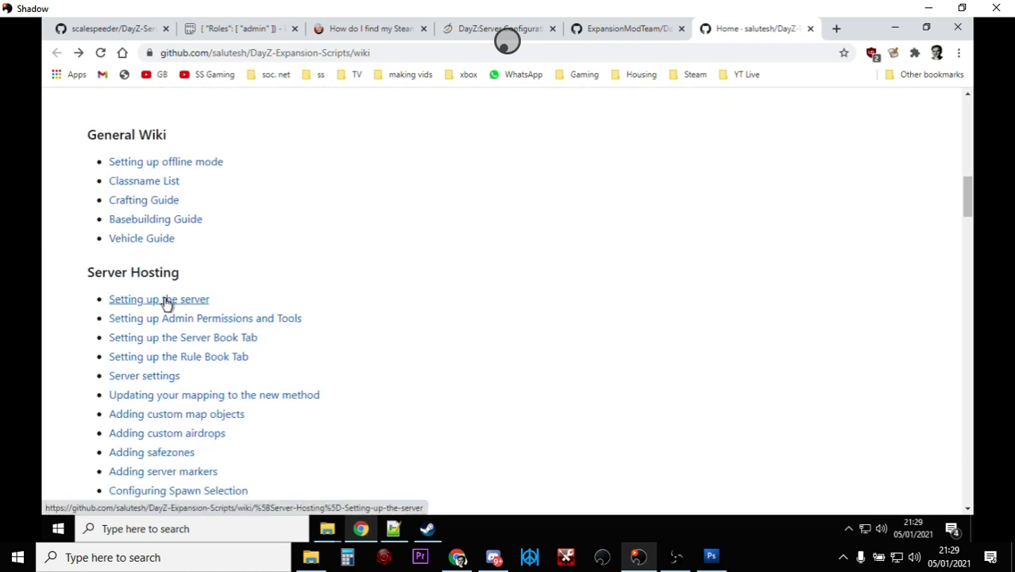
Open the 'Setting up the server' guide and select the full -mod parameter string from its start.bat line
{"action": "left_click", "coordinate": [158, 299]}
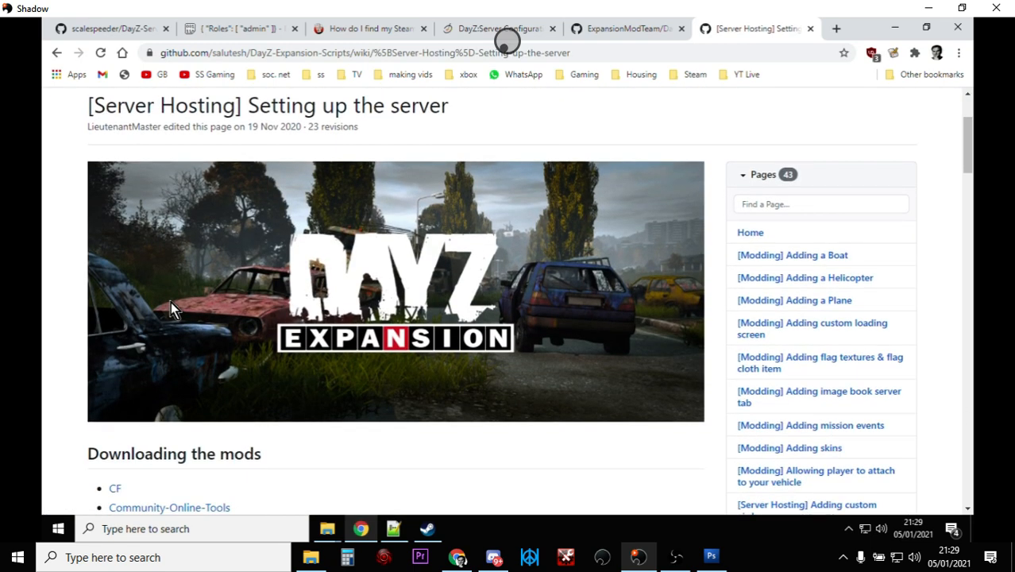
{"action": "scroll", "scroll_direction": "down", "scroll_amount": 3}
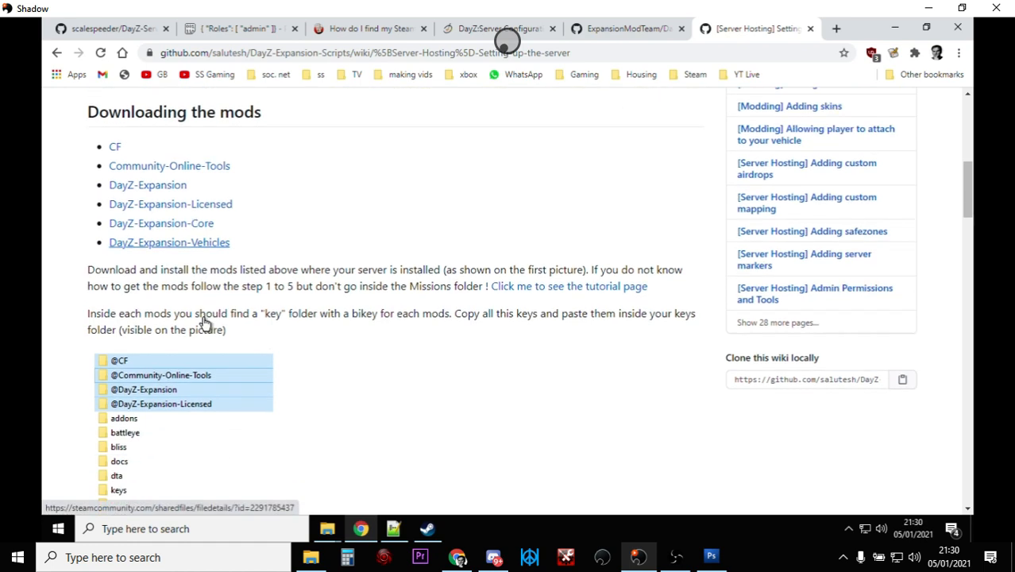
{"action": "scroll", "scroll_direction": "down", "scroll_amount": 3}
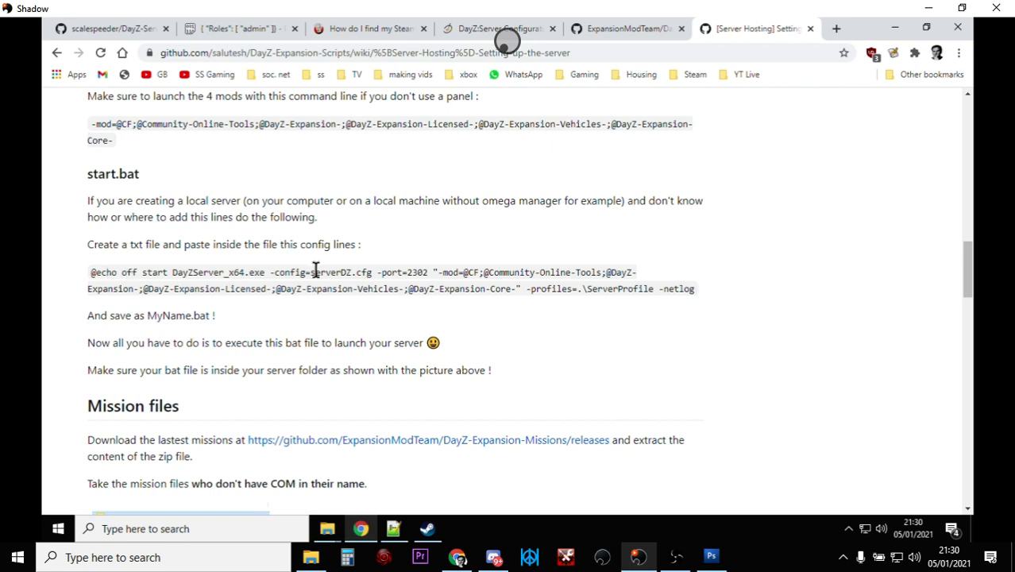
{"action": "mouse_move", "coordinate": [429, 273]}
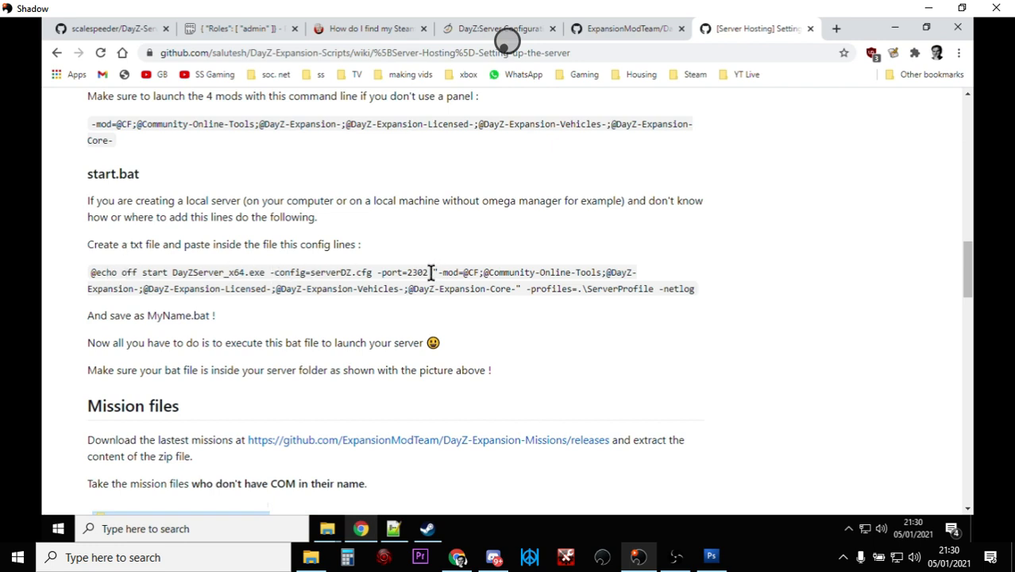
{"action": "double_click", "coordinate": [438, 271]}
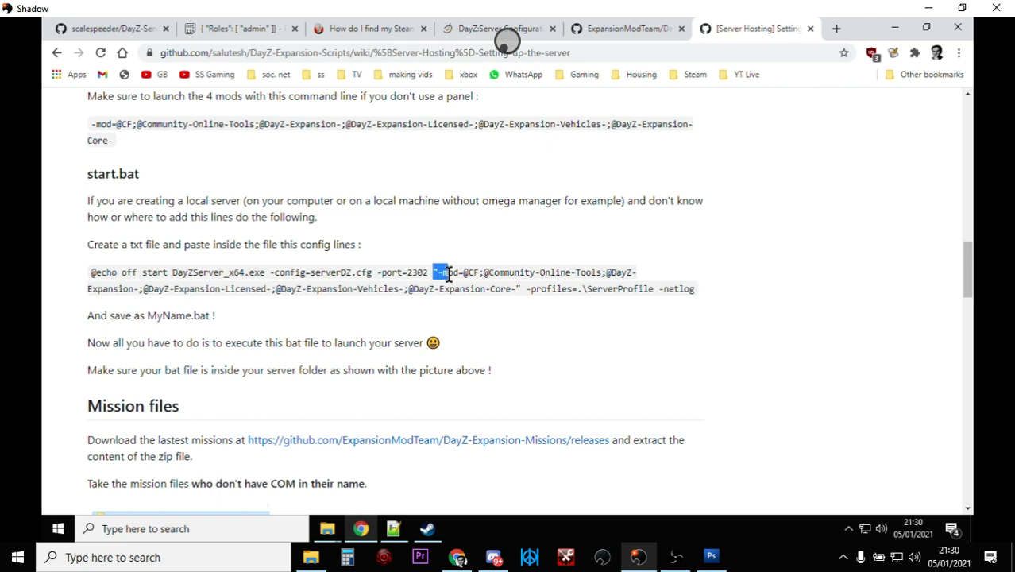
{"action": "left_click_drag", "start_coordinate": [442, 271], "coordinate": [516, 289]}
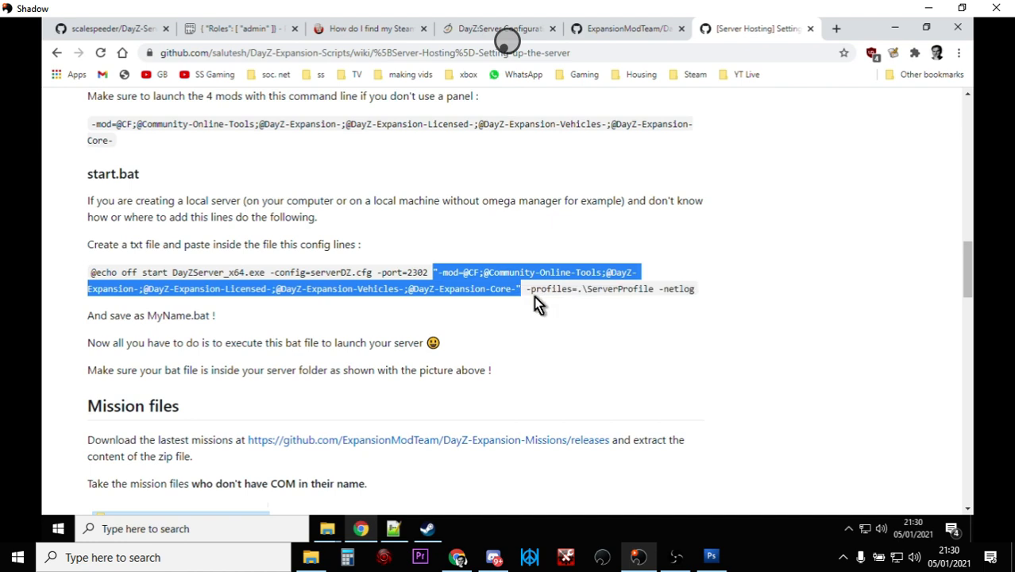
{"action": "mouse_move", "coordinate": [389, 507]}
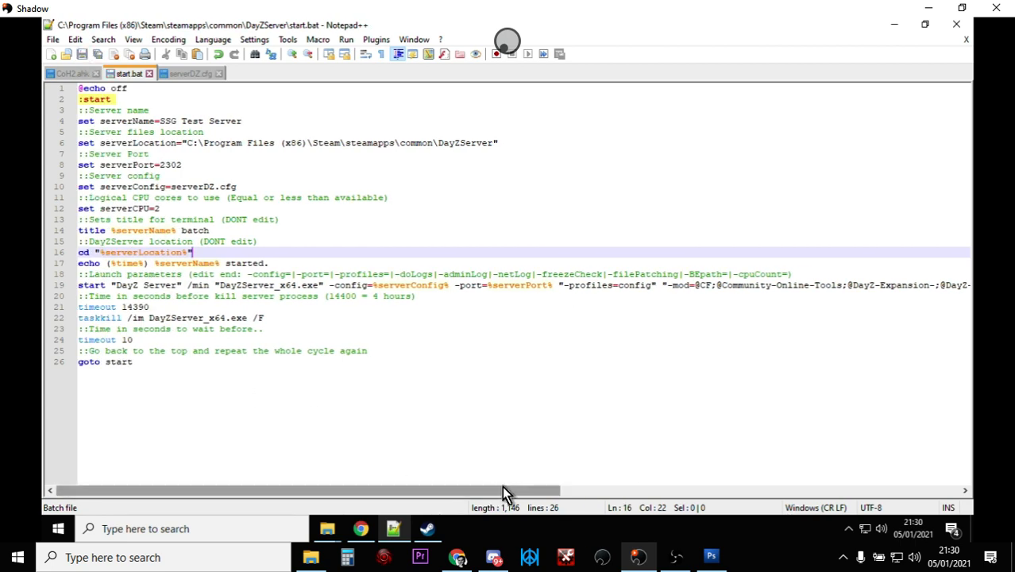
{"action": "scroll", "scroll_direction": "right", "scroll_amount": 3}
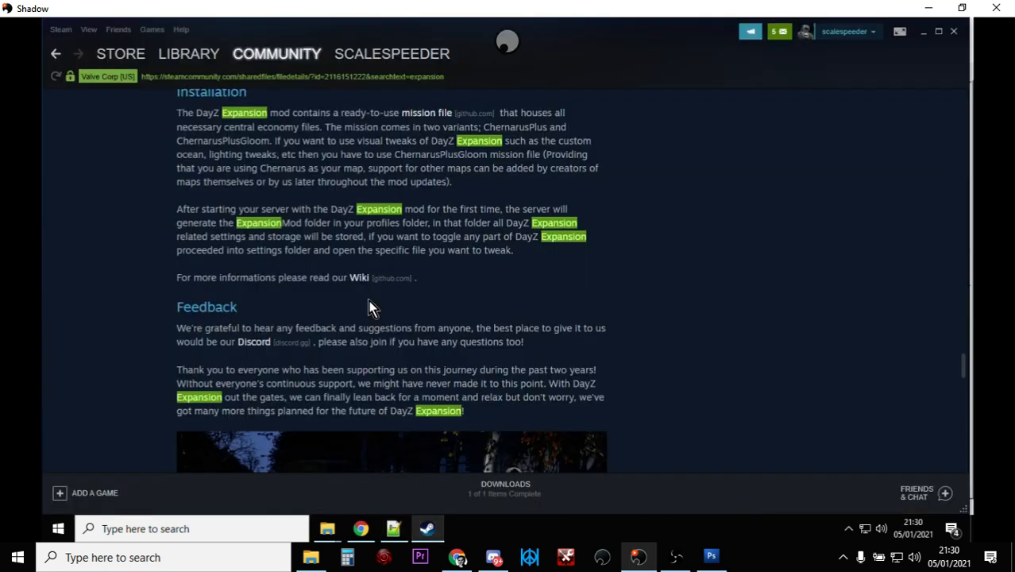
{"action": "scroll", "scroll_direction": "up", "scroll_amount": 3}
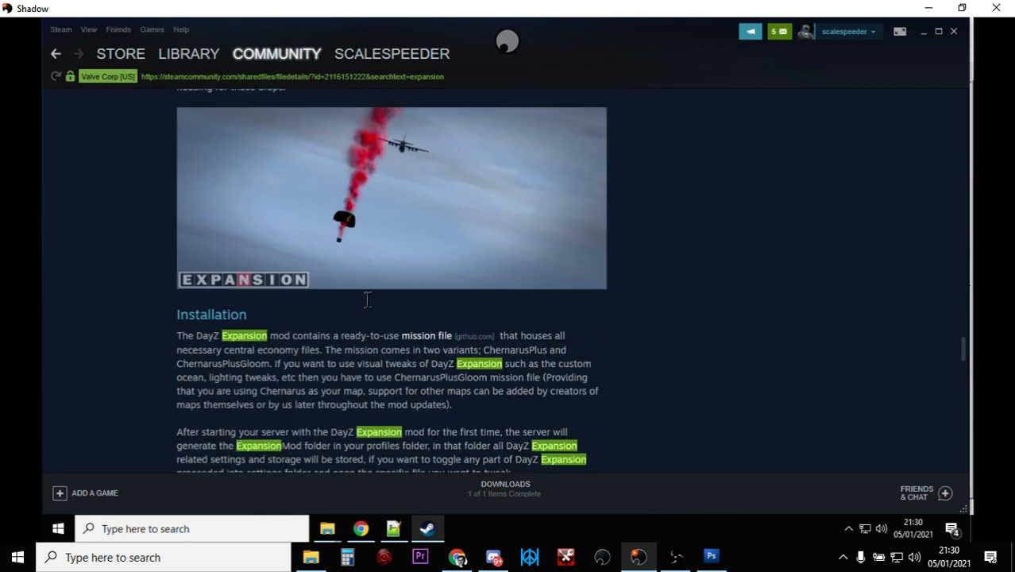
{"action": "scroll", "scroll_direction": "up", "scroll_amount": 3}
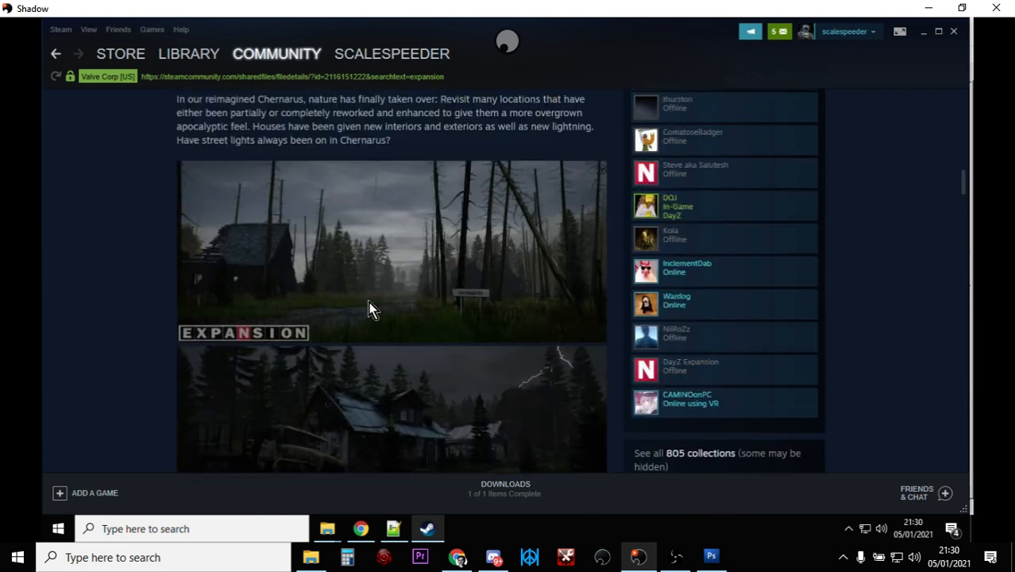
{"action": "scroll", "scroll_direction": "up", "scroll_amount": 3}
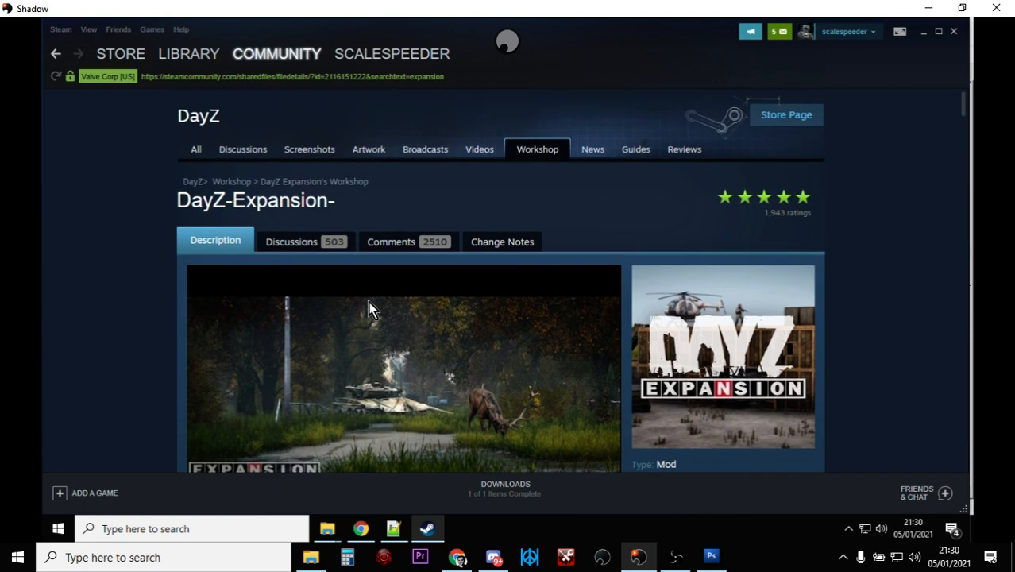
{"action": "mouse_move", "coordinate": [353, 440]}
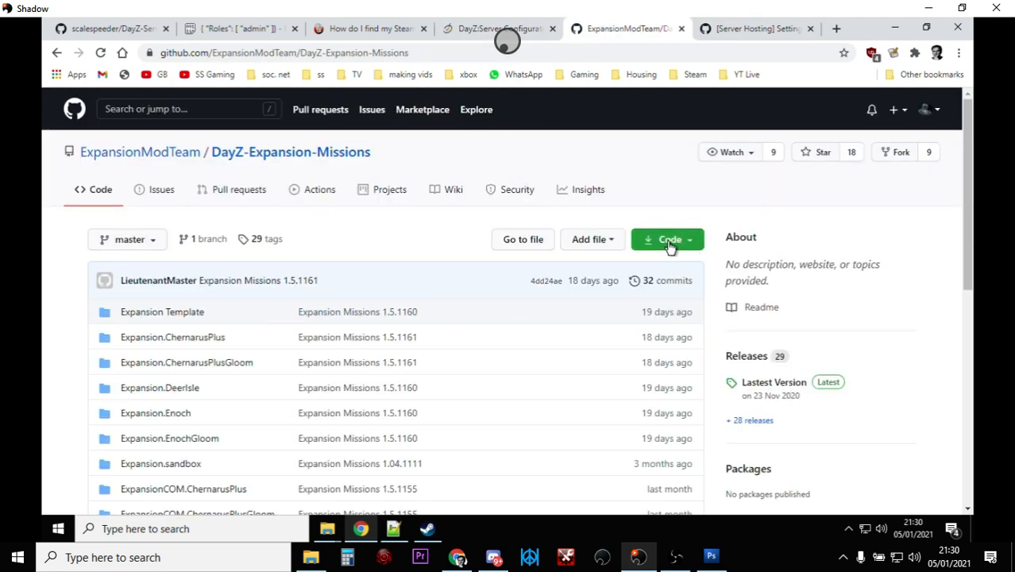
Show the Code menu with Clone and Download ZIP for the DayZ-Expansion-Missions repository
{"action": "left_click", "coordinate": [667, 238]}
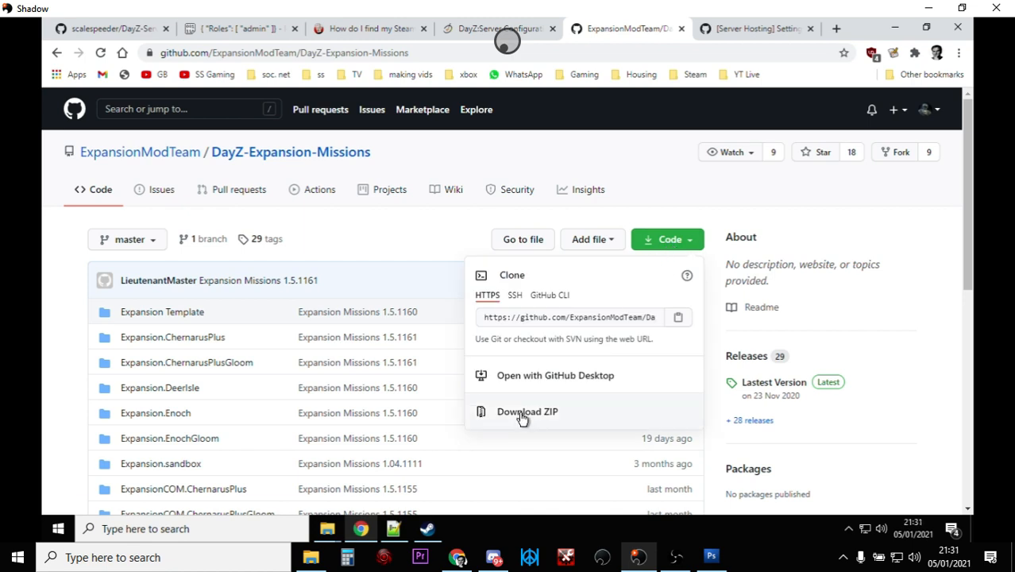
{"action": "scroll", "scroll_direction": "down", "scroll_amount": 3}
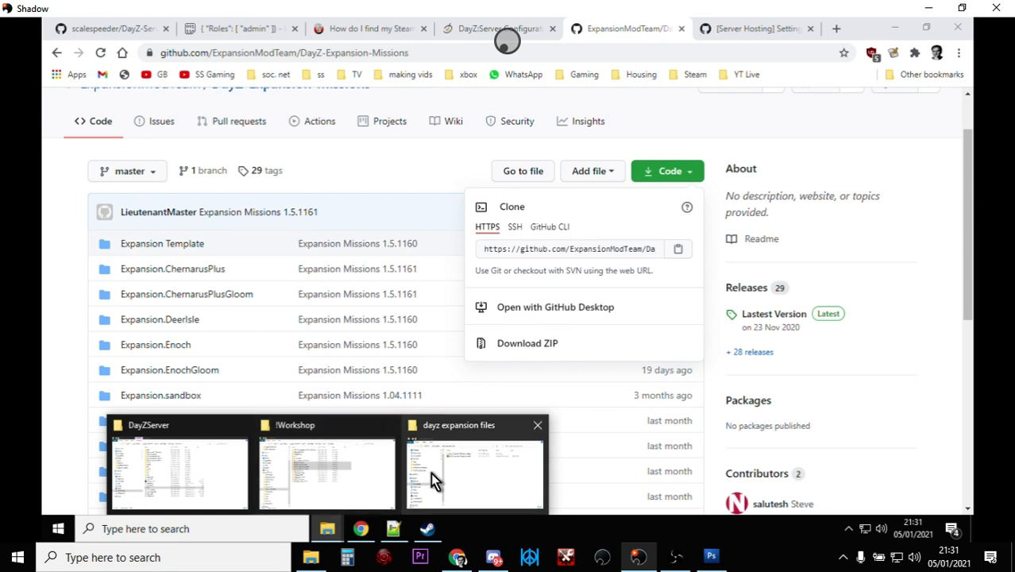
Open the extracted DayZ-Expansion-Missions-master folder holding the map mission folders
{"action": "left_click", "coordinate": [473, 473]}
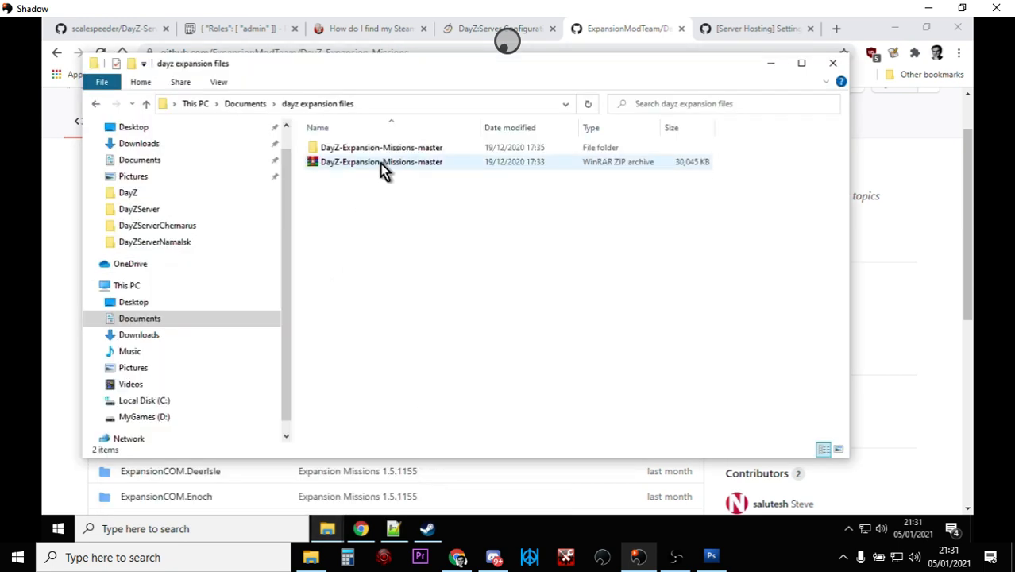
{"action": "mouse_move", "coordinate": [389, 151]}
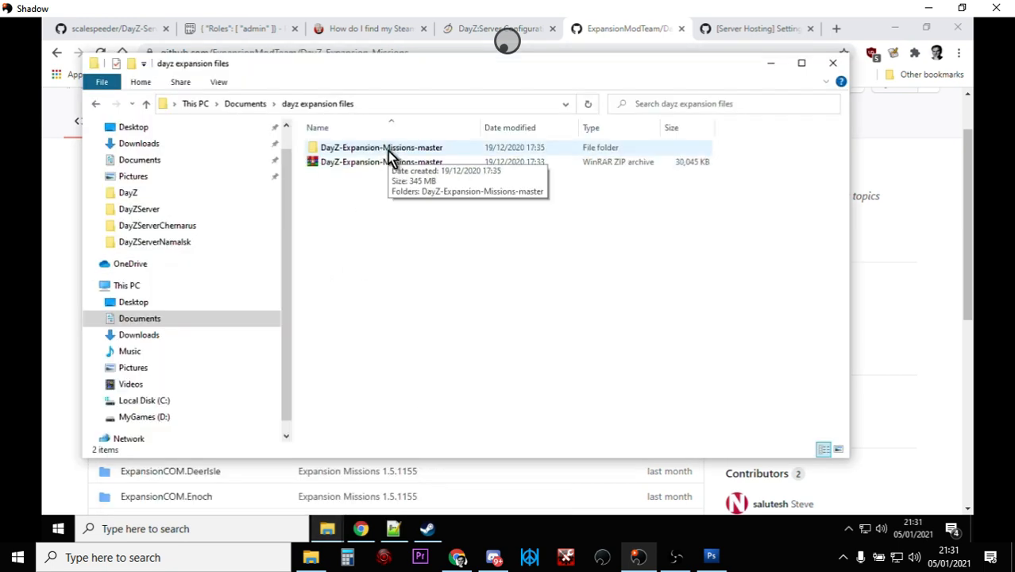
{"action": "double_click", "coordinate": [381, 146]}
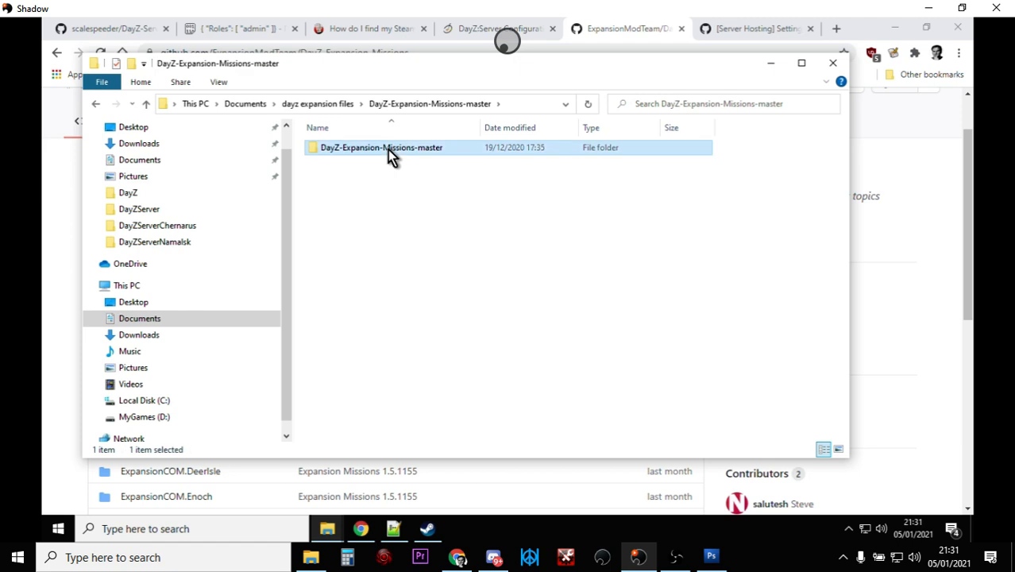
{"action": "double_click", "coordinate": [381, 146]}
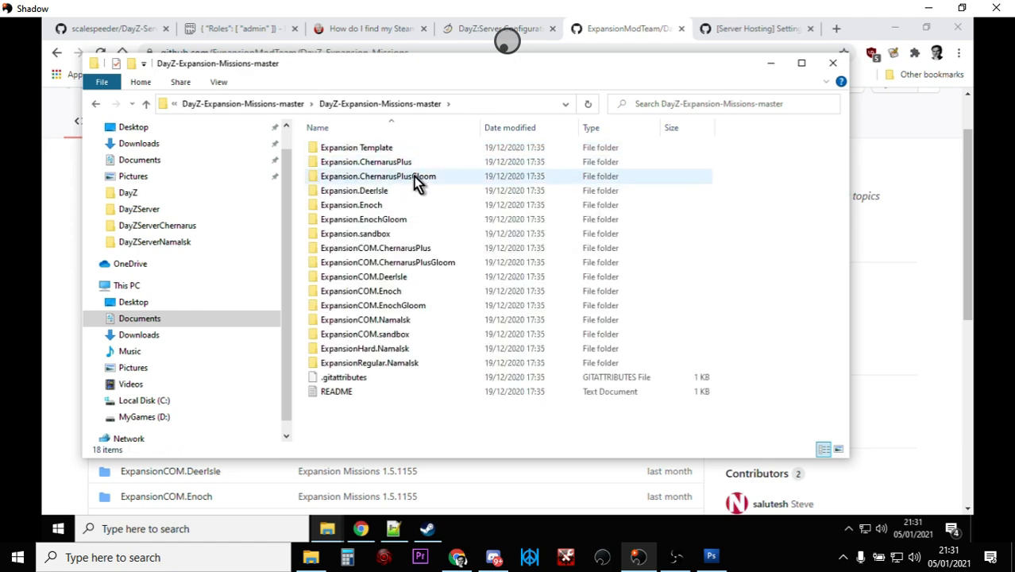
{"action": "mouse_move", "coordinate": [413, 181]}
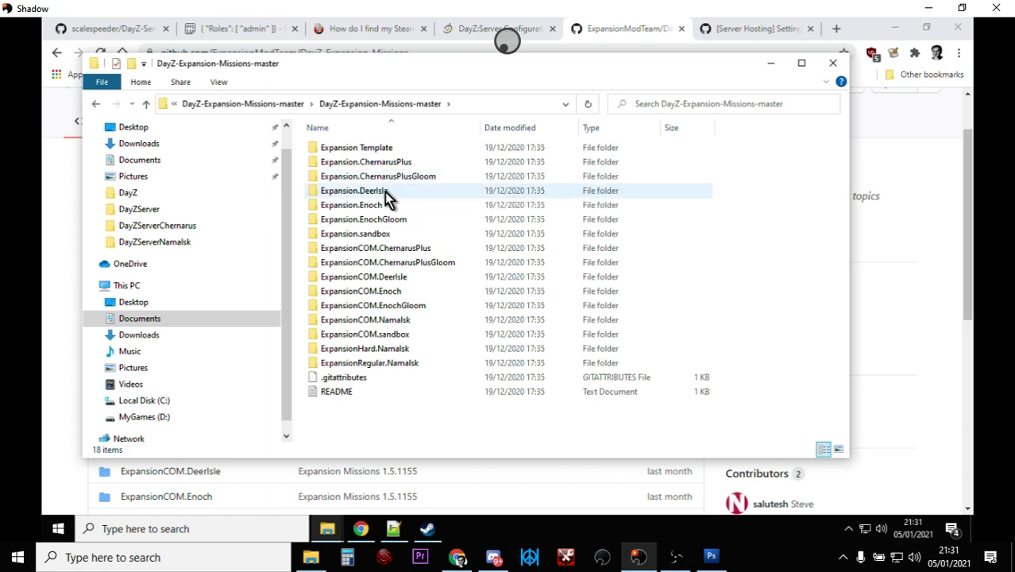
{"action": "mouse_move", "coordinate": [397, 212]}
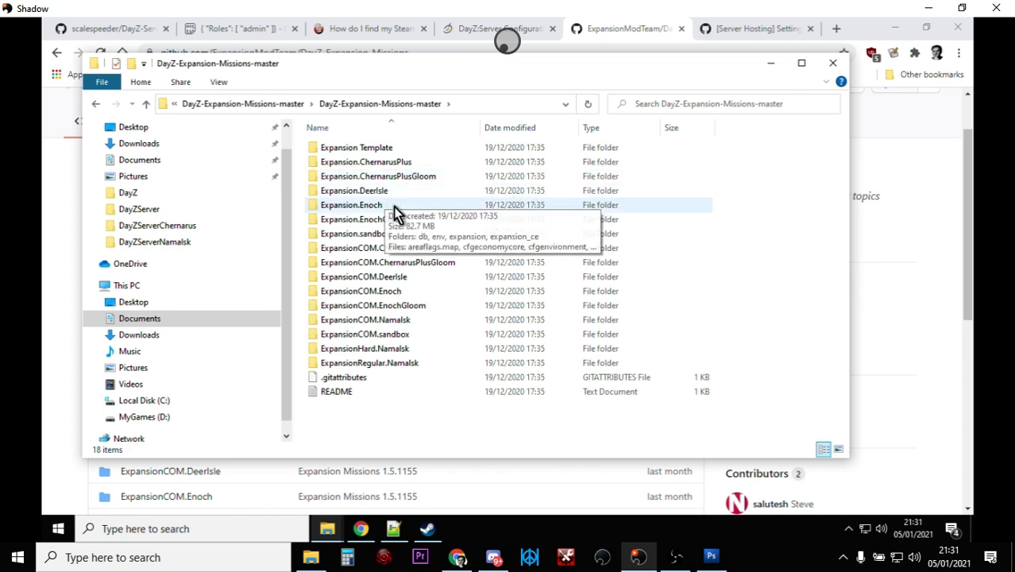
{"action": "mouse_move", "coordinate": [441, 305]}
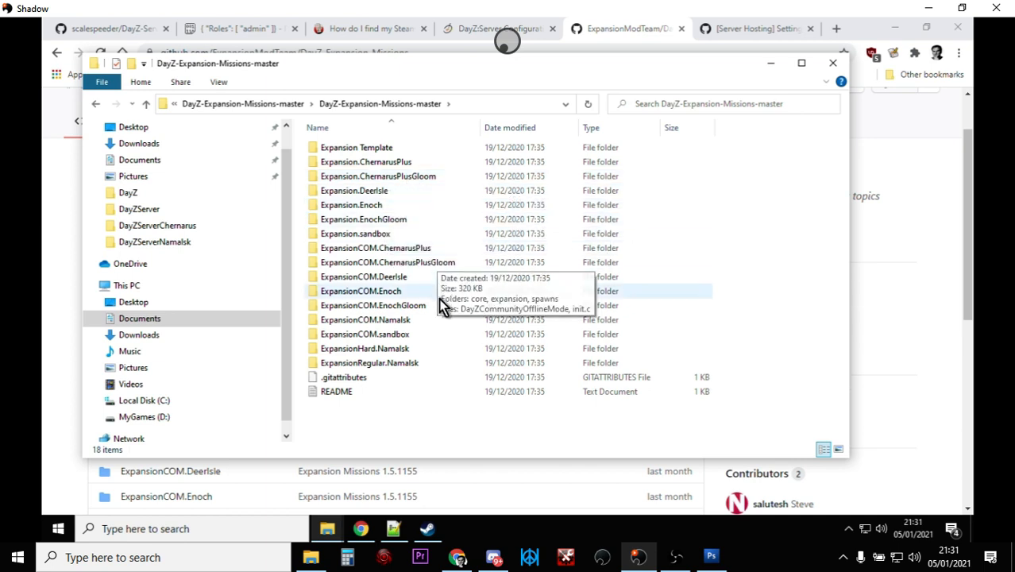
{"action": "mouse_move", "coordinate": [413, 319]}
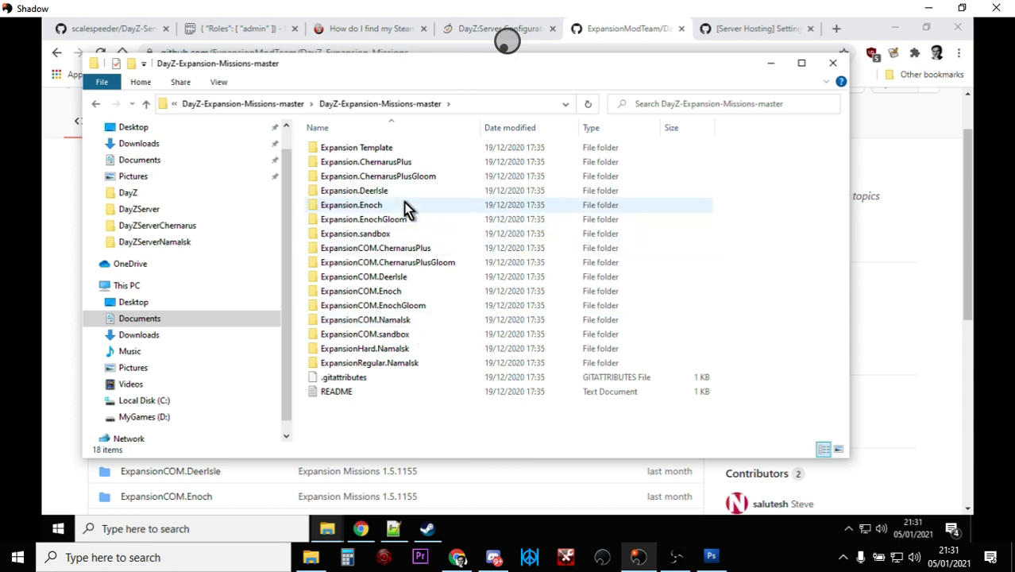
Select the Expansion.ChernarusPlus mission folder and copy it
{"action": "left_click", "coordinate": [365, 162]}
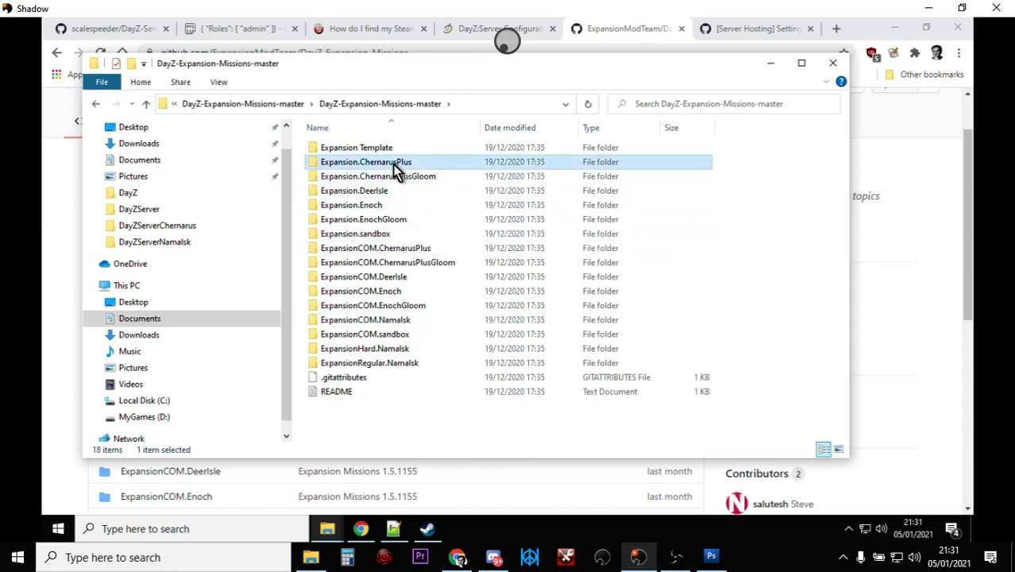
{"action": "mouse_move", "coordinate": [333, 151]}
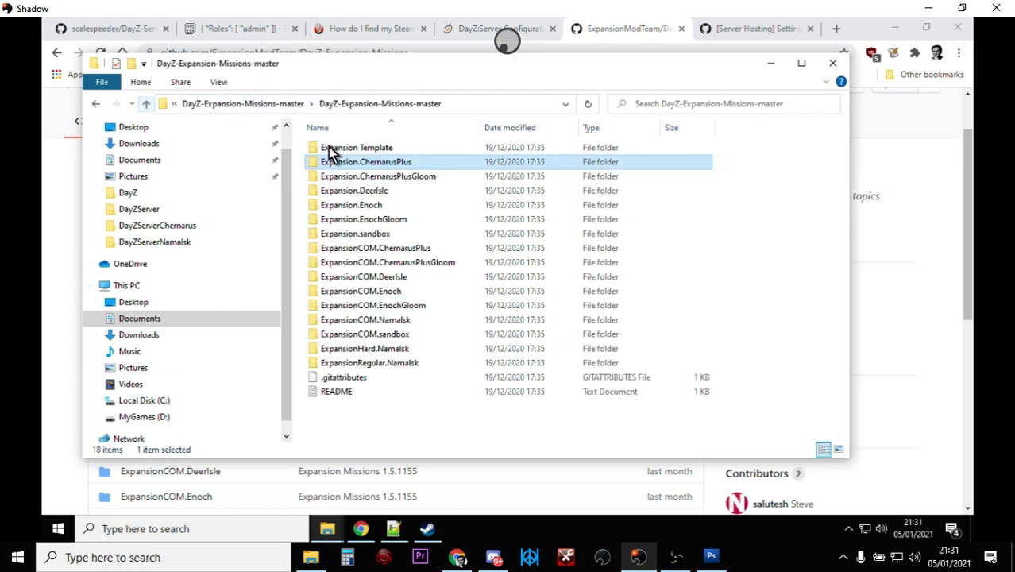
{"action": "right_click", "coordinate": [365, 162]}
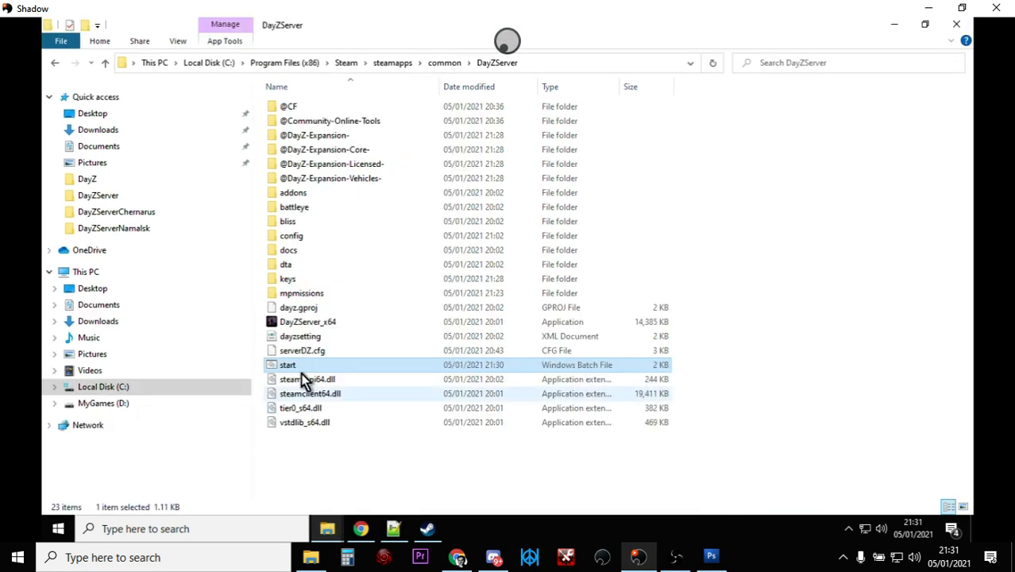
Paste the Expansion.ChernarusPlus mission folder into the server's mpmissions folder
{"action": "double_click", "coordinate": [302, 293]}
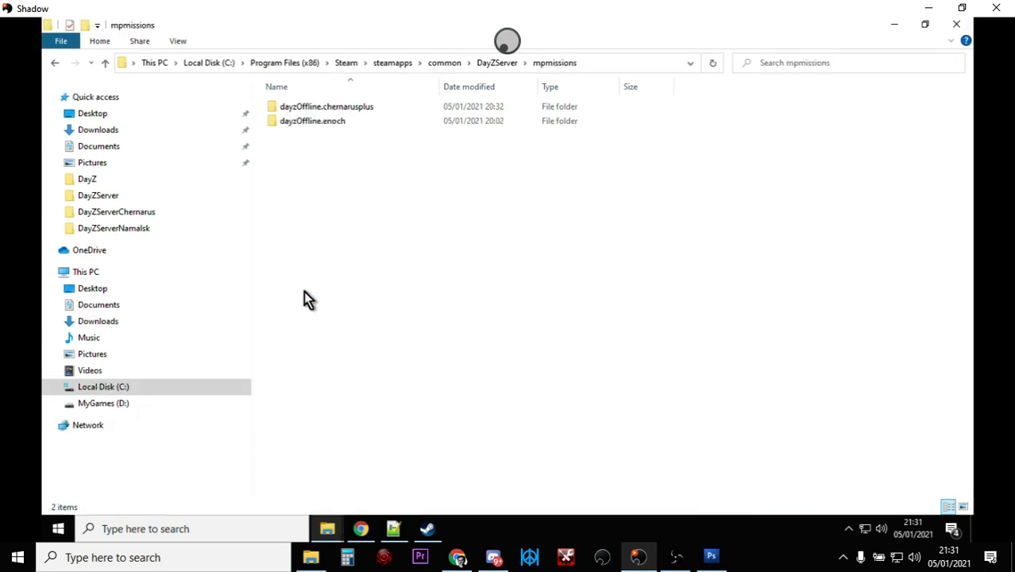
{"action": "right_click", "coordinate": [308, 298]}
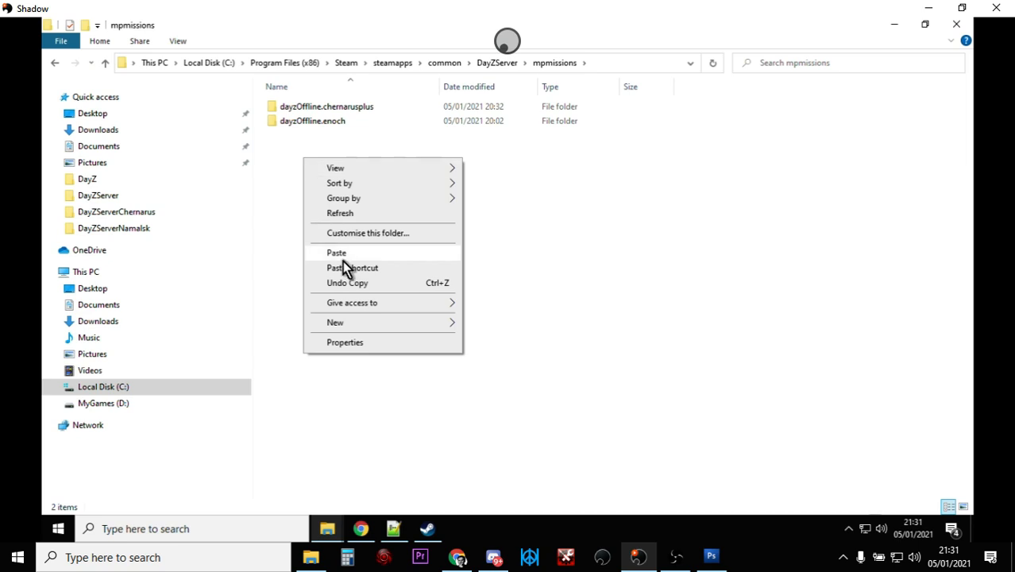
{"action": "left_click", "coordinate": [337, 252]}
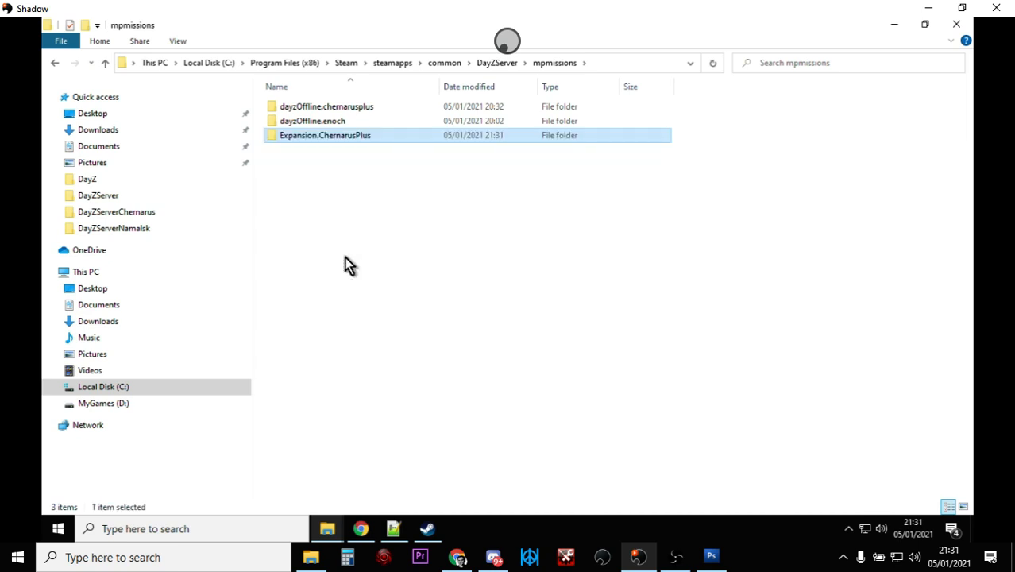
{"action": "mouse_move", "coordinate": [340, 146]}
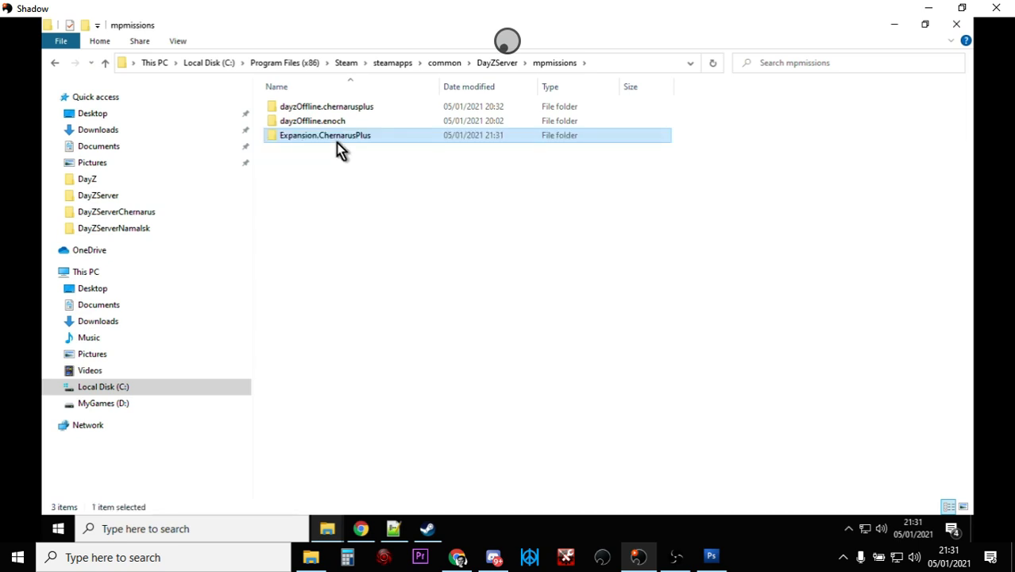
{"action": "mouse_move", "coordinate": [326, 140]}
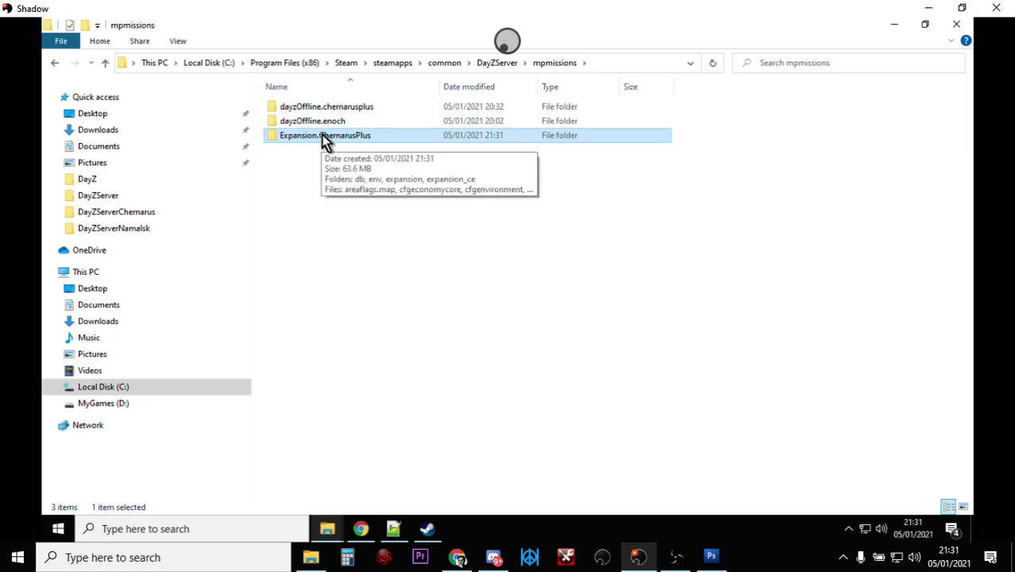
{"action": "mouse_move", "coordinate": [326, 135]}
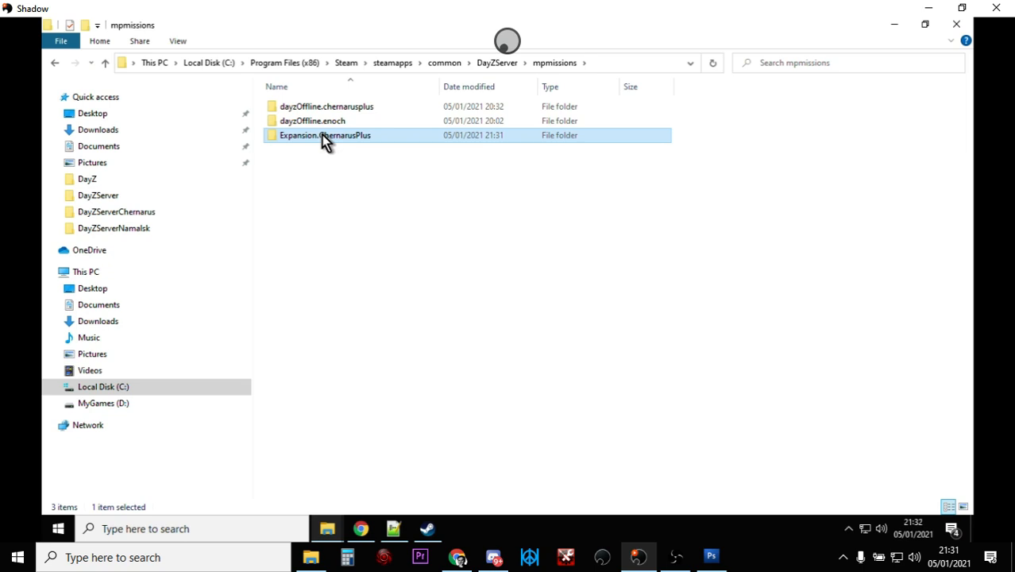
Copy the mission folder's name and return to the DayZServer folder
{"action": "right_click", "coordinate": [321, 135]}
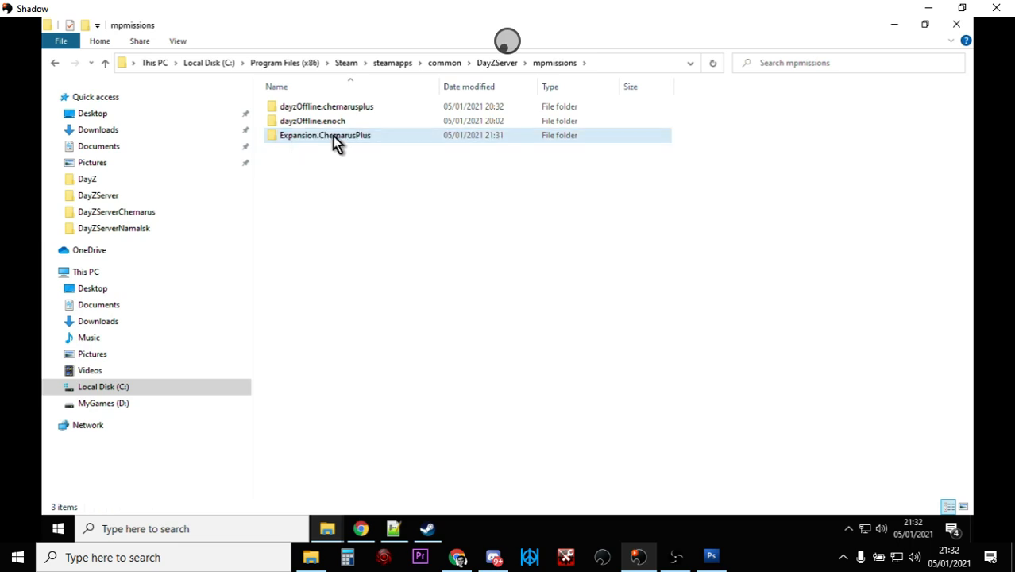
{"action": "left_click", "coordinate": [105, 63]}
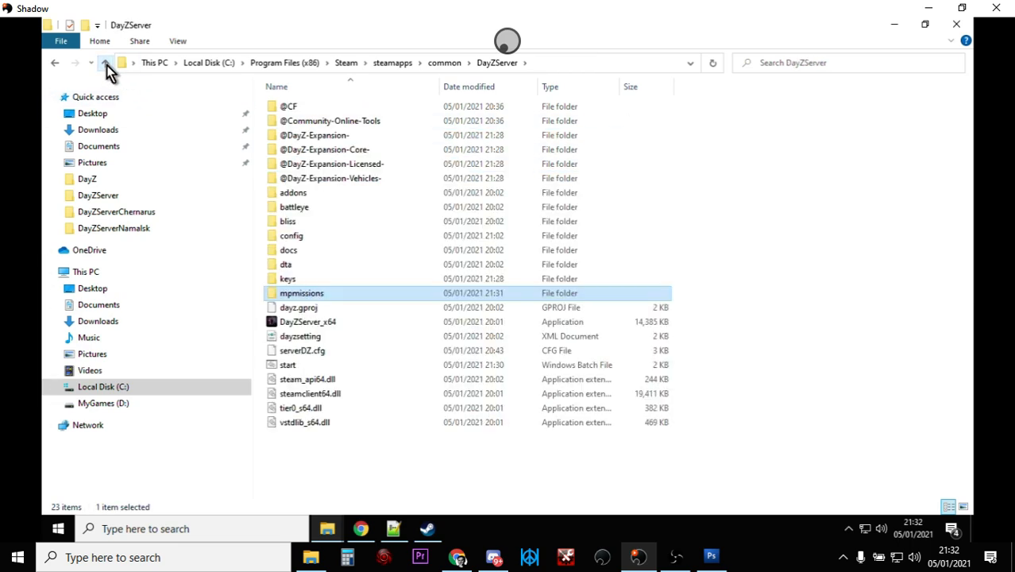
{"action": "mouse_move", "coordinate": [302, 351]}
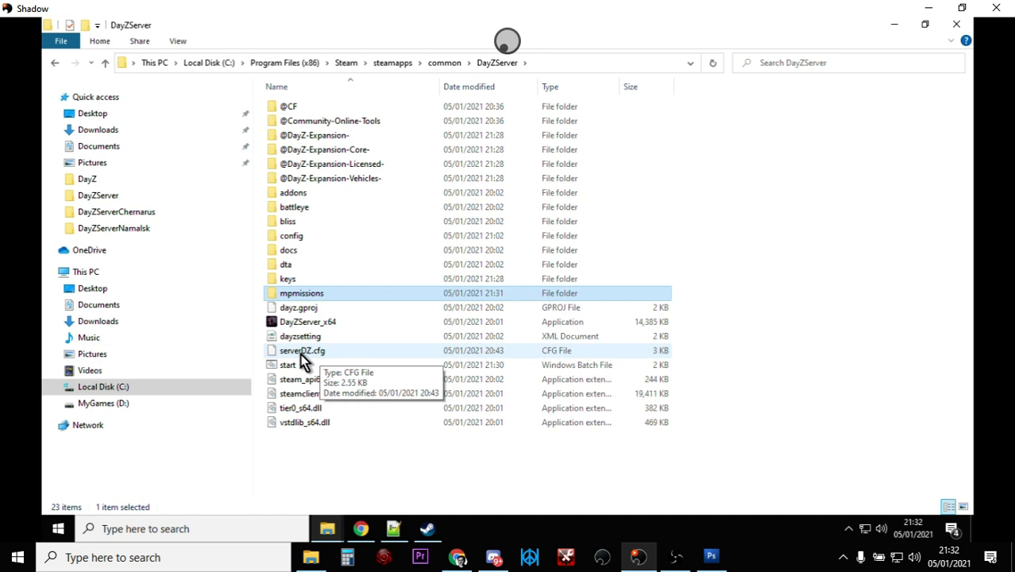
{"action": "mouse_move", "coordinate": [301, 362]}
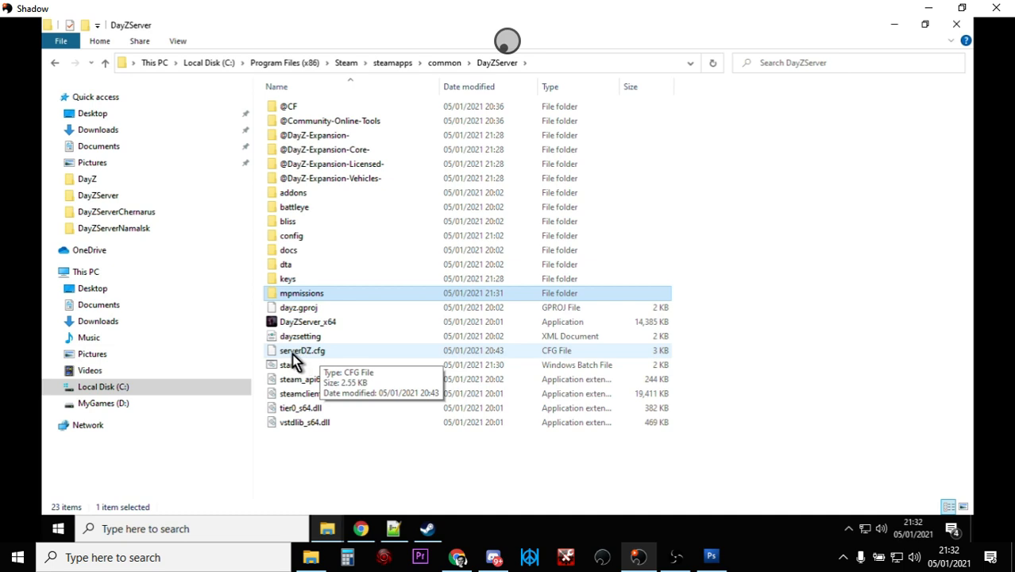
Edit serverDZ.cfg in Notepad++ so the mission template reads Expansion.ChernarusPlus, then save it
{"action": "right_click", "coordinate": [300, 351]}
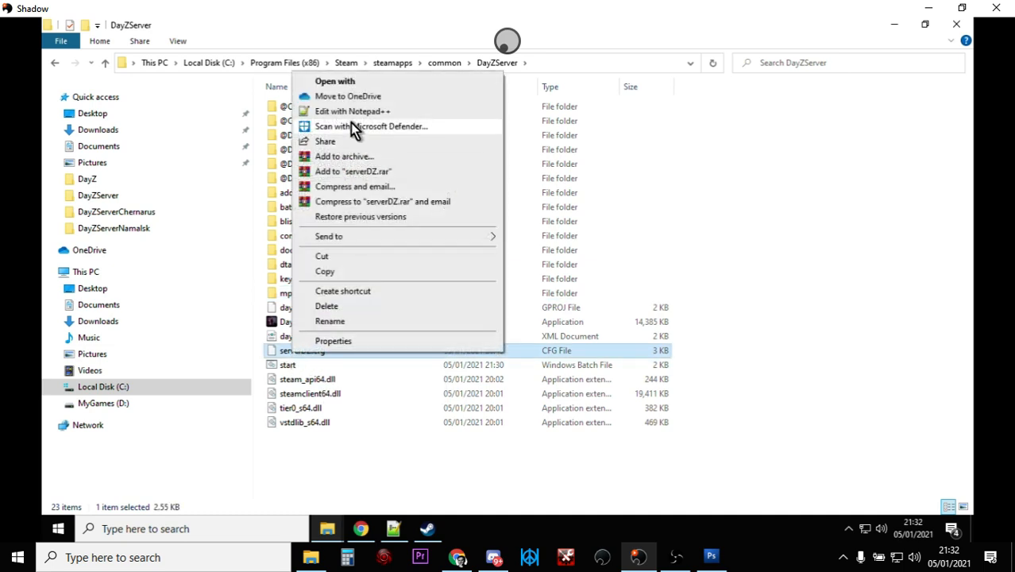
{"action": "left_click", "coordinate": [353, 112]}
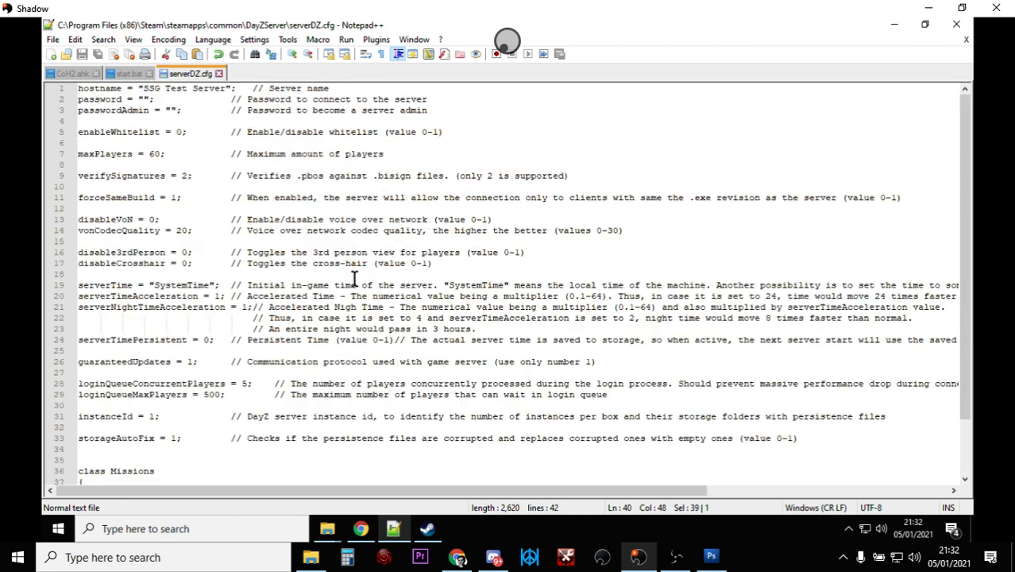
{"action": "scroll", "scroll_direction": "down", "scroll_amount": 3}
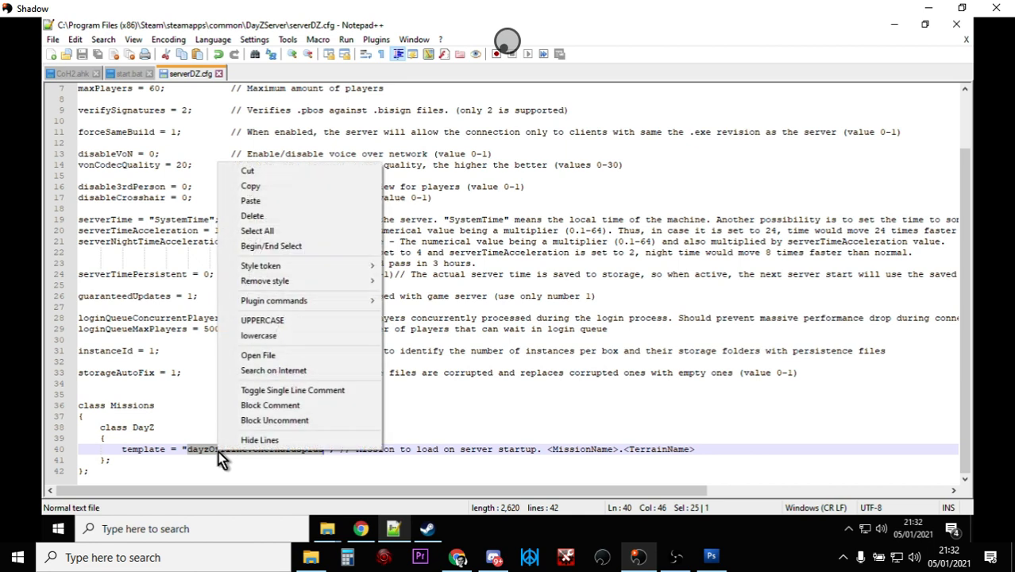
{"action": "left_click", "coordinate": [251, 200]}
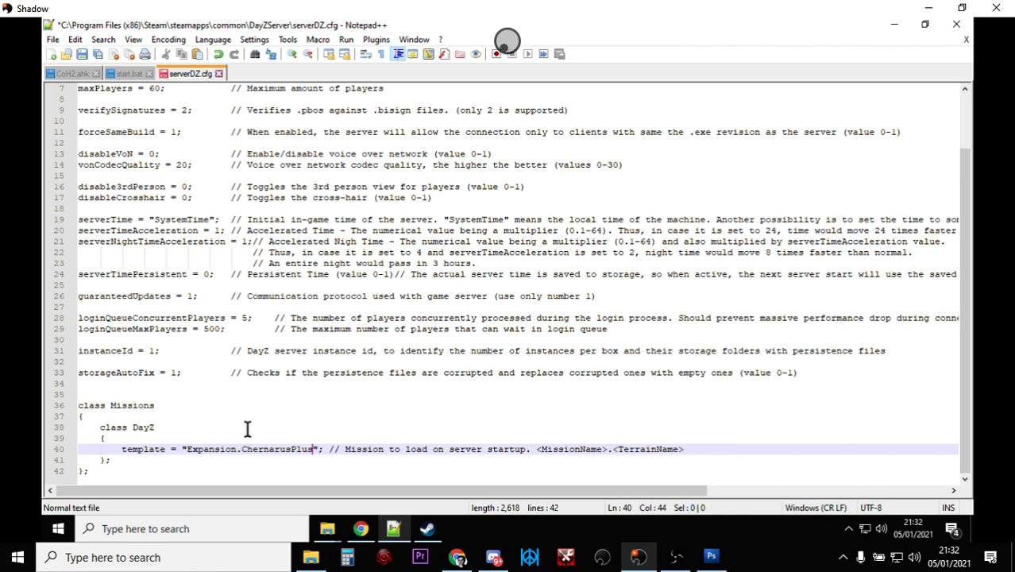
{"action": "mouse_move", "coordinate": [248, 422]}
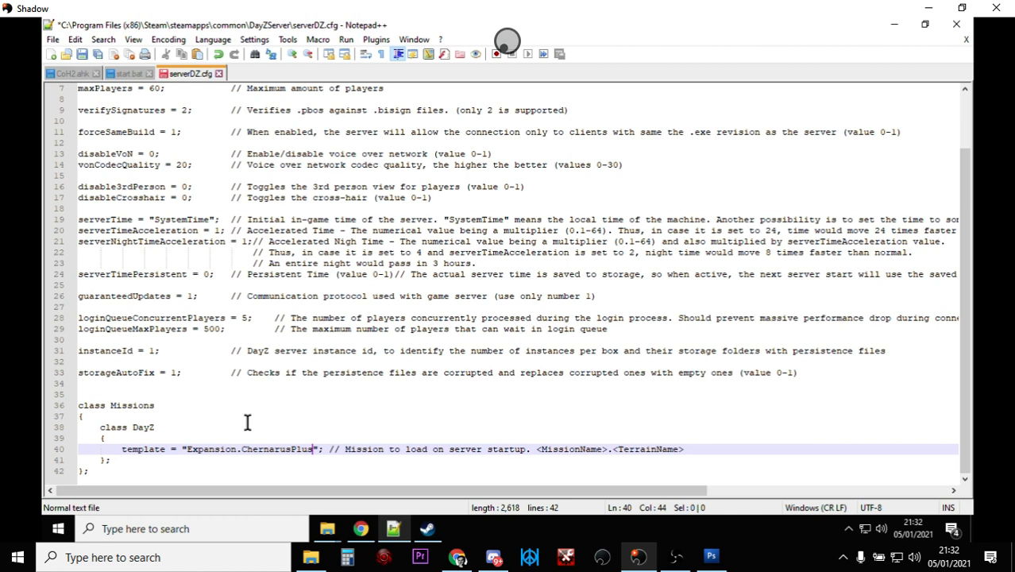
{"action": "left_click", "coordinate": [83, 54]}
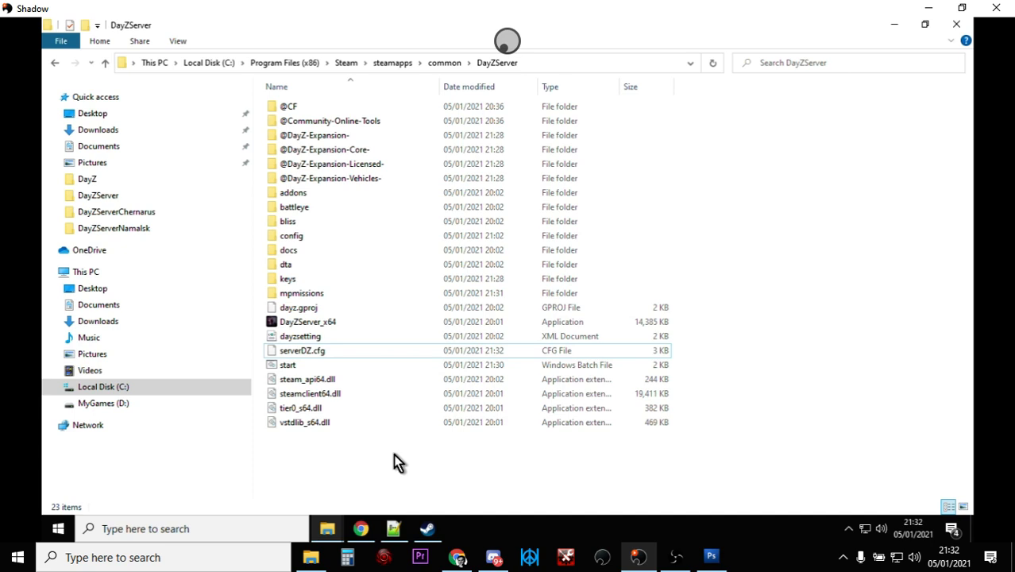
{"action": "mouse_move", "coordinate": [389, 483]}
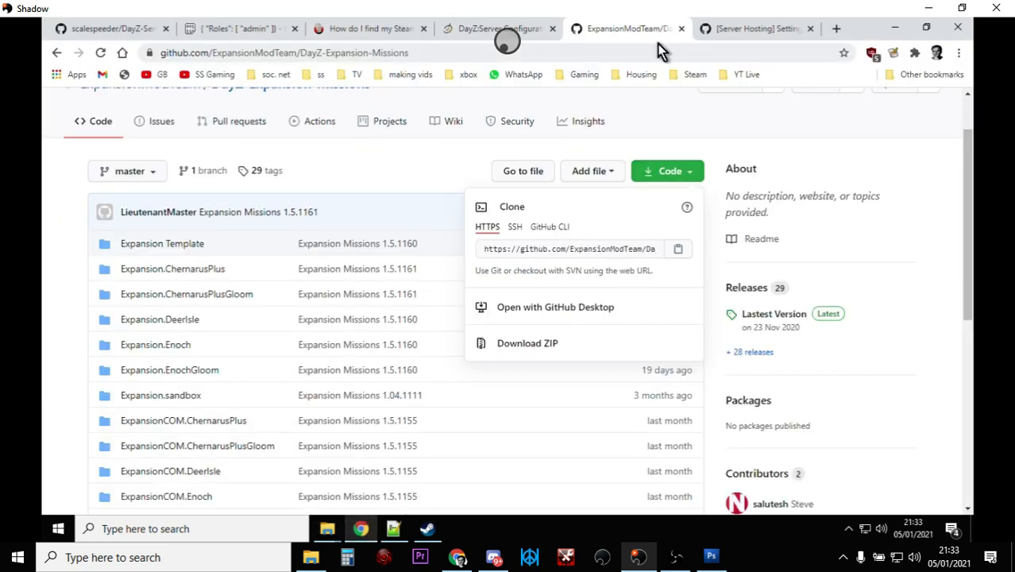
Switch Chrome to the 'Setting up the server' wiki guide and scroll to its top
{"action": "left_click", "coordinate": [749, 28]}
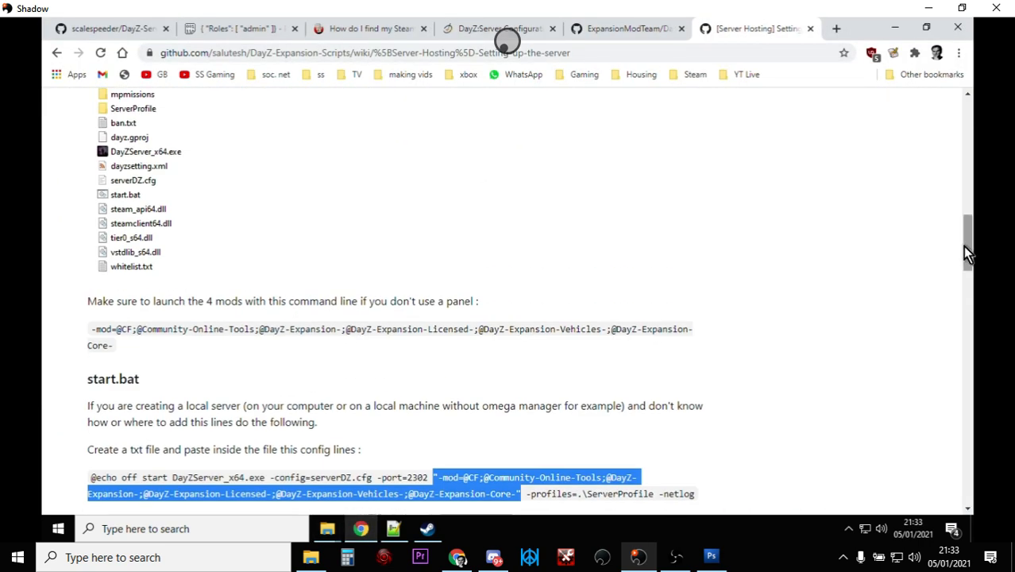
{"action": "scroll", "scroll_direction": "up", "scroll_amount": 3}
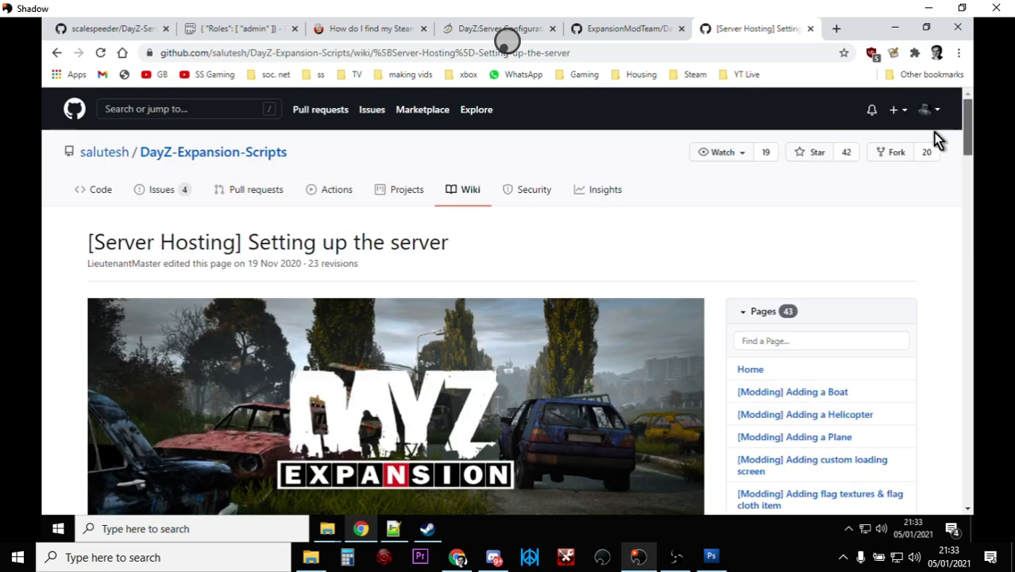
{"action": "mouse_move", "coordinate": [379, 378]}
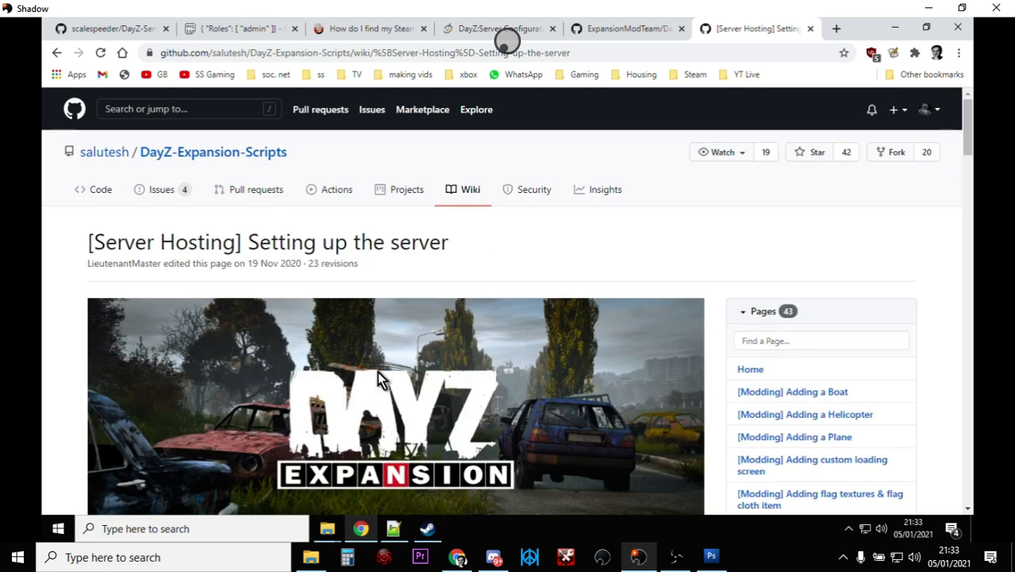
{"action": "mouse_move", "coordinate": [405, 425]}
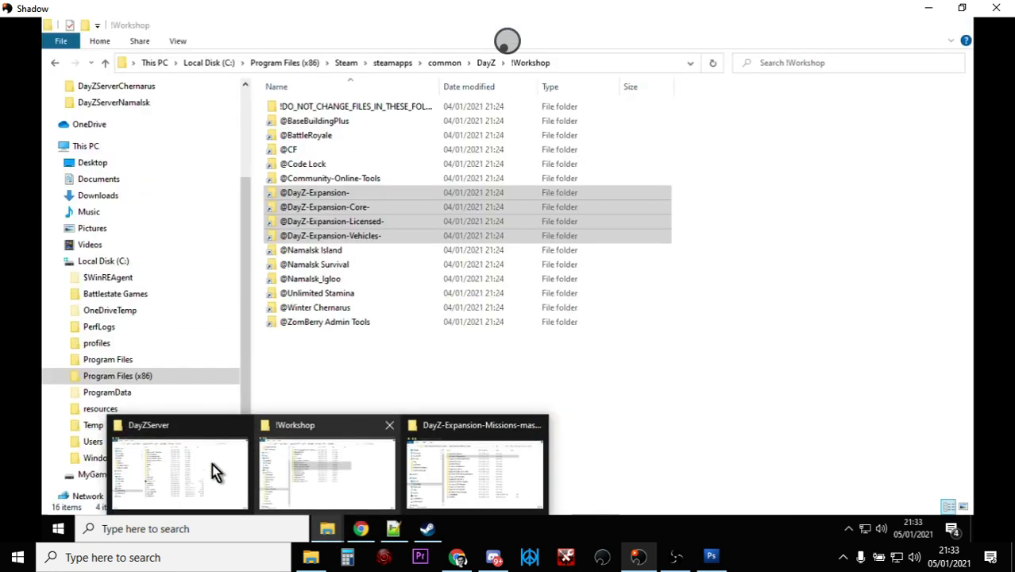
Launch start.bat from the DayZServer folder to start the test server console
{"action": "left_click", "coordinate": [178, 473]}
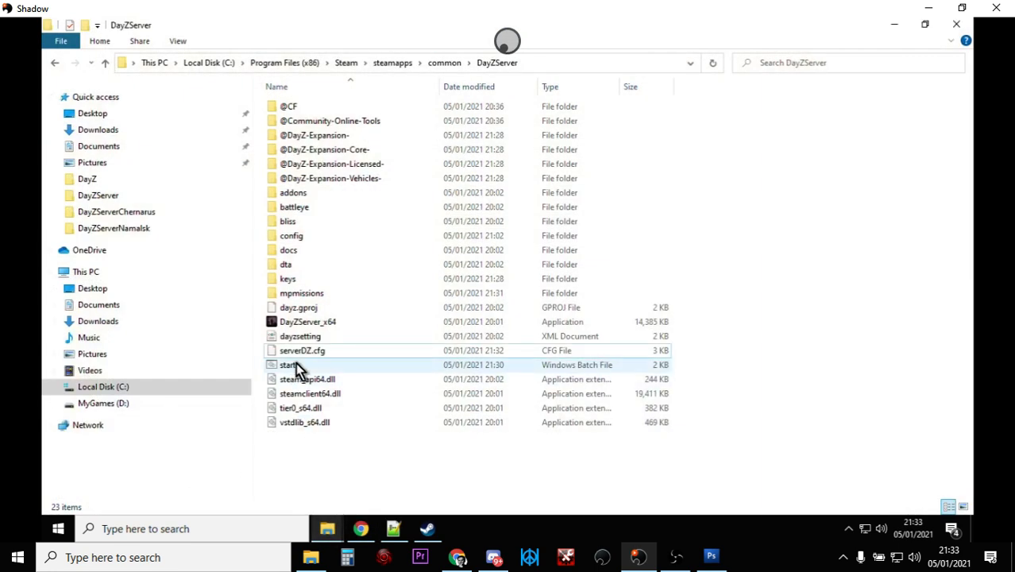
{"action": "mouse_move", "coordinate": [294, 368]}
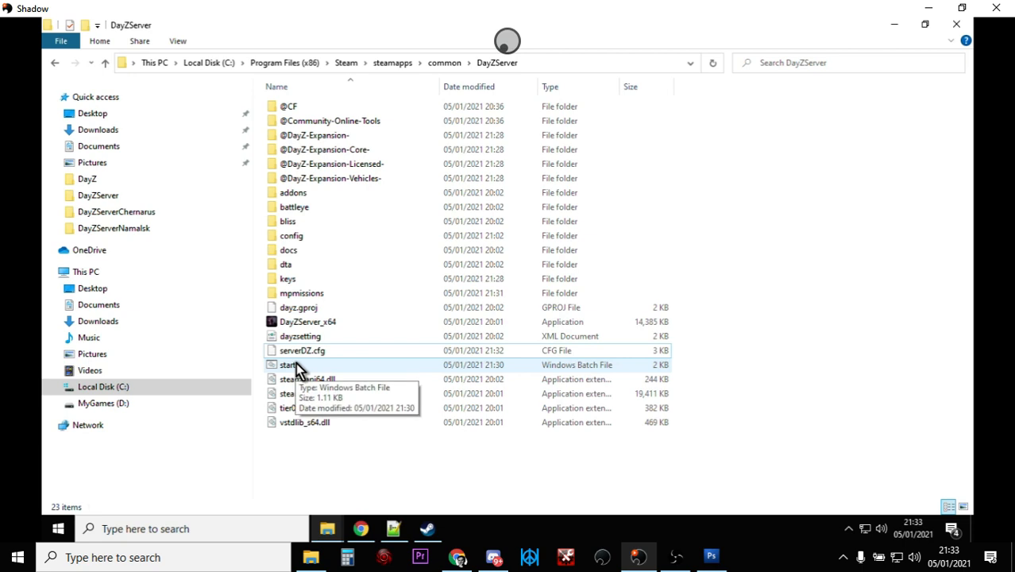
{"action": "double_click", "coordinate": [289, 364]}
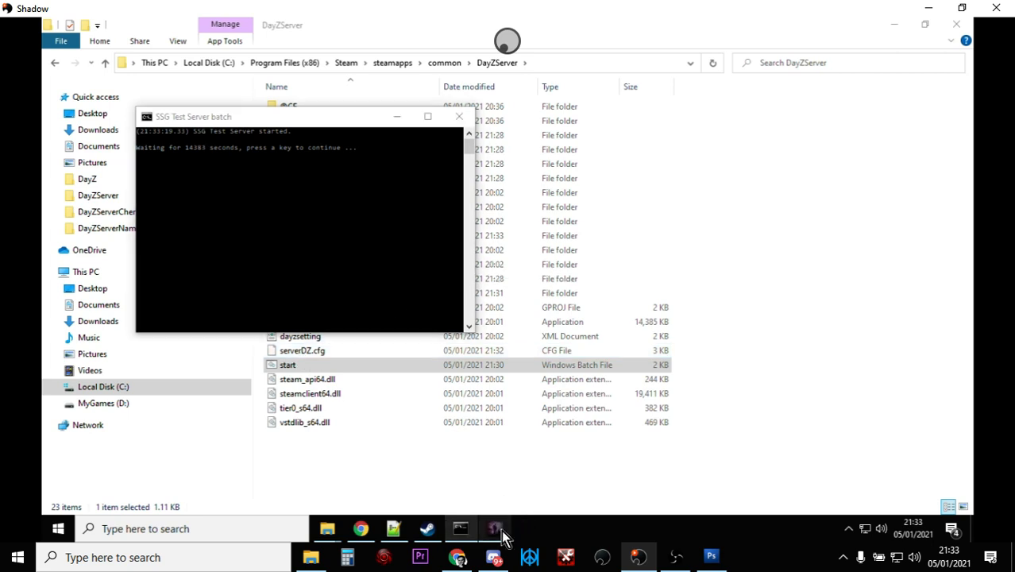
Clear the console's stuck Quick Edit selection so the server resumes reading the mission
{"action": "left_click", "coordinate": [494, 527]}
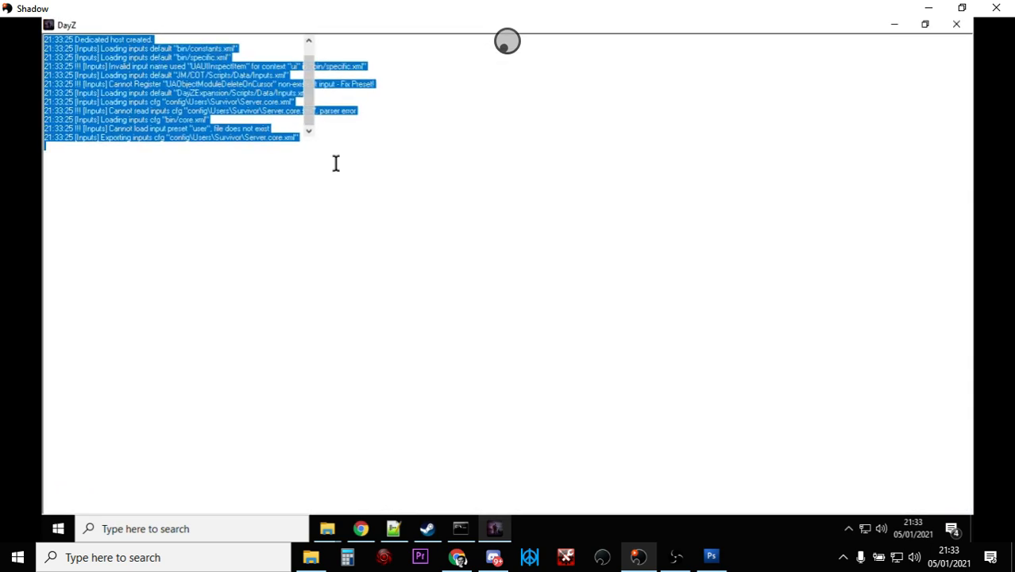
{"action": "left_click", "coordinate": [444, 266]}
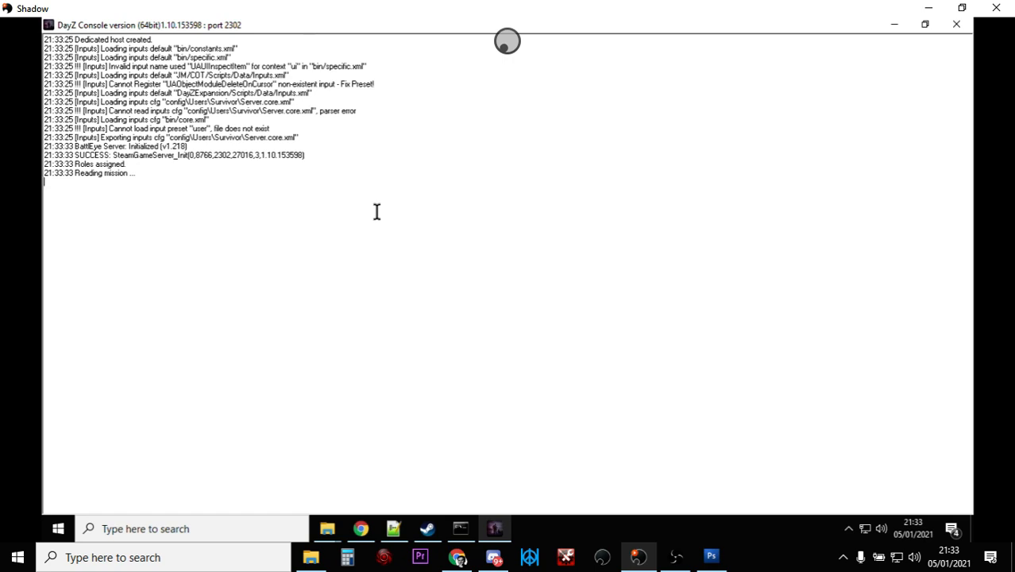
{"action": "mouse_move", "coordinate": [213, 184]}
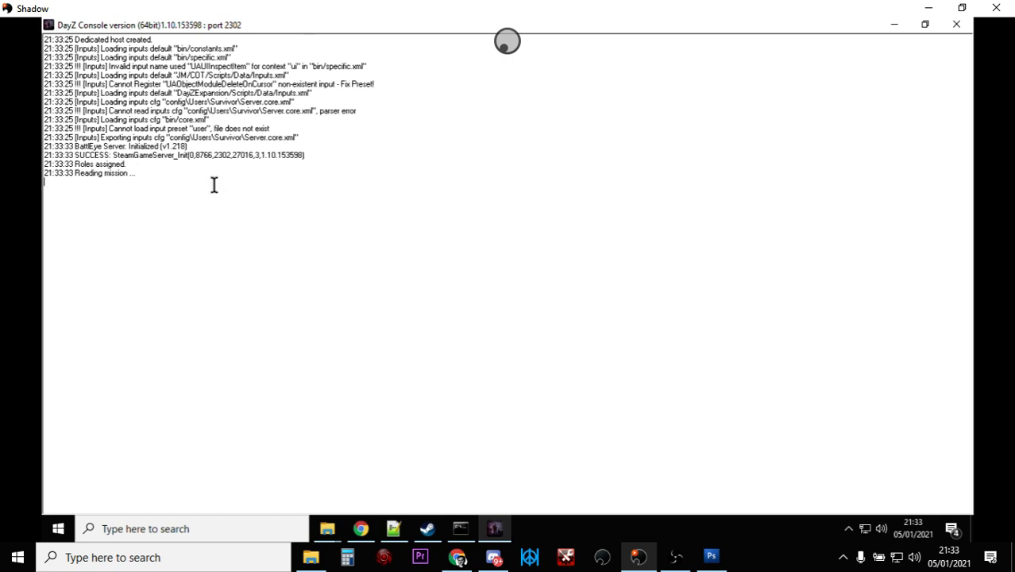
{"action": "mouse_move", "coordinate": [549, 194]}
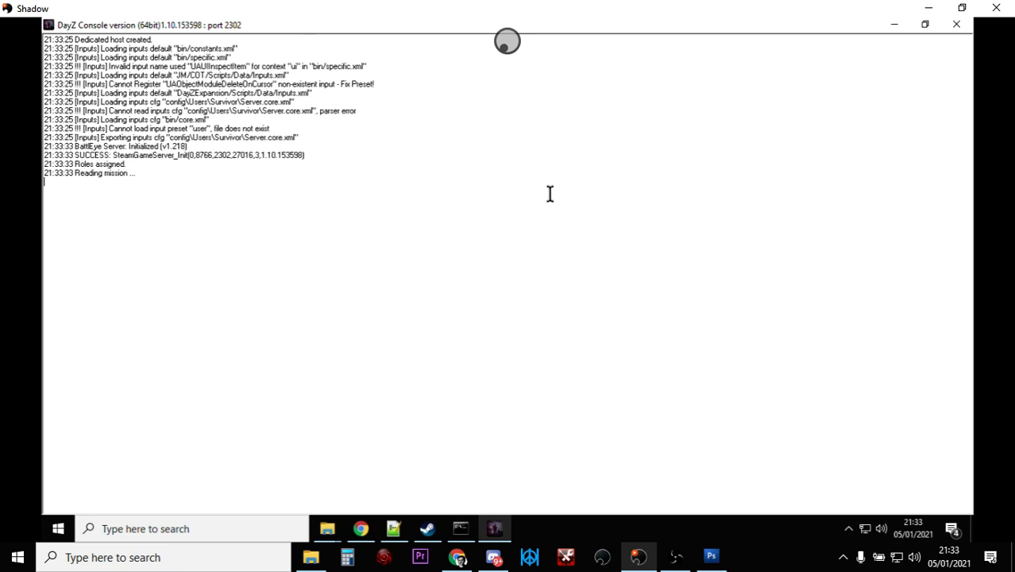
{"action": "mouse_move", "coordinate": [859, 54]}
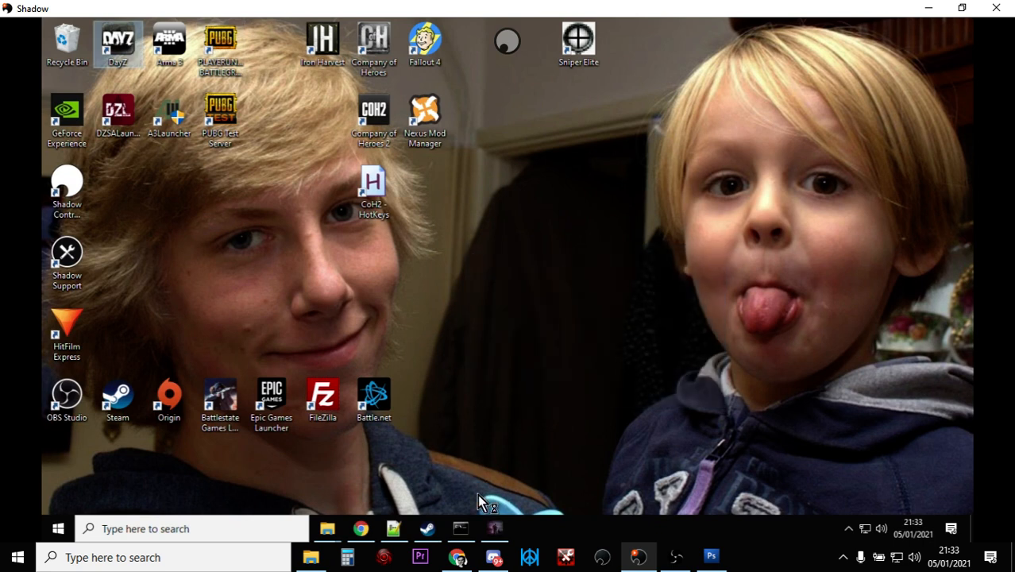
Enable DayZ-Expansion in the launcher's Mods list and load its Core, Licensed and Vehicles dependencies
{"action": "left_click", "coordinate": [495, 527]}
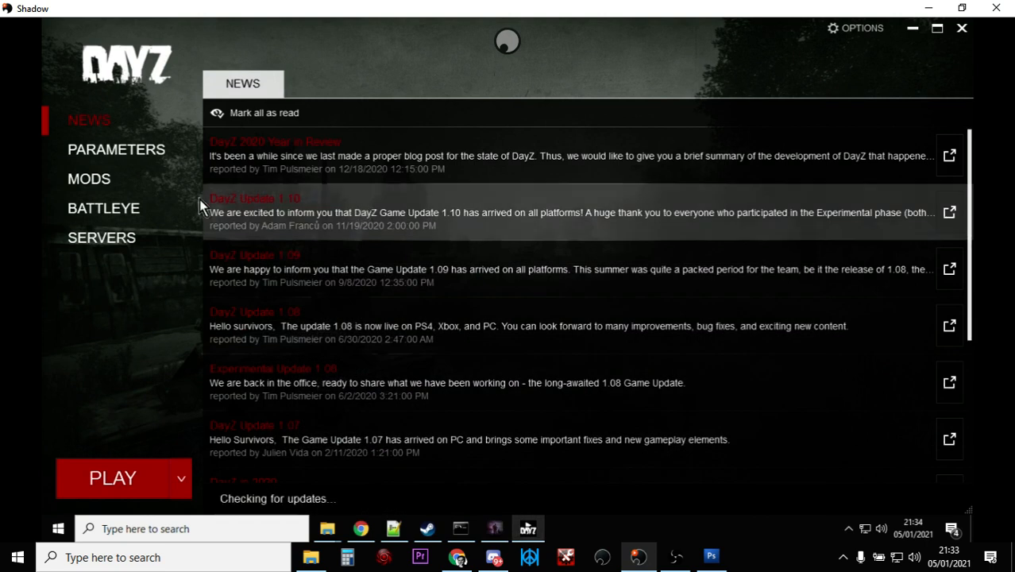
{"action": "left_click", "coordinate": [89, 178]}
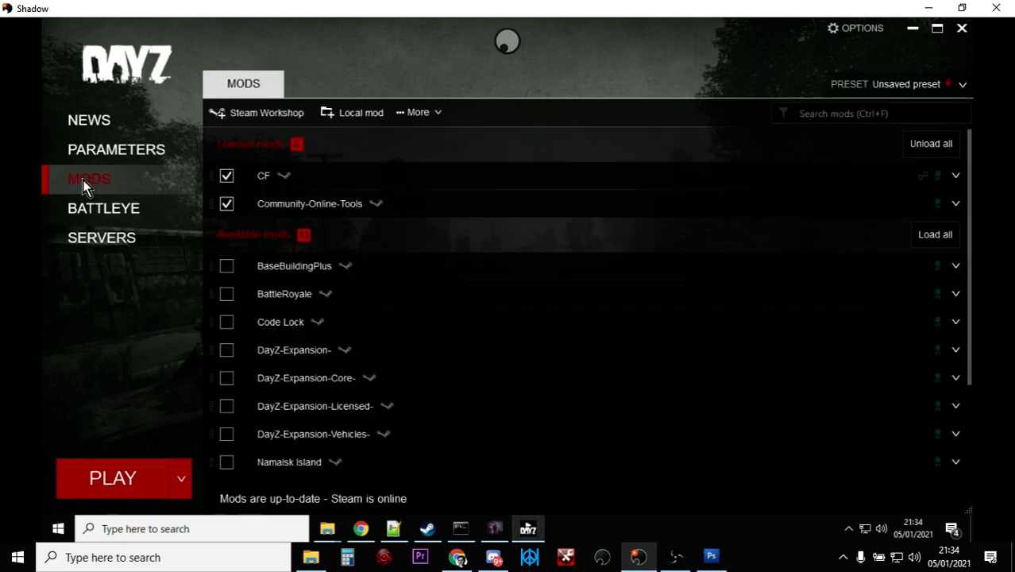
{"action": "mouse_move", "coordinate": [262, 174]}
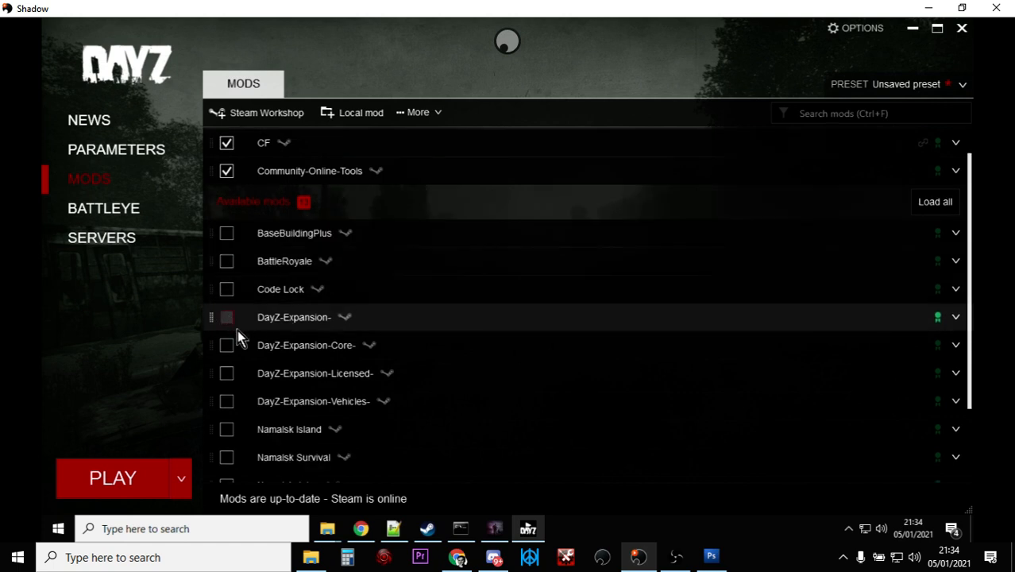
{"action": "left_click", "coordinate": [226, 318]}
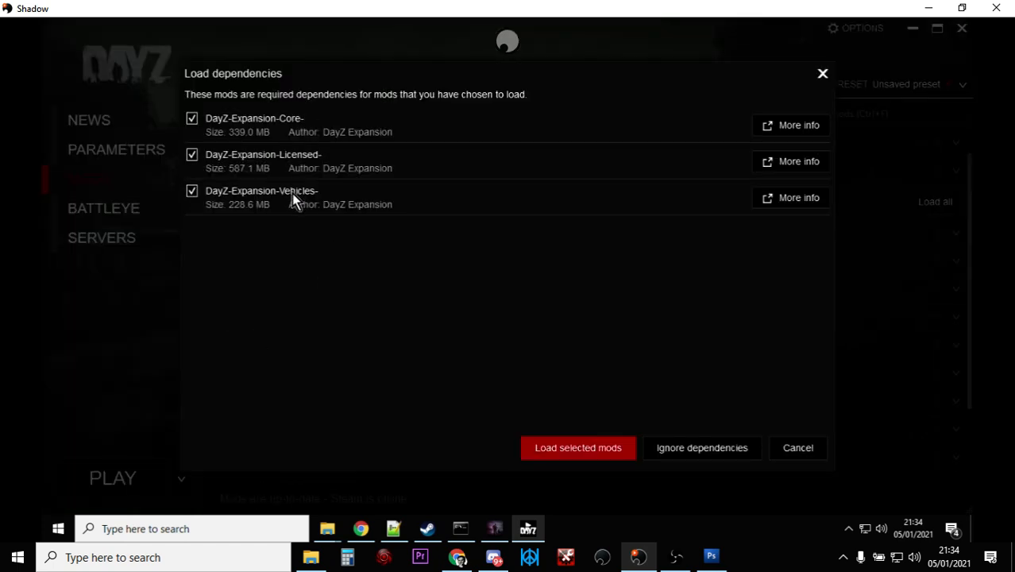
{"action": "left_click", "coordinate": [578, 448]}
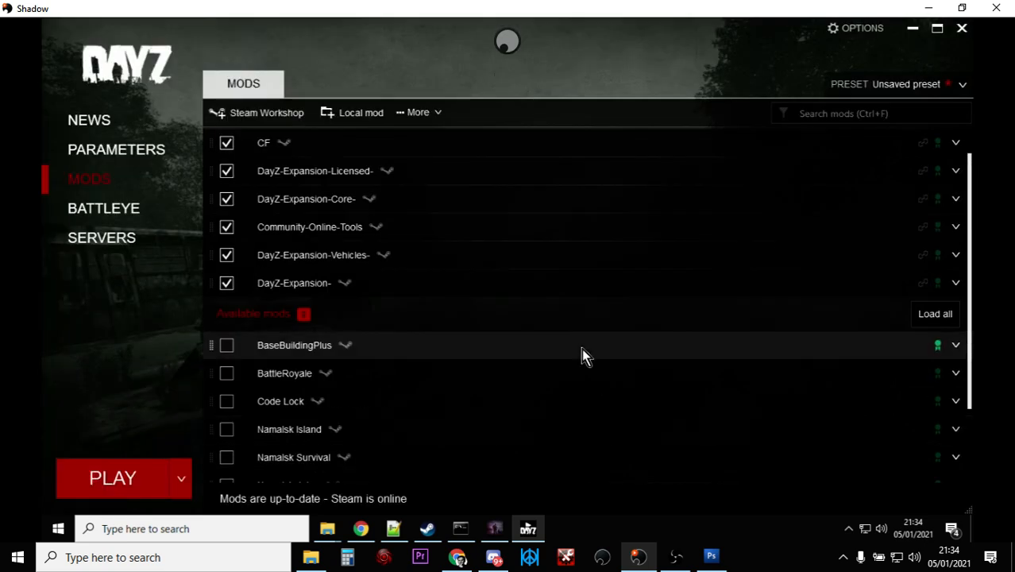
{"action": "mouse_move", "coordinate": [102, 238]}
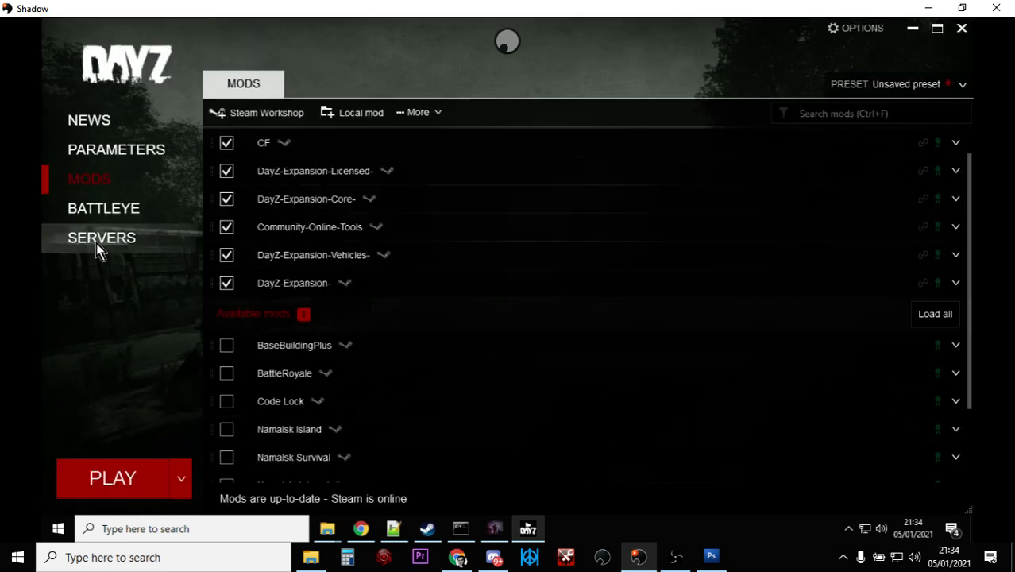
Join the SSG Test Server from the launcher's LAN server list
{"action": "left_click", "coordinate": [102, 237]}
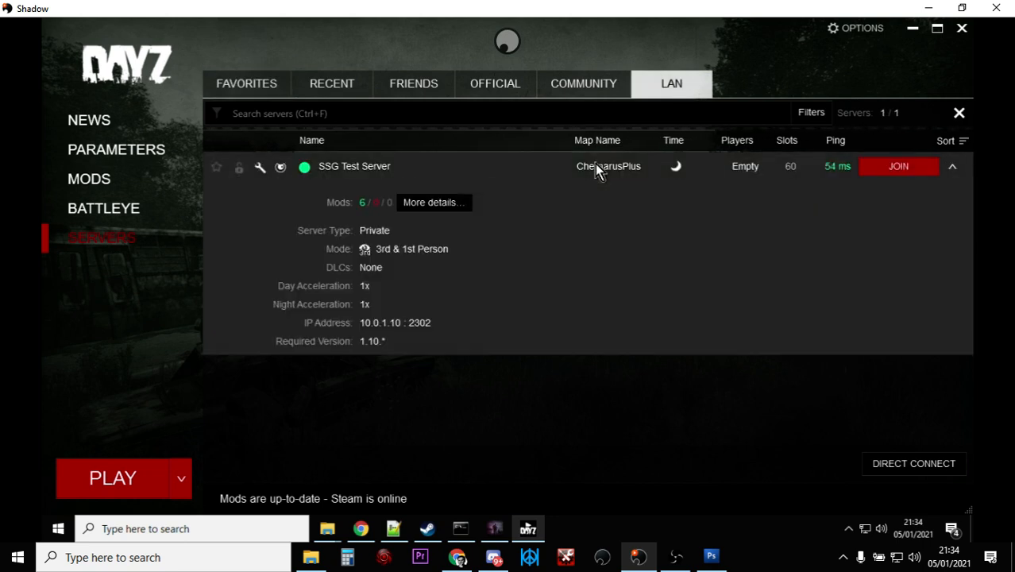
{"action": "mouse_move", "coordinate": [365, 214]}
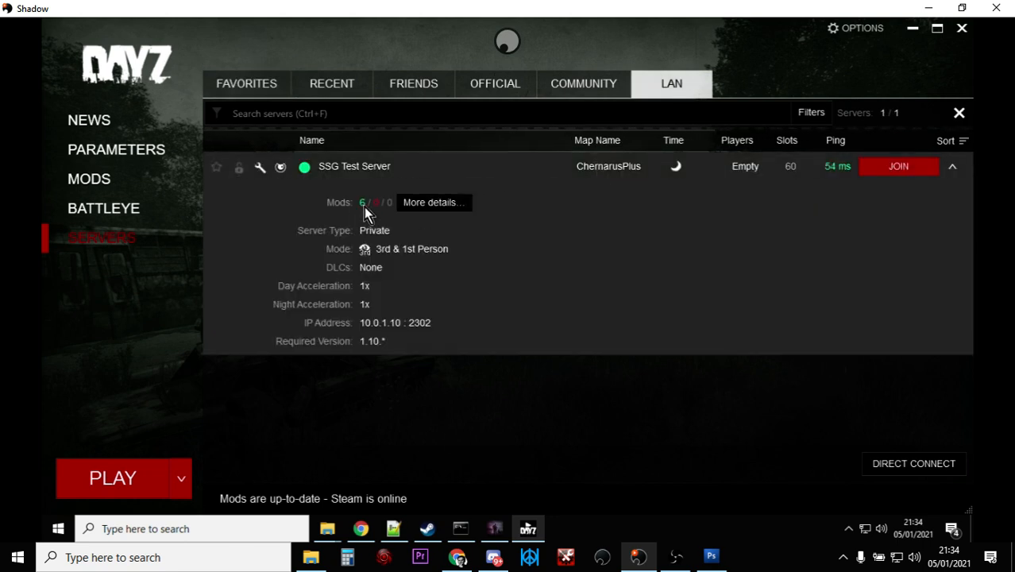
{"action": "mouse_move", "coordinate": [727, 205]}
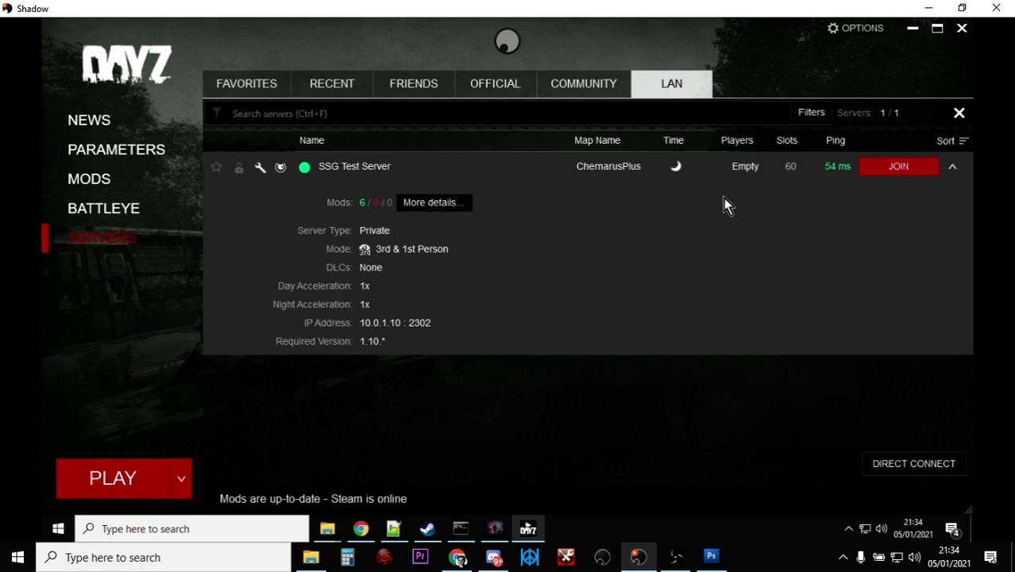
{"action": "left_click", "coordinate": [897, 167]}
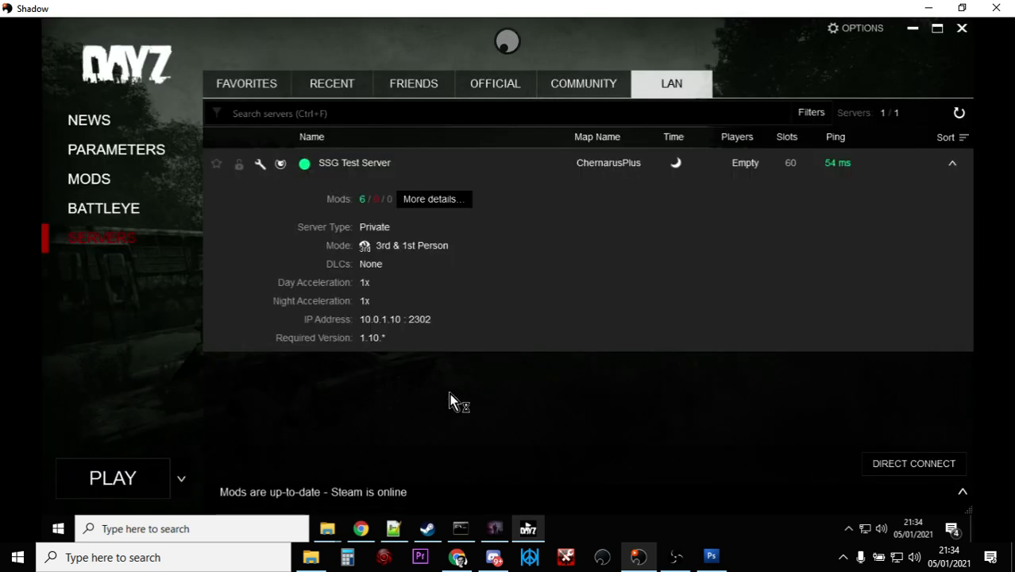
{"action": "left_click", "coordinate": [113, 476]}
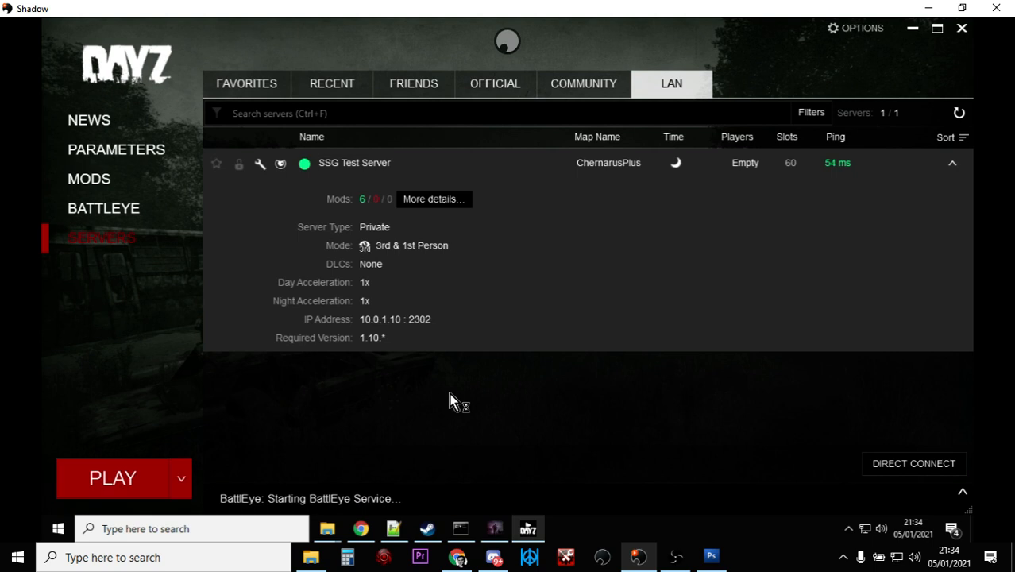
{"action": "mouse_move", "coordinate": [327, 527]}
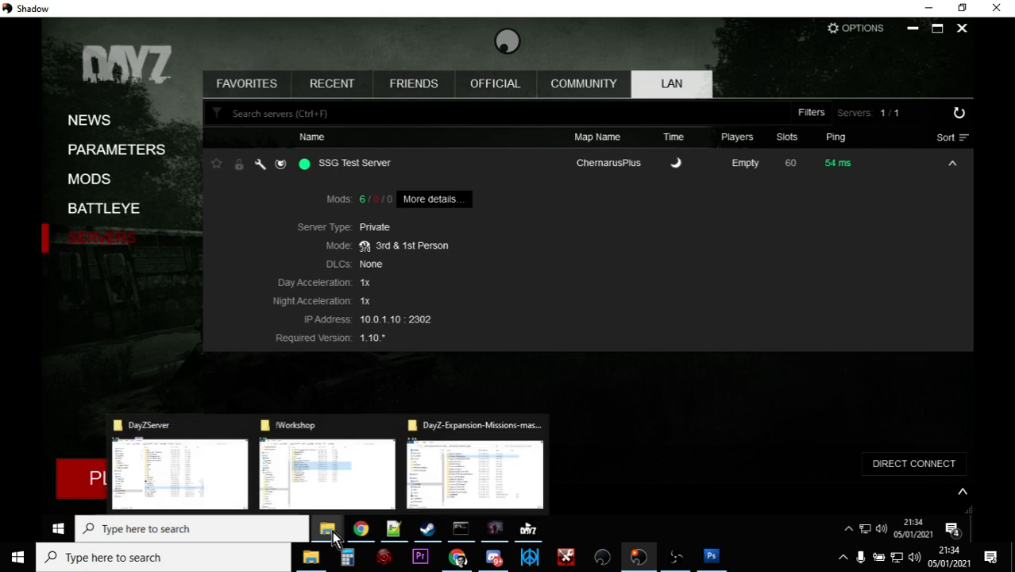
Look inside the new ExpansionMod folder in the DayZServer config directory, then go back
{"action": "left_click", "coordinate": [177, 473]}
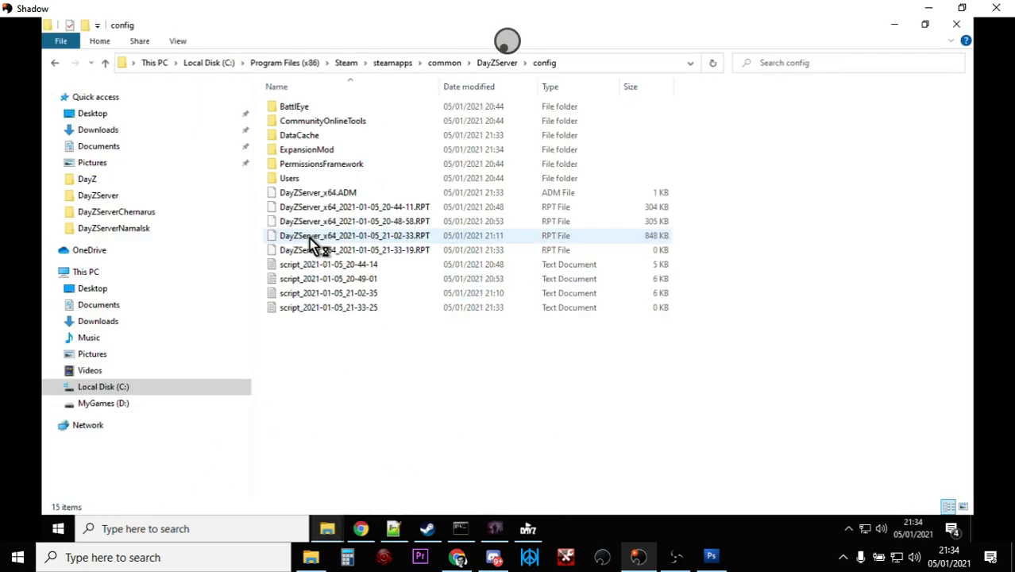
{"action": "left_click", "coordinate": [306, 150]}
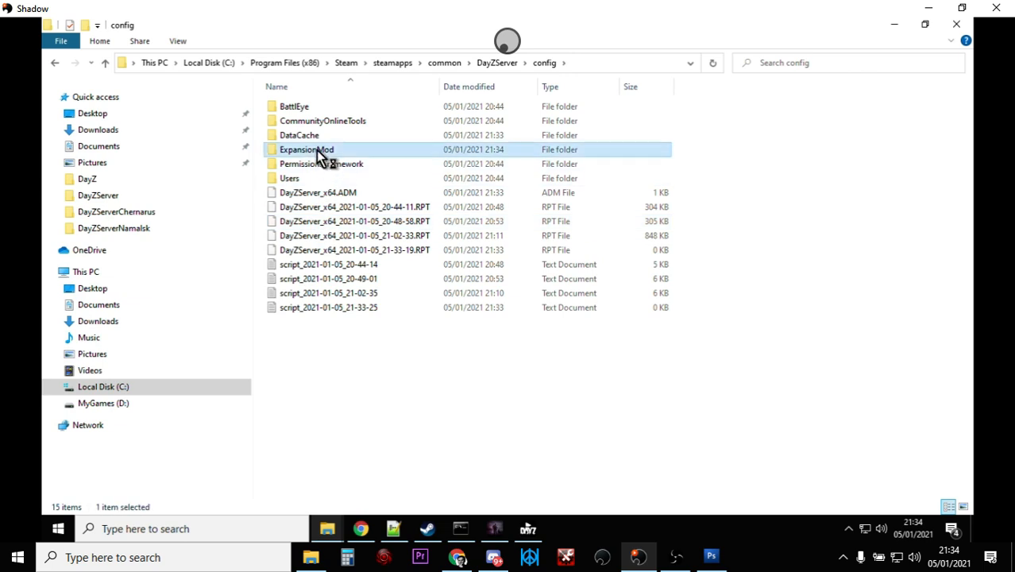
{"action": "double_click", "coordinate": [306, 149]}
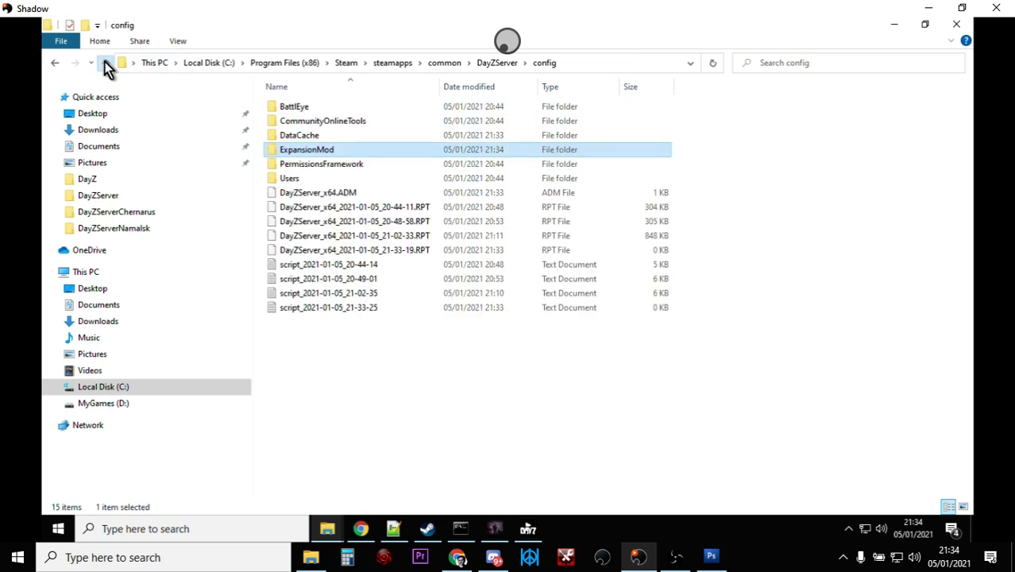
{"action": "left_click", "coordinate": [528, 527]}
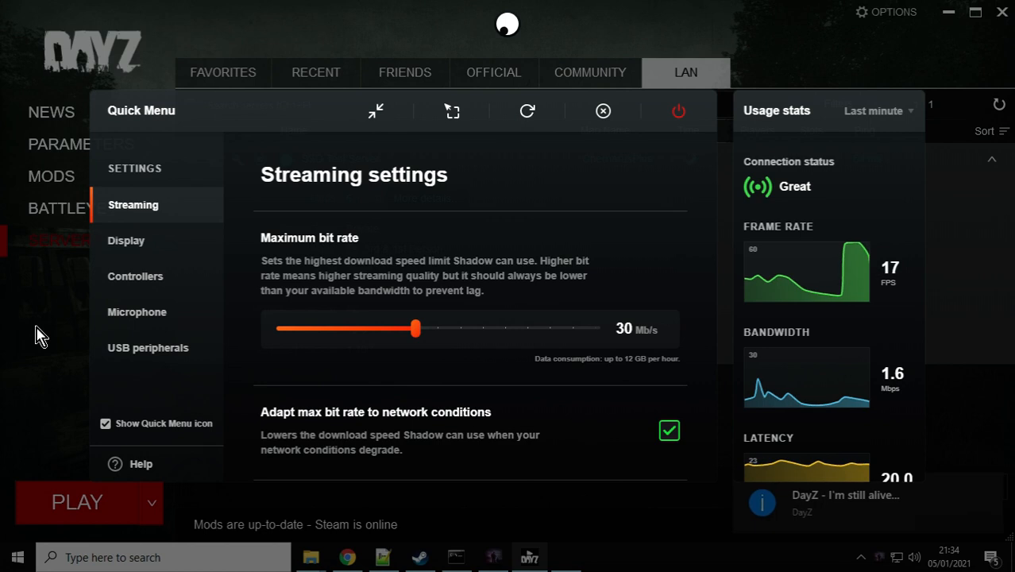
{"action": "left_click", "coordinate": [604, 111]}
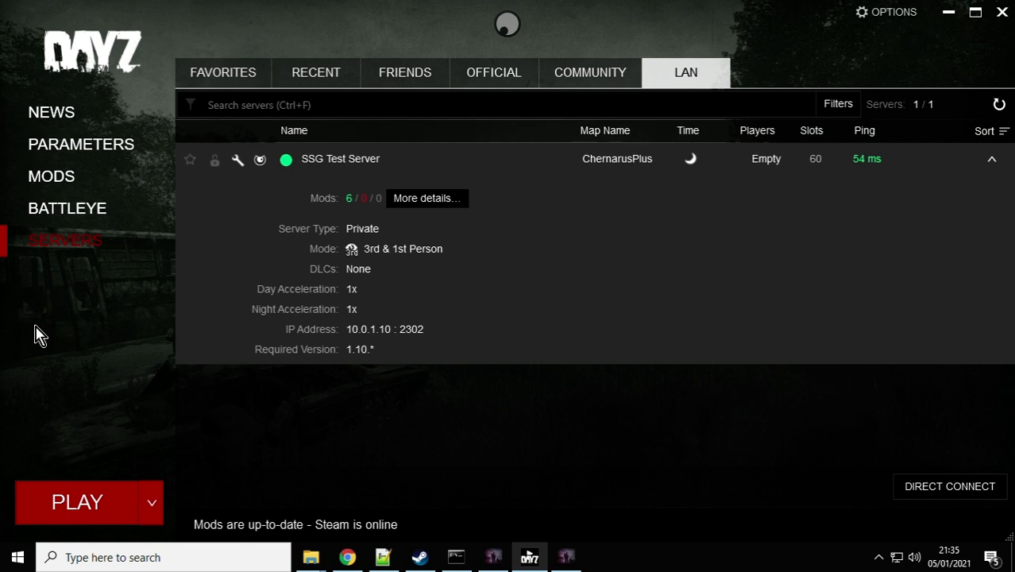
{"action": "mouse_move", "coordinate": [603, 532]}
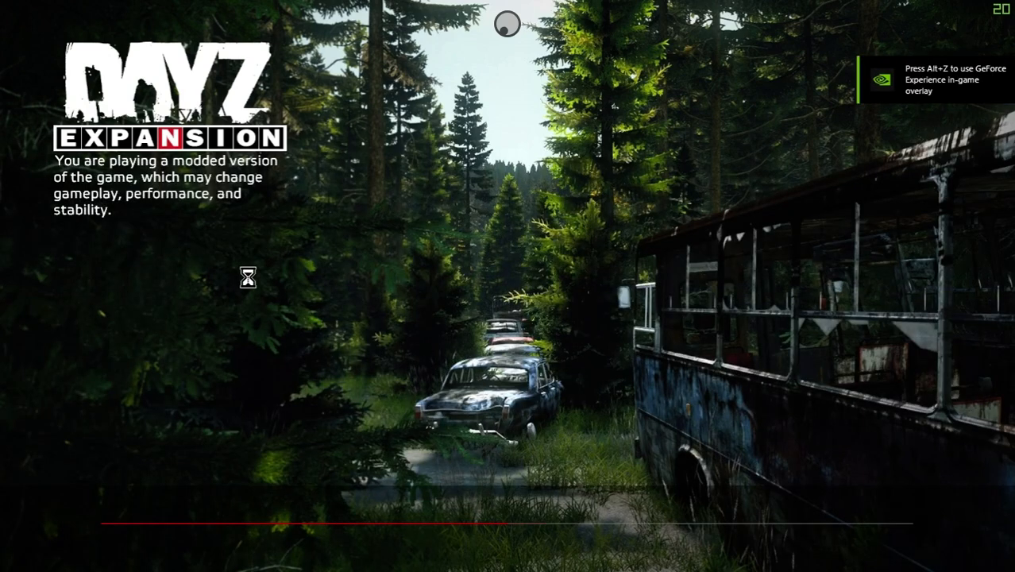
{"action": "mouse_move", "coordinate": [508, 286]}
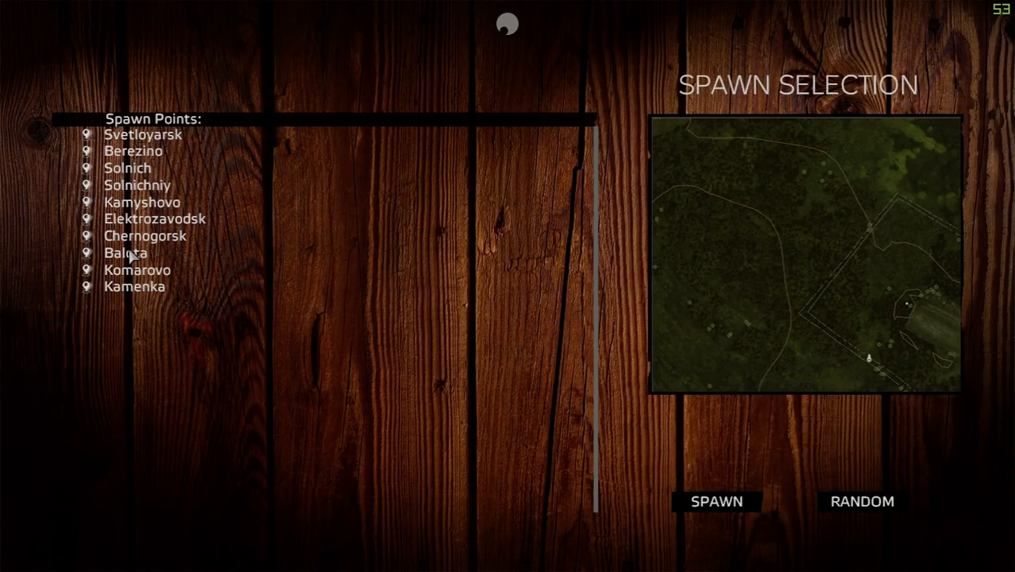
Choose Chernogorsk as the spawn point and spawn the character there
{"action": "left_click", "coordinate": [144, 235]}
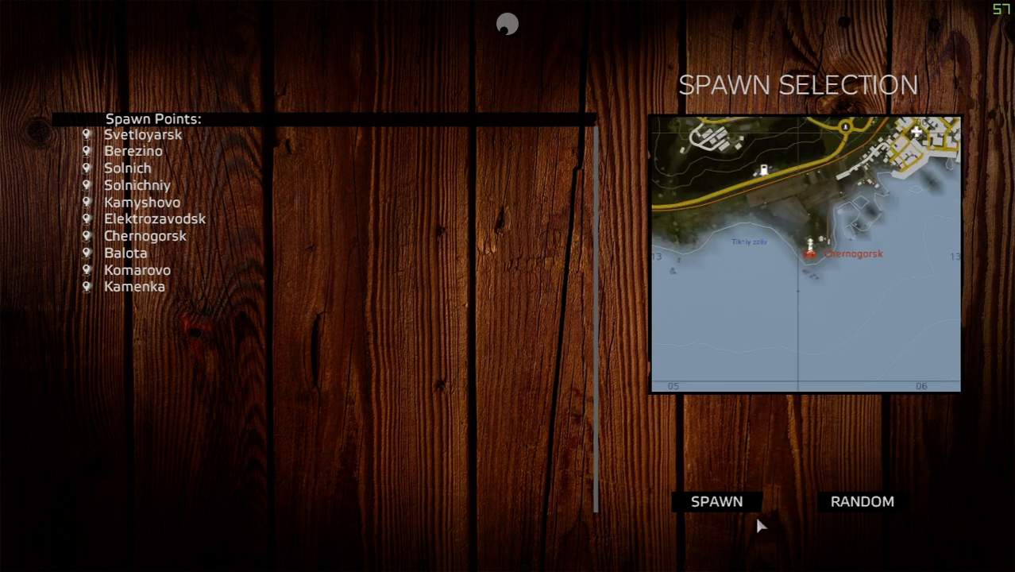
{"action": "mouse_move", "coordinate": [707, 507]}
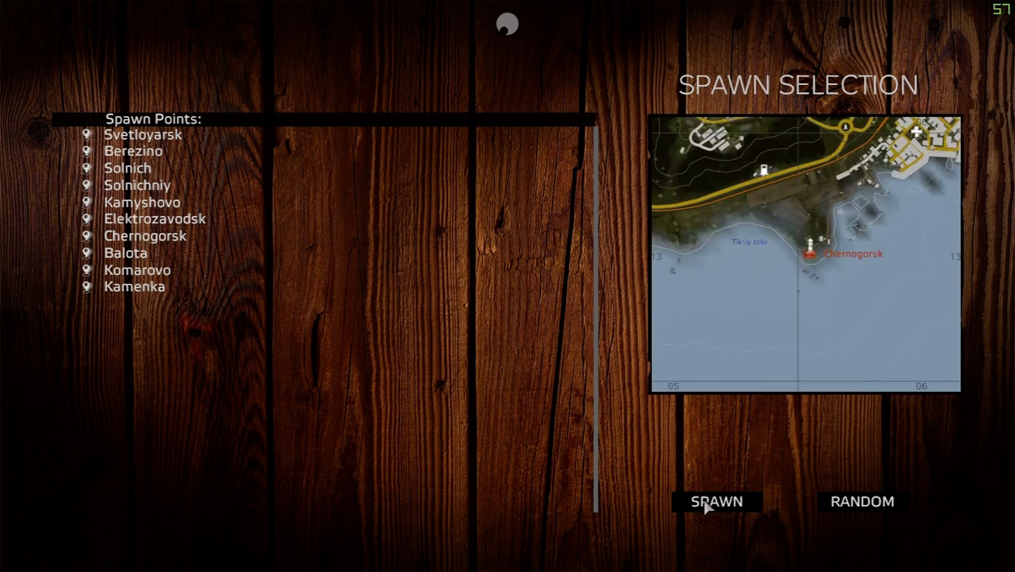
{"action": "left_click", "coordinate": [715, 501]}
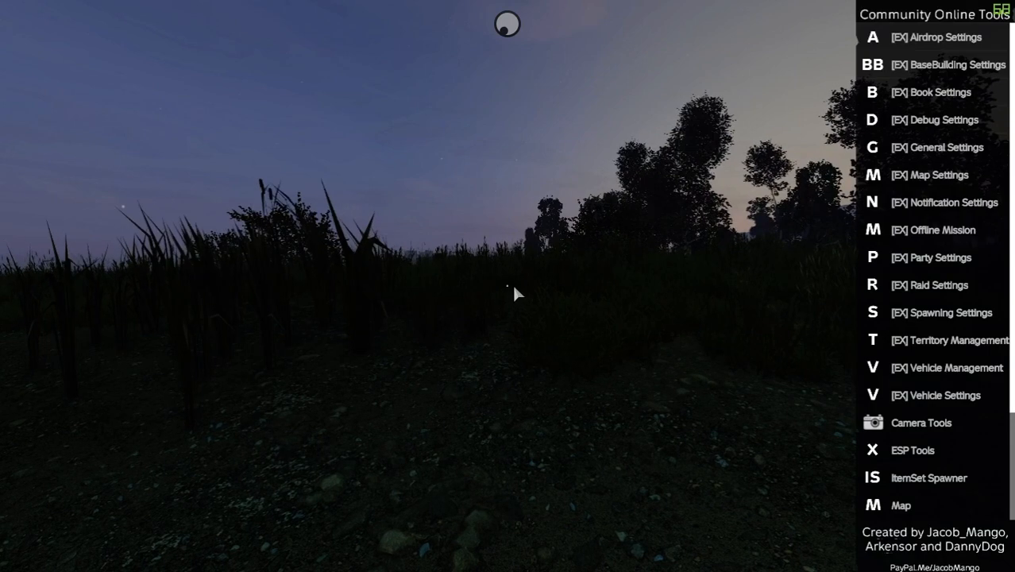
{"action": "mouse_move", "coordinate": [934, 229]}
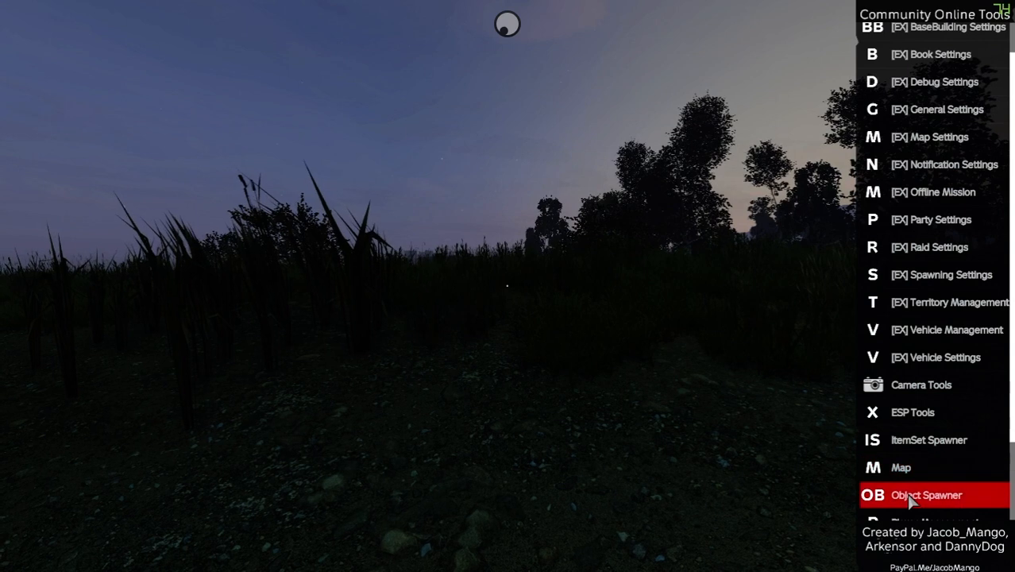
Filter the COT Object Spawner to Vehicles and scroll toward the Expansion UH-1H entries
{"action": "left_click", "coordinate": [925, 496]}
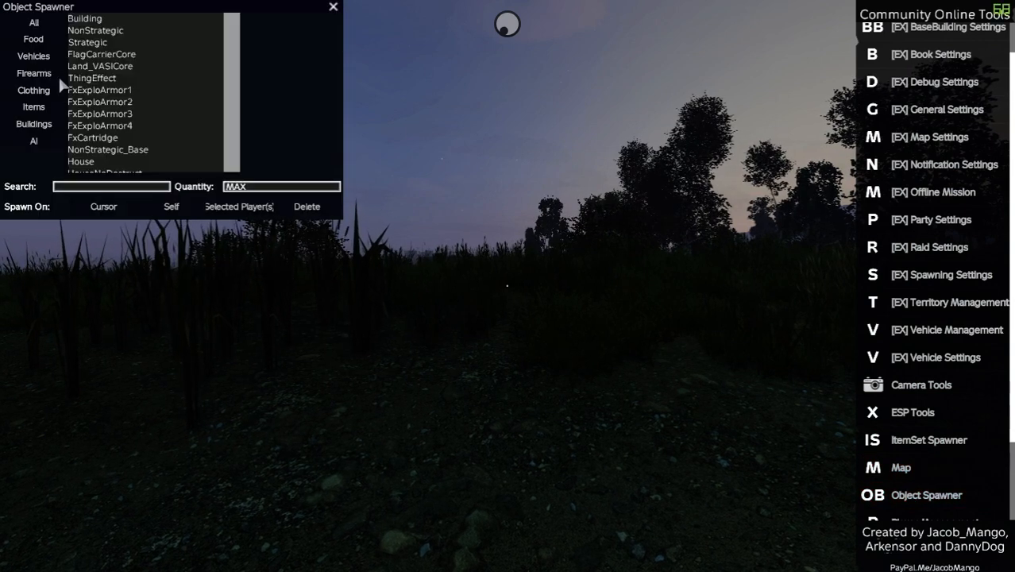
{"action": "left_click", "coordinate": [33, 56]}
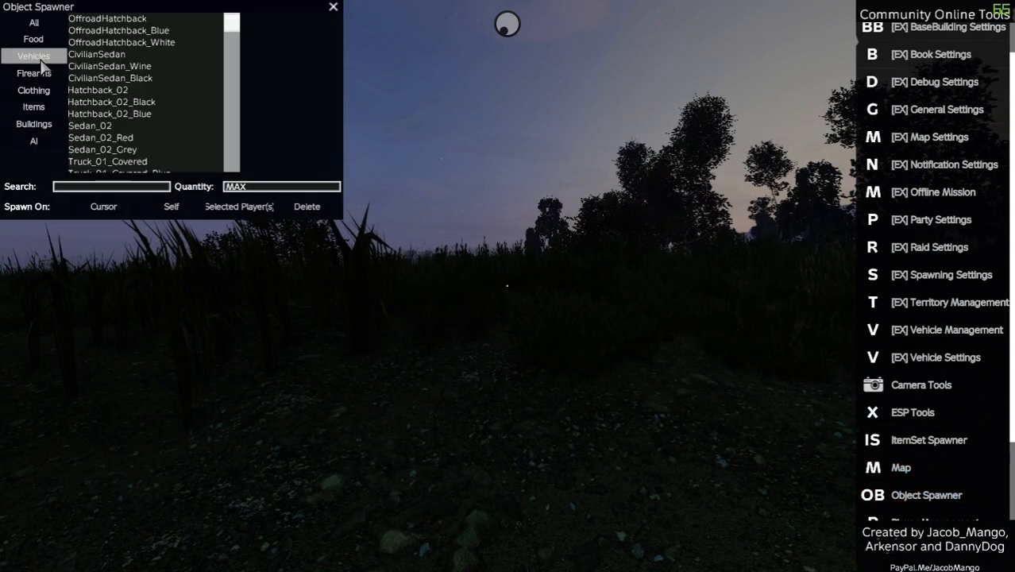
{"action": "scroll", "scroll_direction": "down", "scroll_amount": 3}
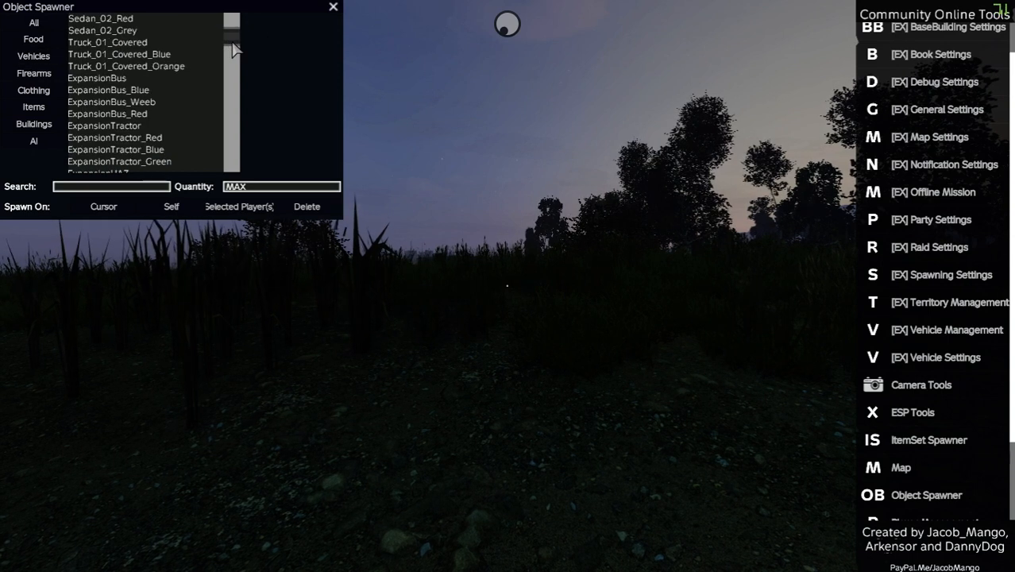
{"action": "scroll", "scroll_direction": "down", "scroll_amount": 3}
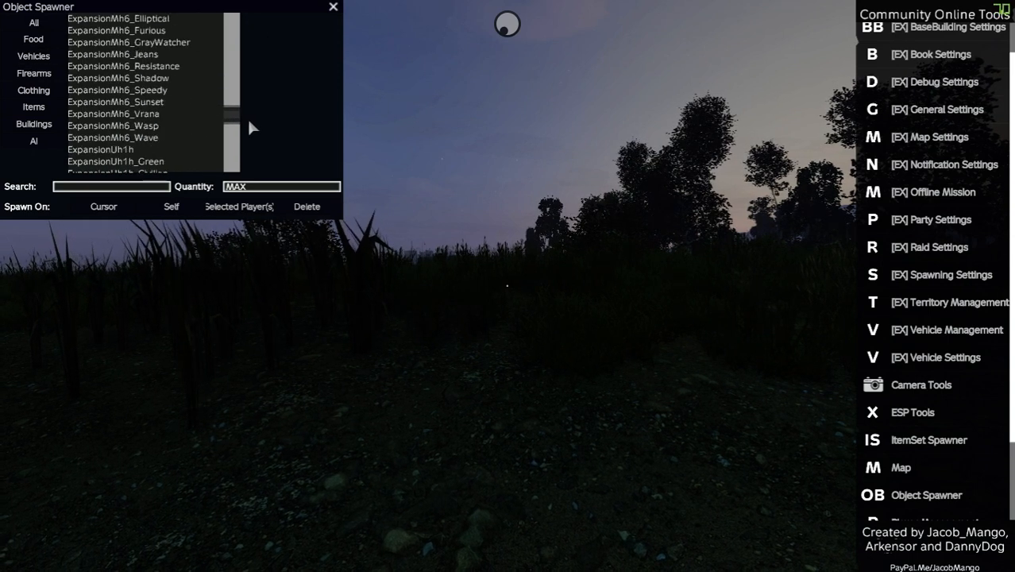
{"action": "scroll", "scroll_direction": "down", "scroll_amount": 3}
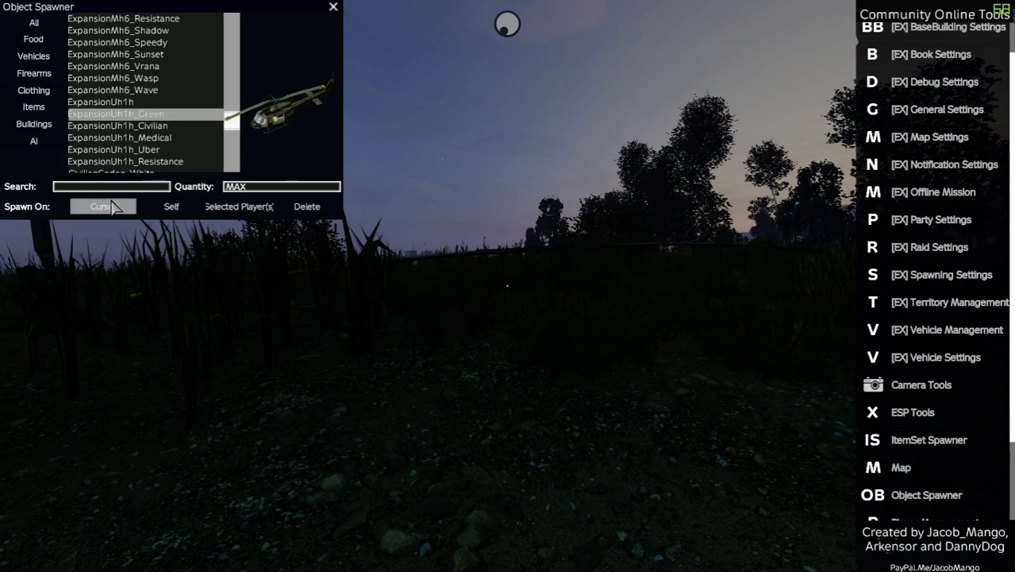
{"action": "mouse_move", "coordinate": [151, 172]}
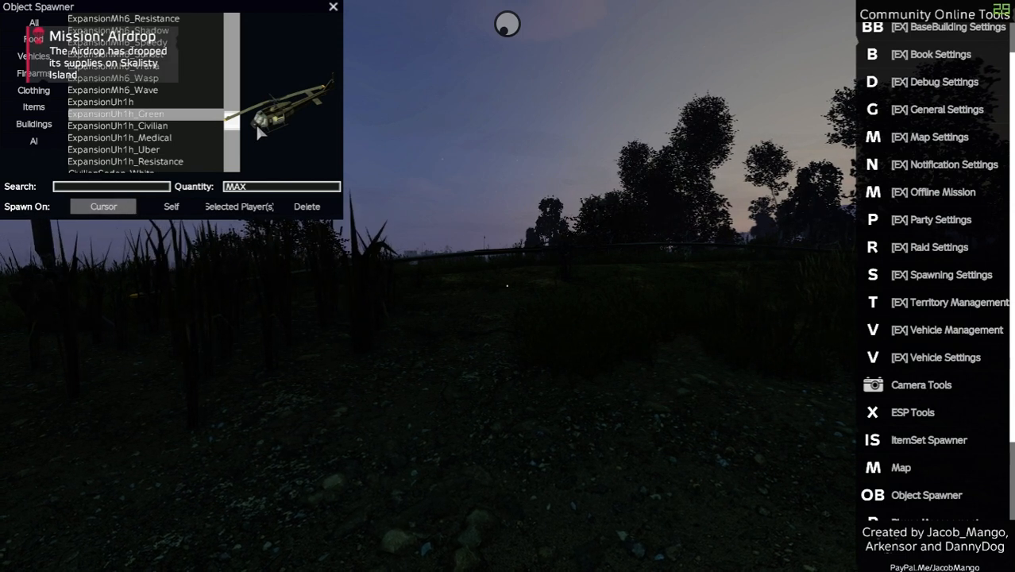
{"action": "mouse_move", "coordinate": [442, 219]}
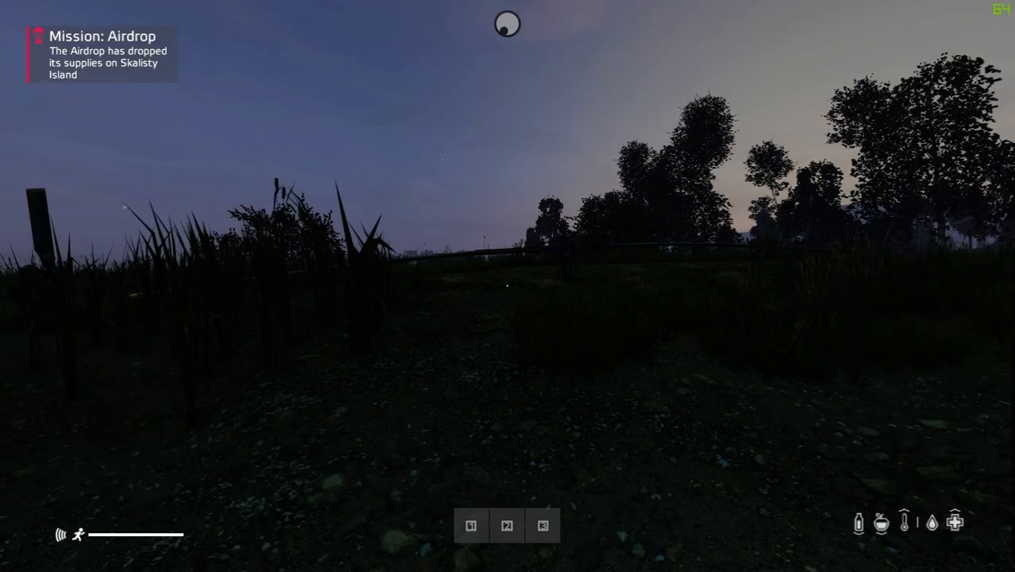
{"action": "mouse_move", "coordinate": [508, 285]}
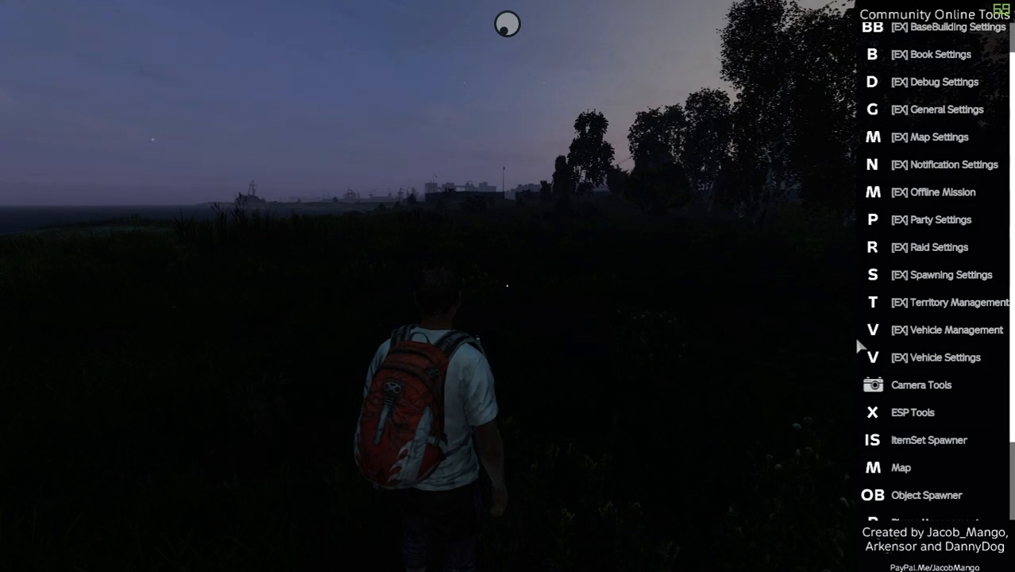
Select the survivor in COT Player Management, then close the panel
{"action": "scroll", "scroll_direction": "down", "scroll_amount": 3}
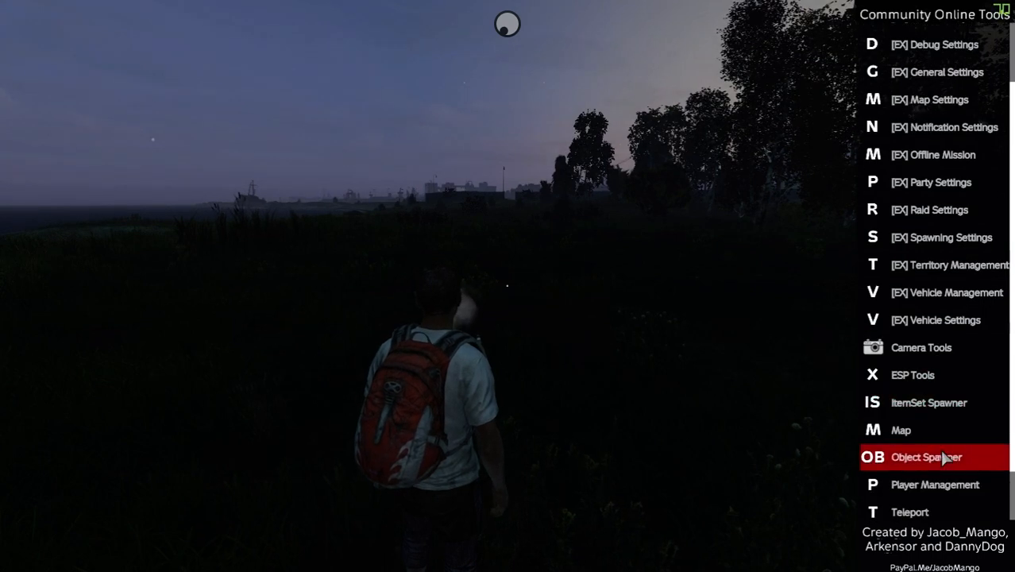
{"action": "left_click", "coordinate": [933, 484]}
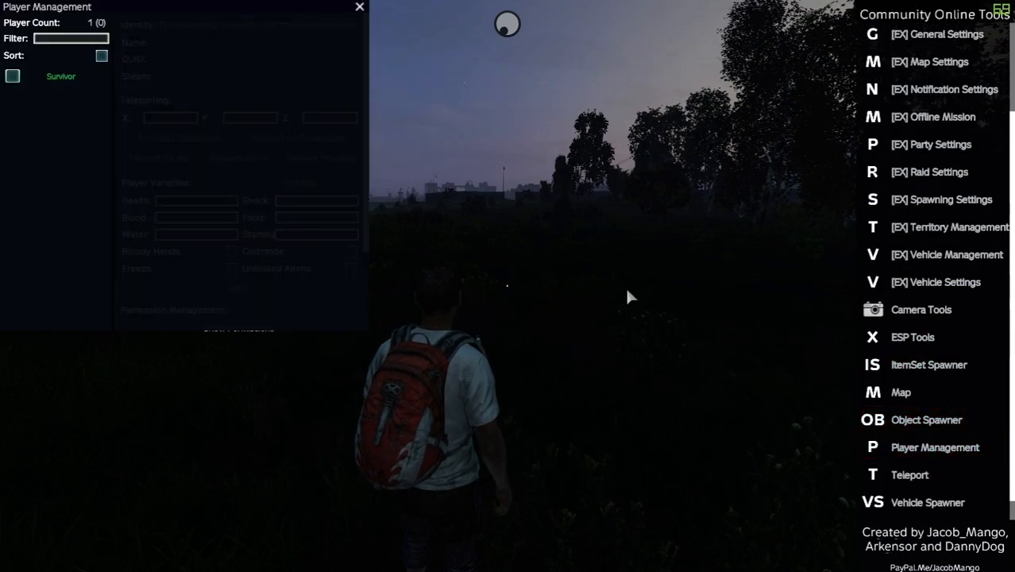
{"action": "left_click", "coordinate": [13, 76]}
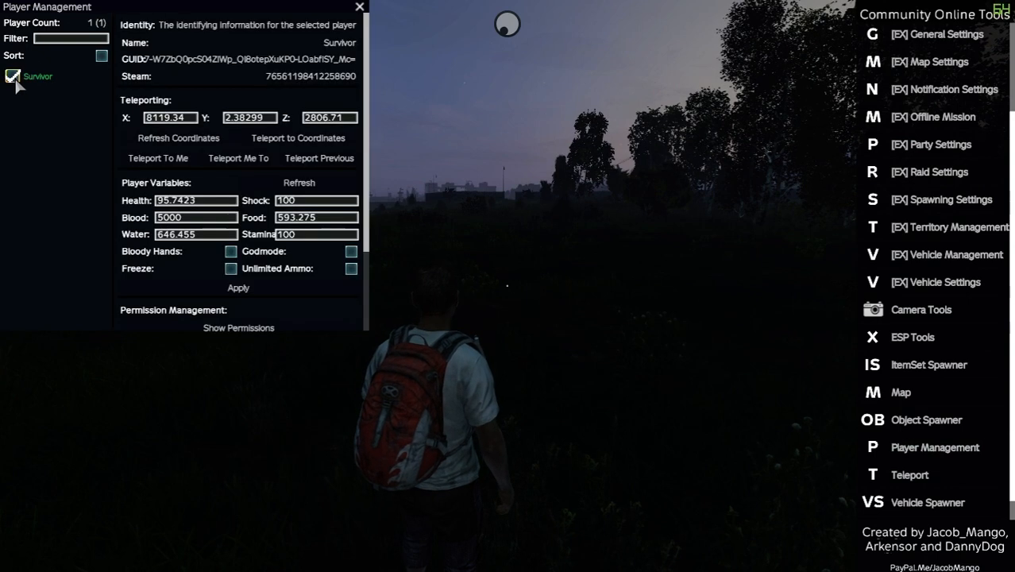
{"action": "left_click", "coordinate": [351, 250]}
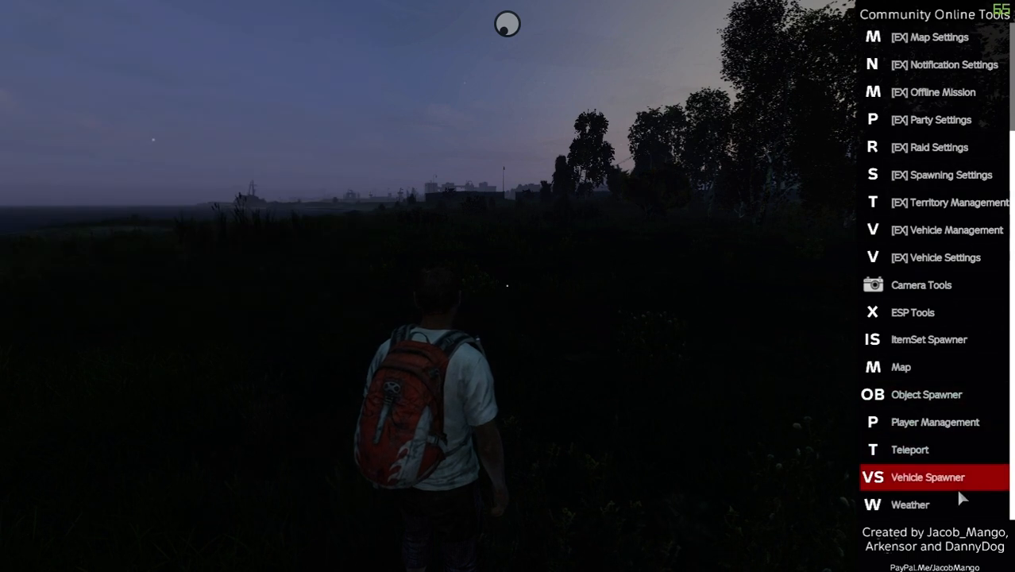
In COT Weather, move the Time slider to morning and apply it
{"action": "left_click", "coordinate": [910, 505]}
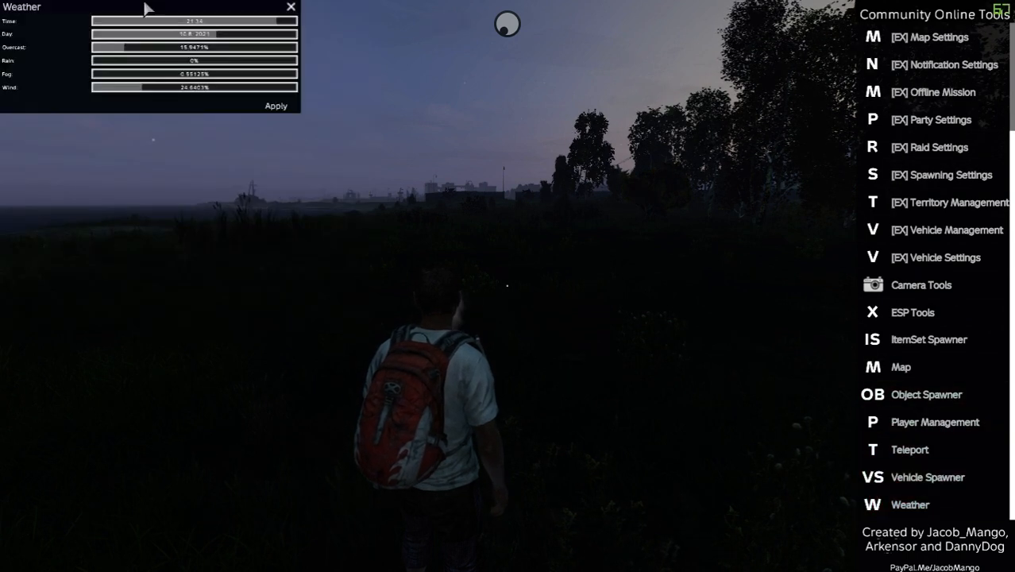
{"action": "left_click", "coordinate": [274, 105]}
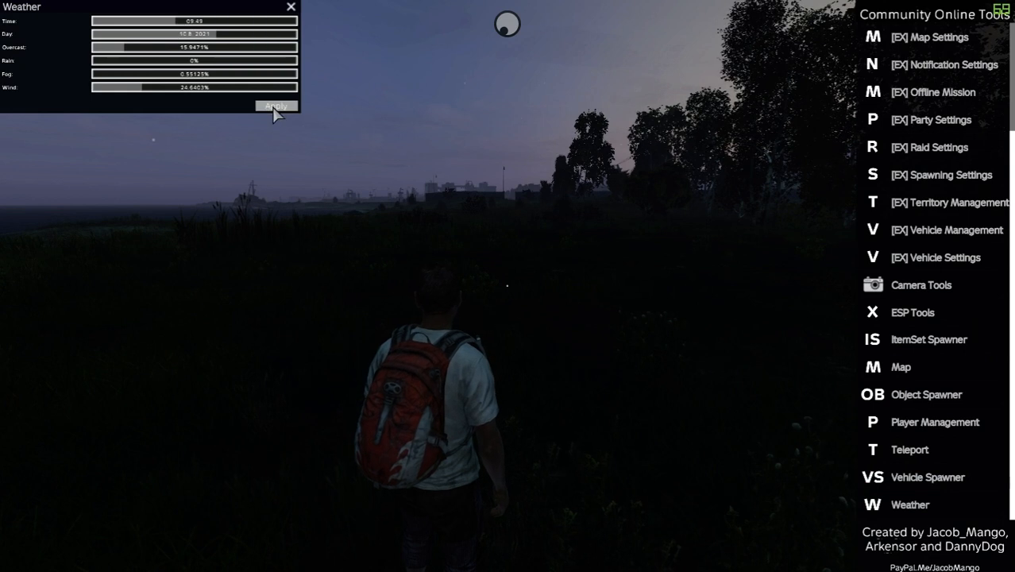
{"action": "left_click", "coordinate": [275, 105]}
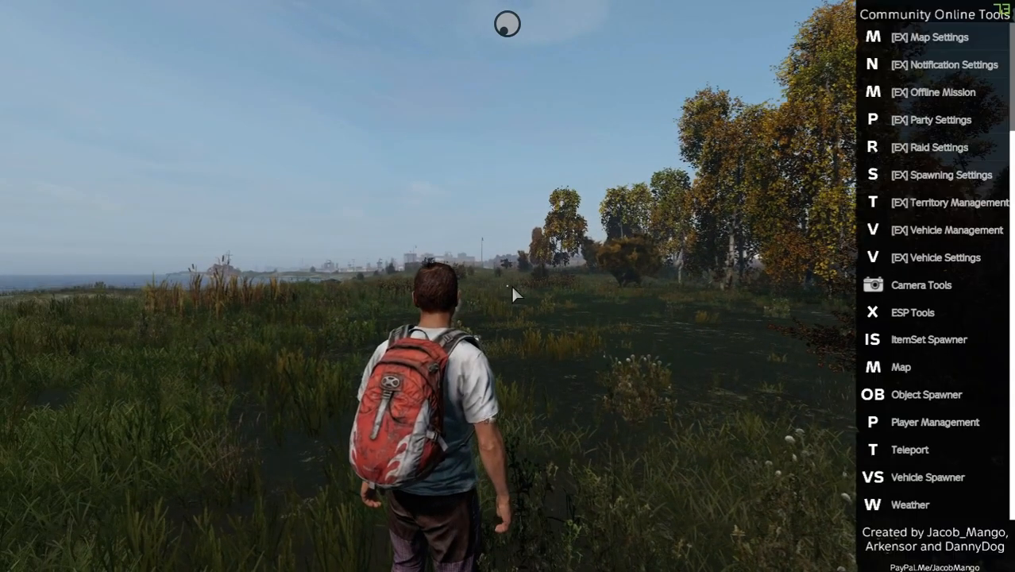
Filter the Object Spawner to Vehicles, pick ExpansionGyrocopter and spawn it on the cursor
{"action": "left_click", "coordinate": [926, 393]}
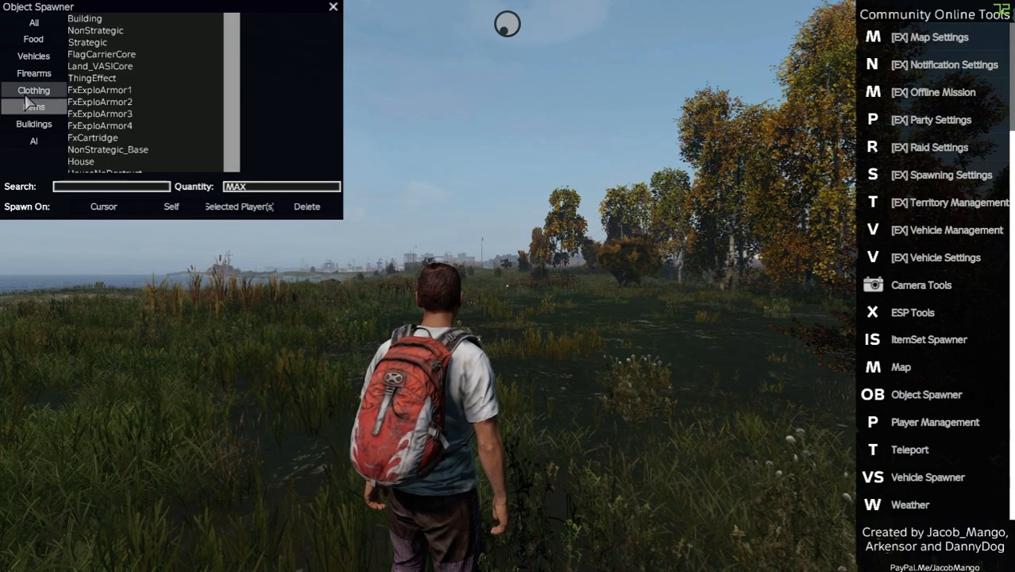
{"action": "left_click", "coordinate": [34, 56]}
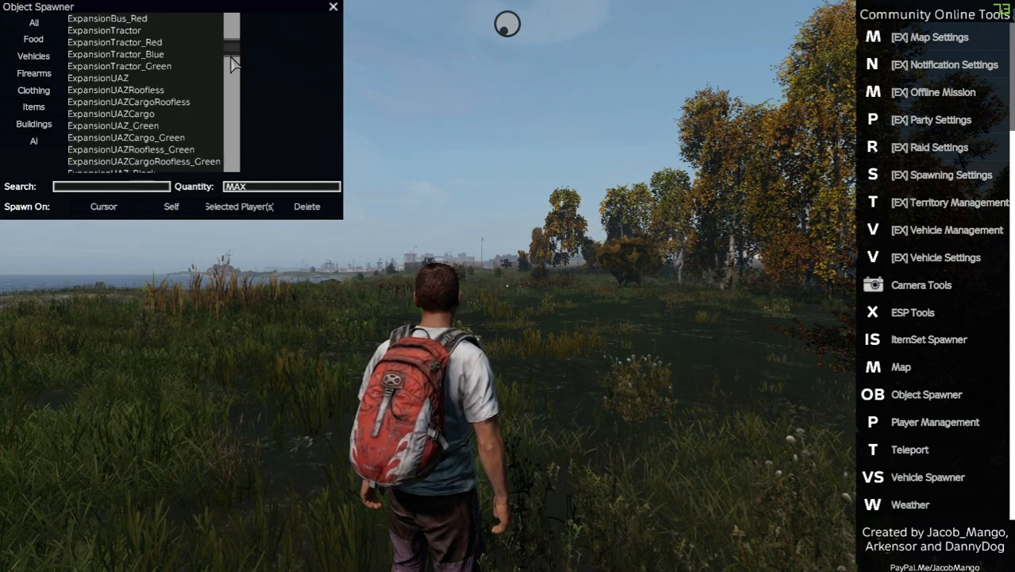
{"action": "scroll", "scroll_direction": "down", "scroll_amount": 3}
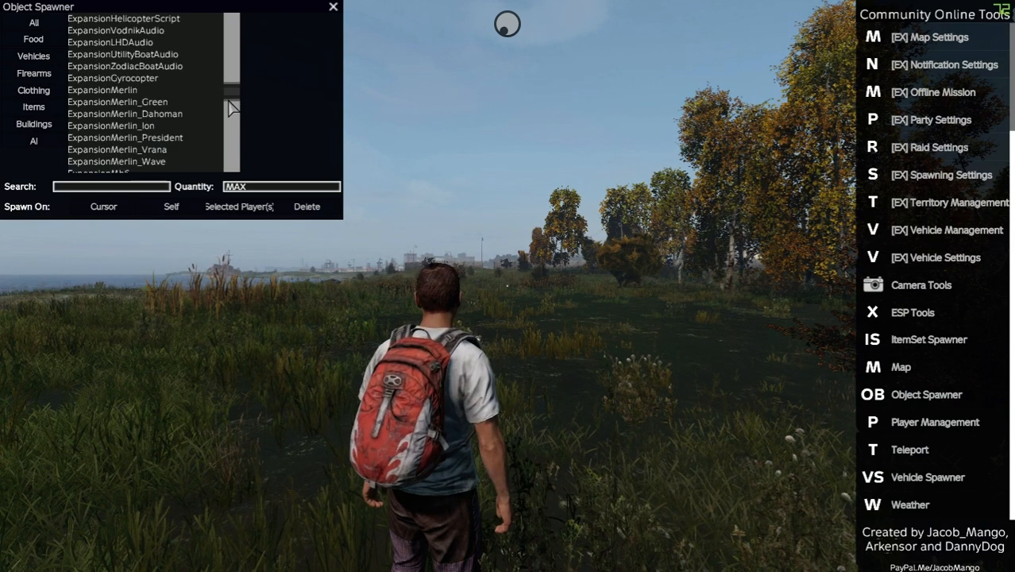
{"action": "scroll", "scroll_direction": "down", "scroll_amount": 3}
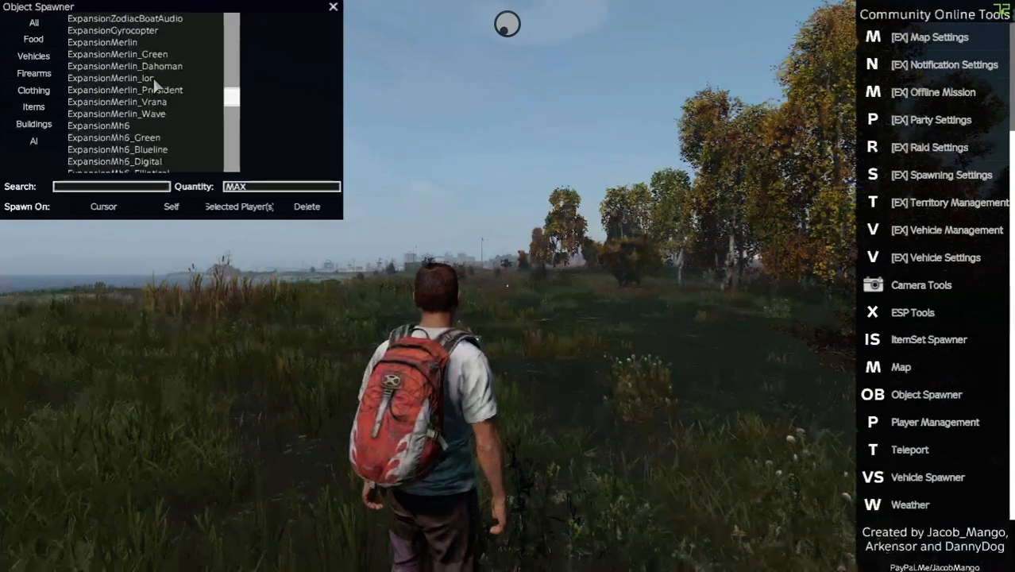
{"action": "left_click", "coordinate": [102, 207]}
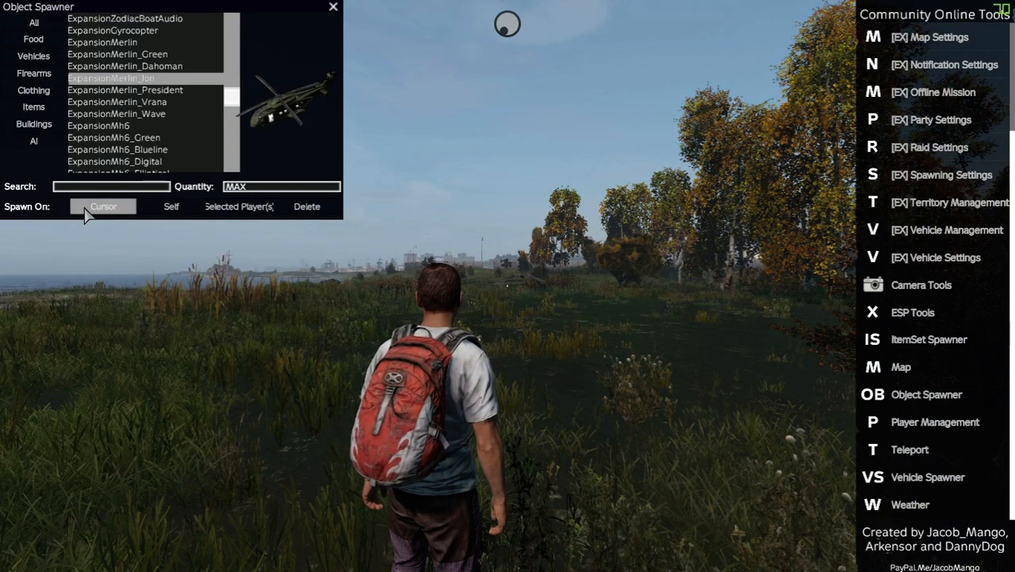
{"action": "mouse_move", "coordinate": [206, 111]}
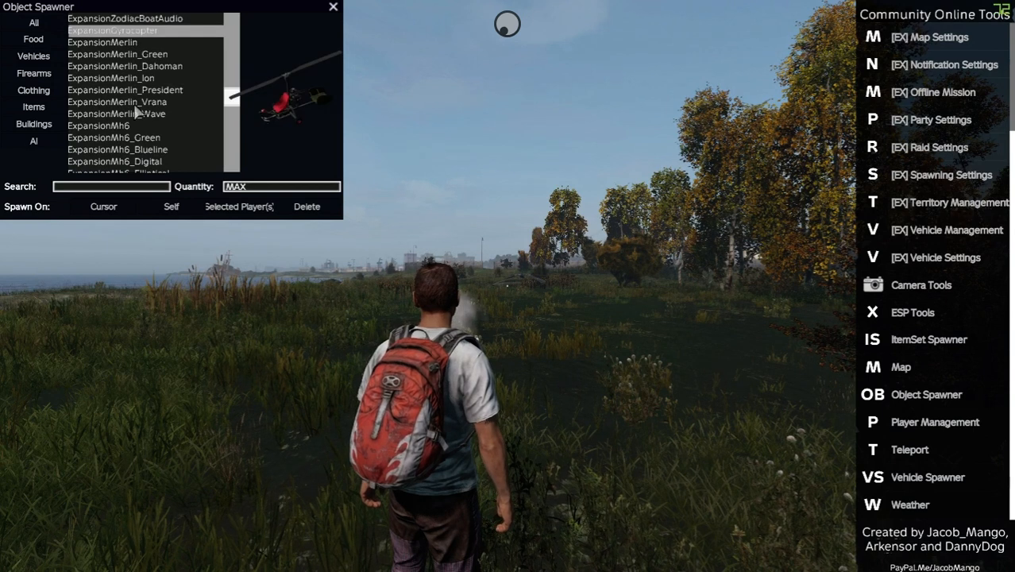
{"action": "left_click", "coordinate": [171, 206]}
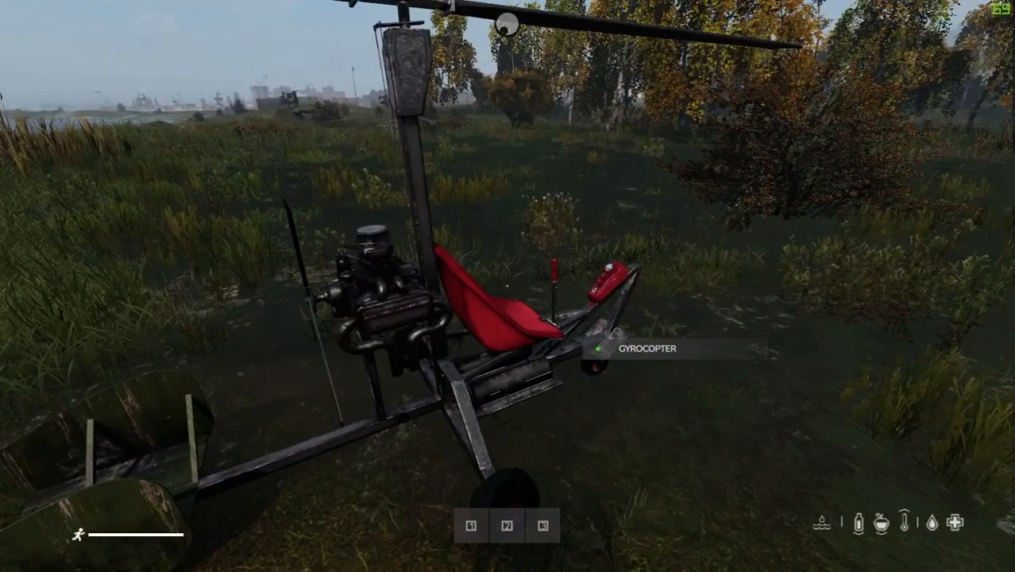
{"action": "mouse_move", "coordinate": [508, 286]}
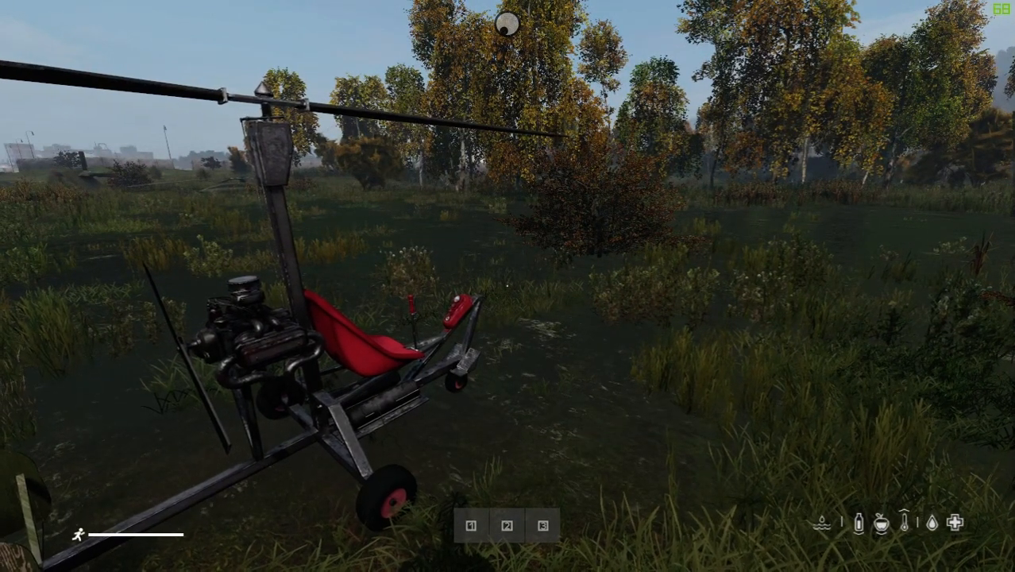
{"action": "mouse_move", "coordinate": [508, 286]}
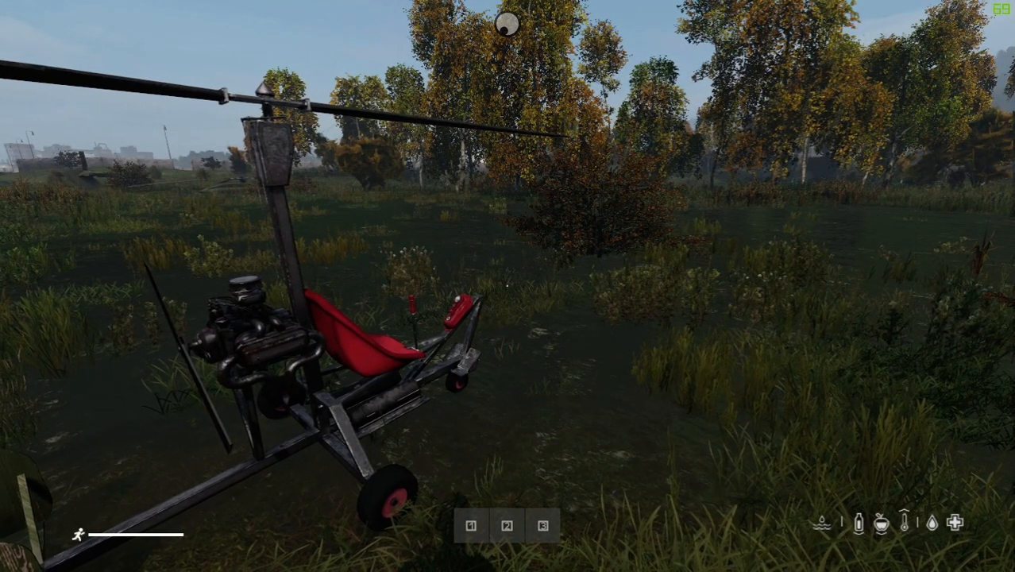
{"action": "mouse_move", "coordinate": [508, 286]}
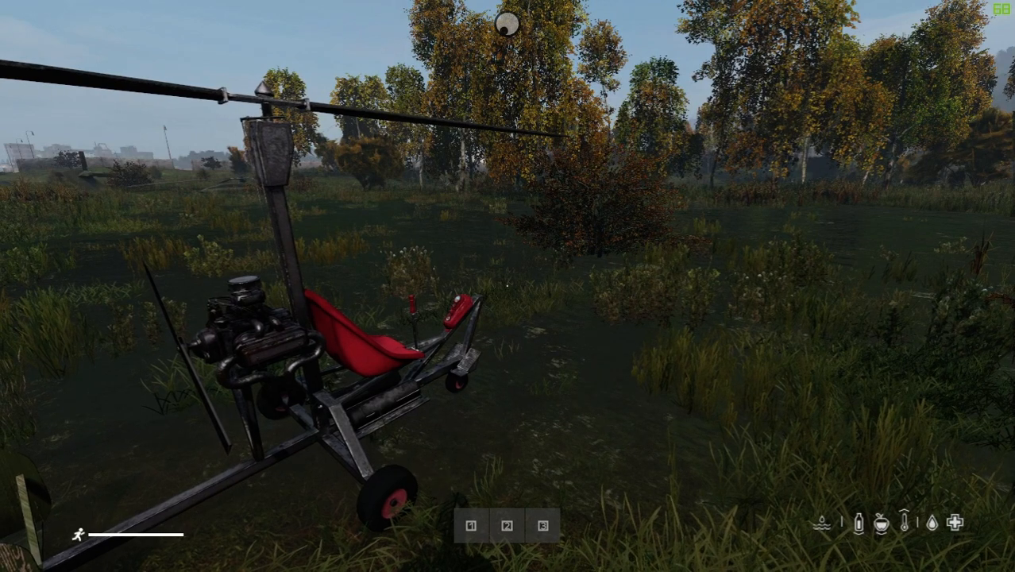